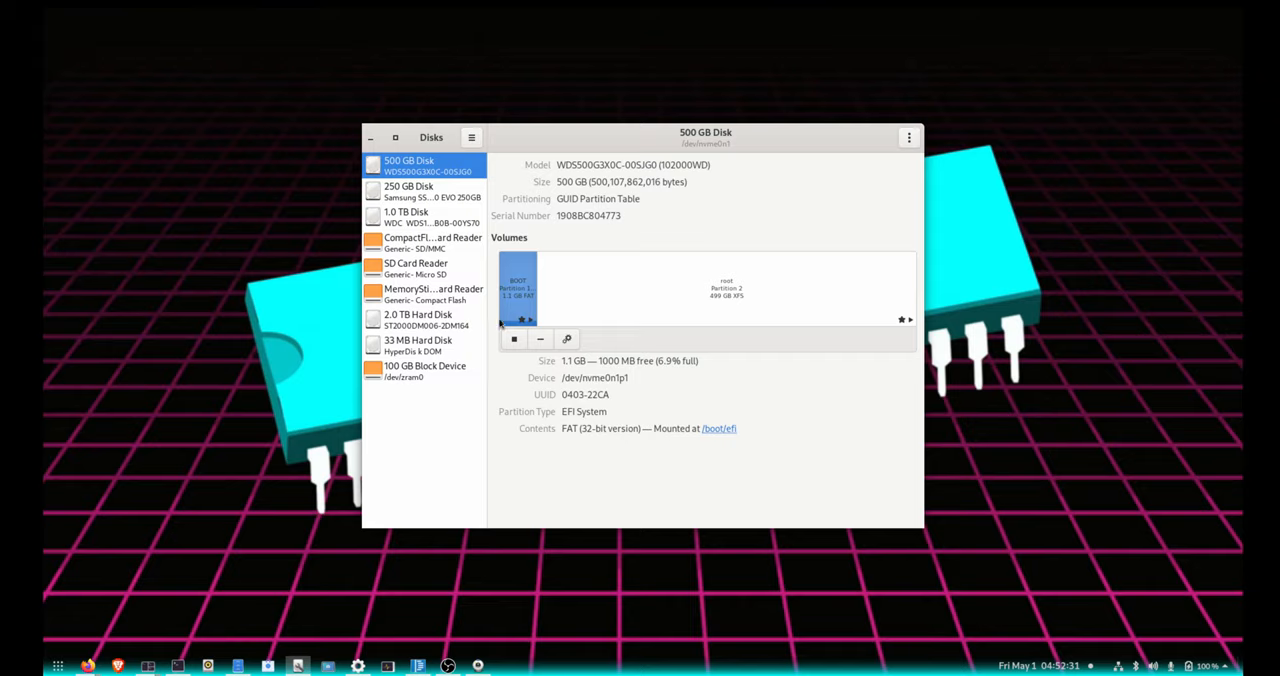
pyautogui.moveTo(408, 368)
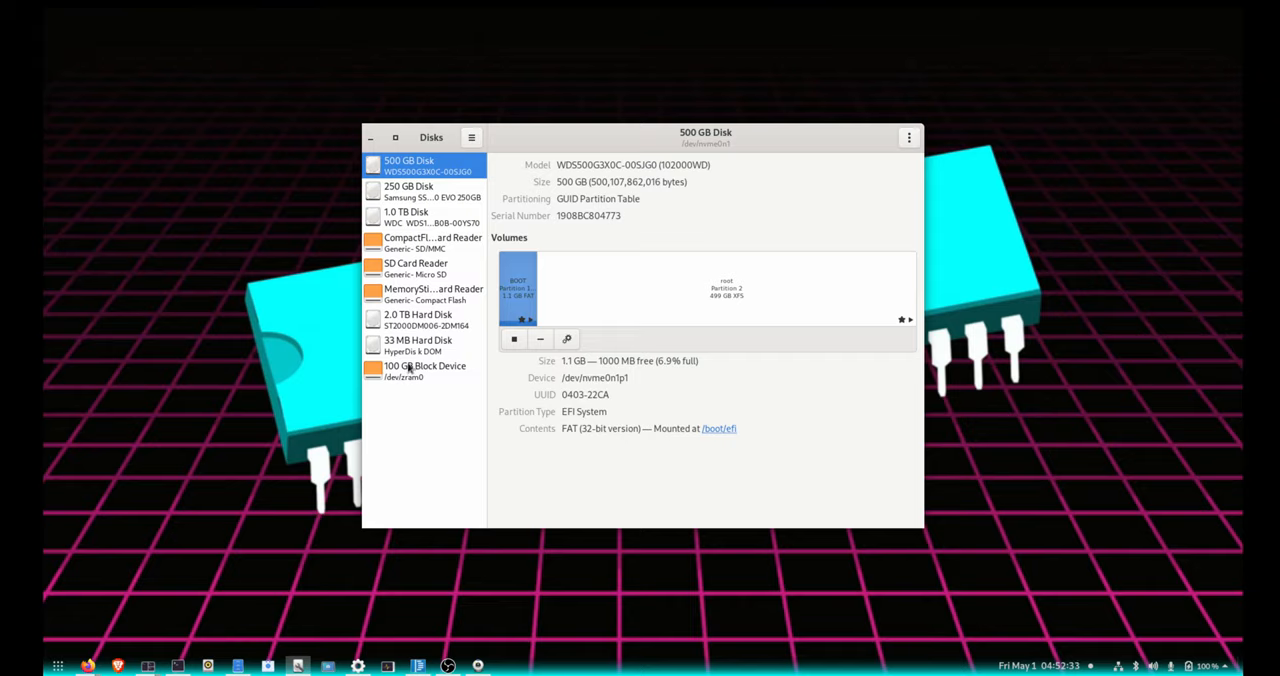
pyautogui.moveTo(428, 362)
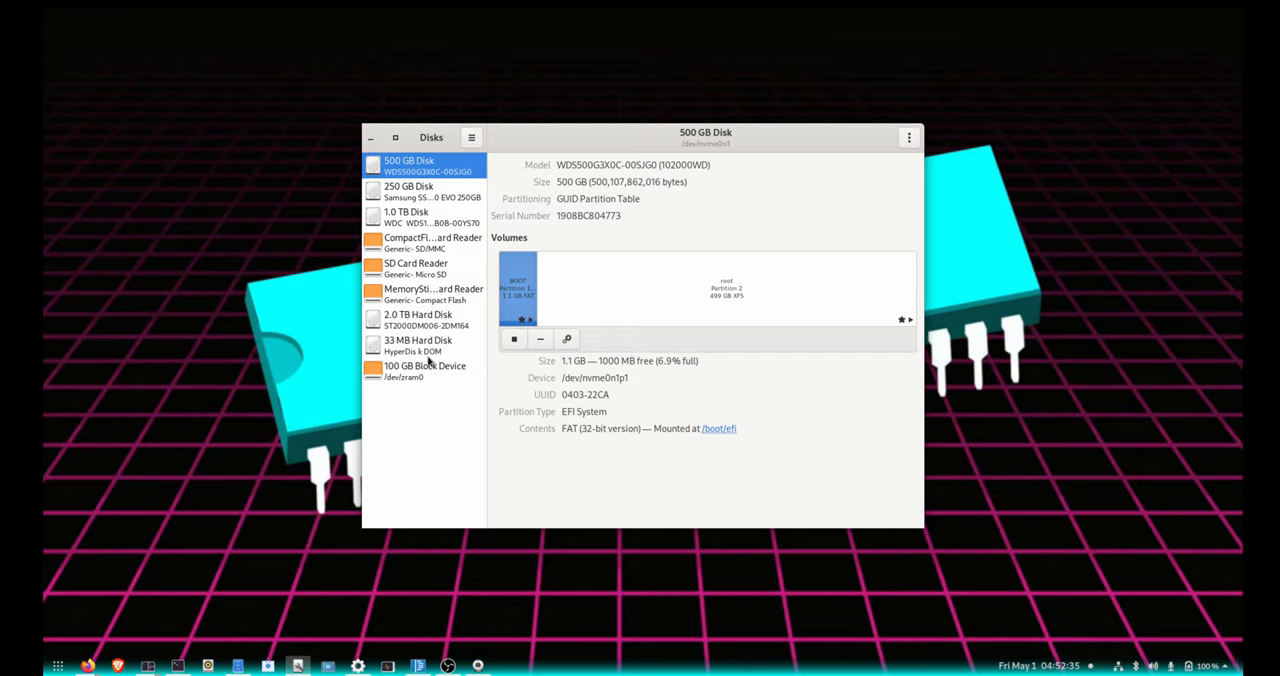
pyautogui.moveTo(415, 355)
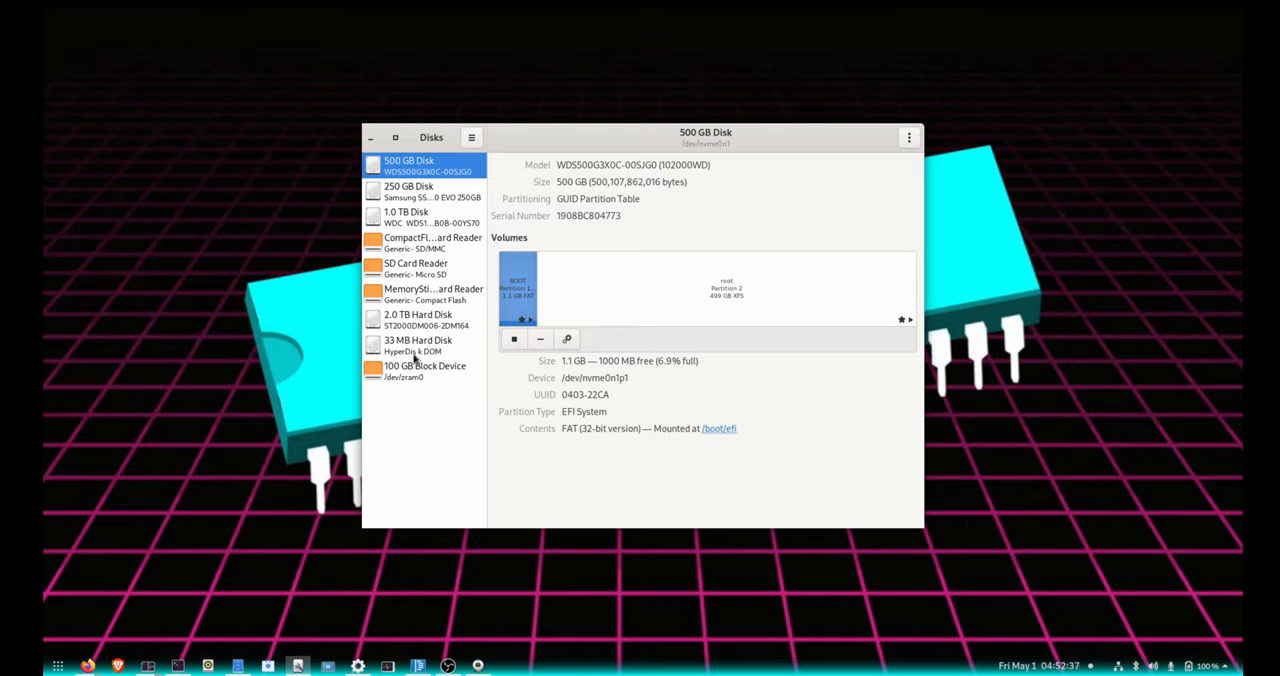
pyautogui.moveTo(418, 360)
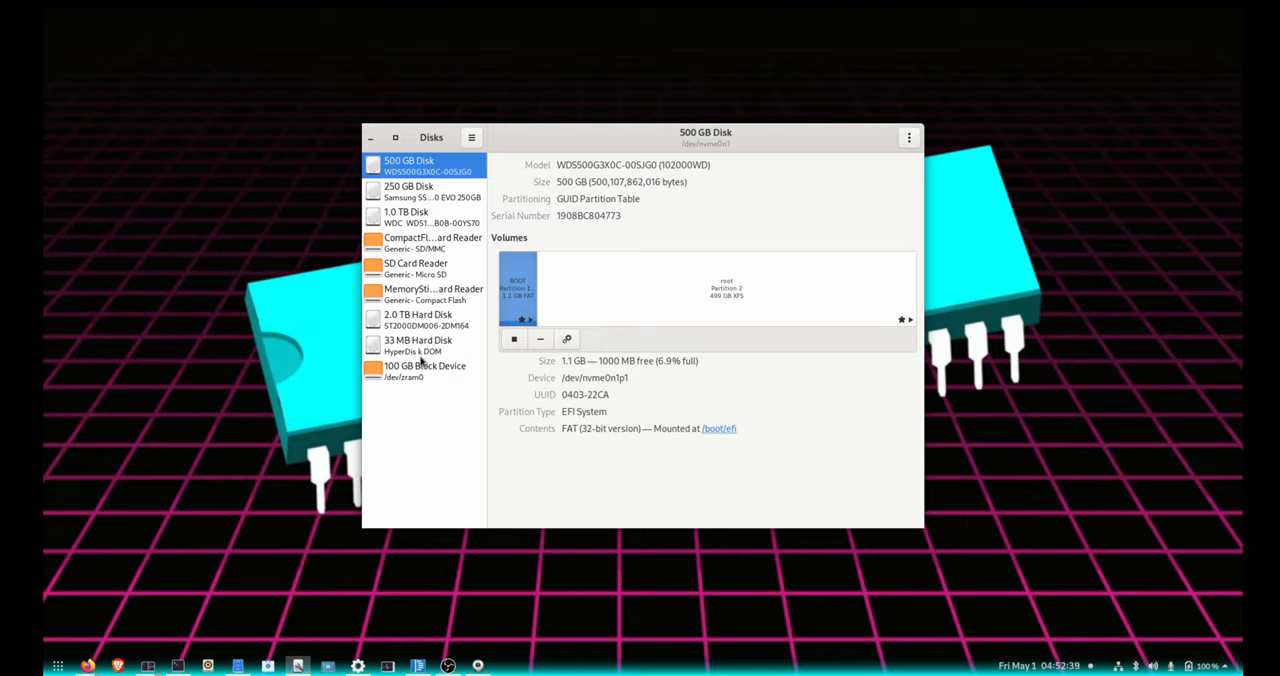
pyautogui.moveTo(419, 359)
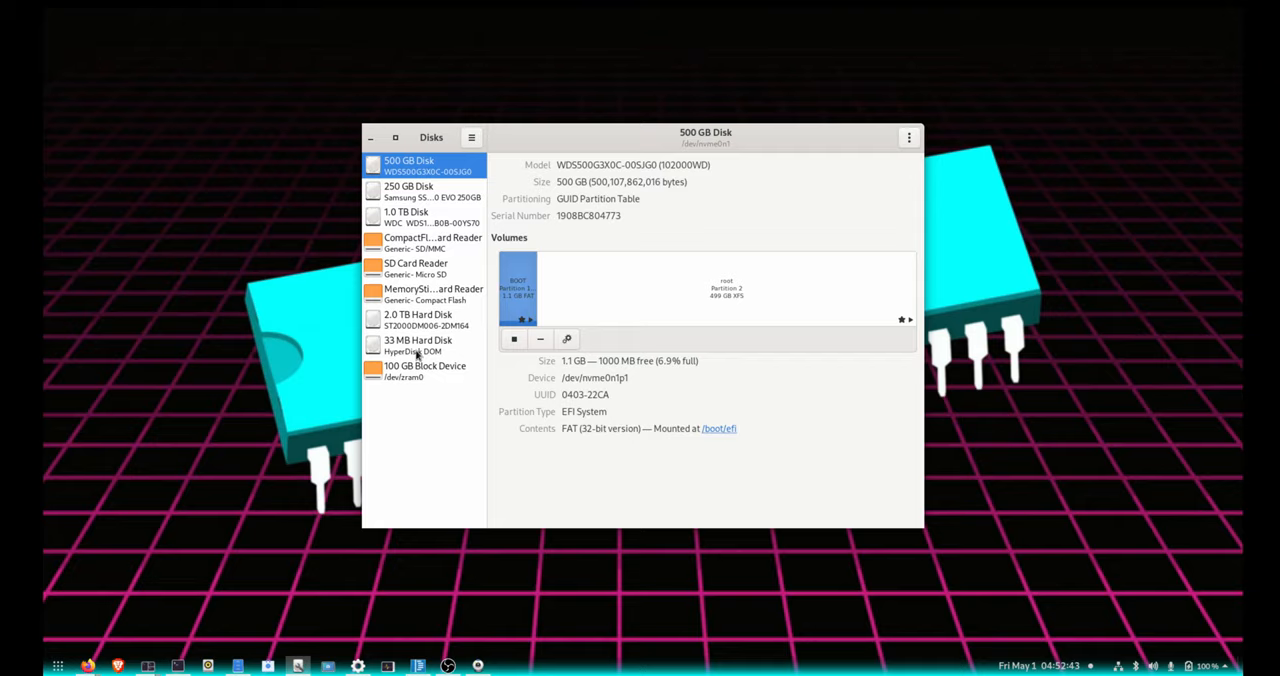
# - Select the 33 MB HyperDisk DOM (/dev/sdg), showing MBR partitioning and all free space
pyautogui.click(418, 345)
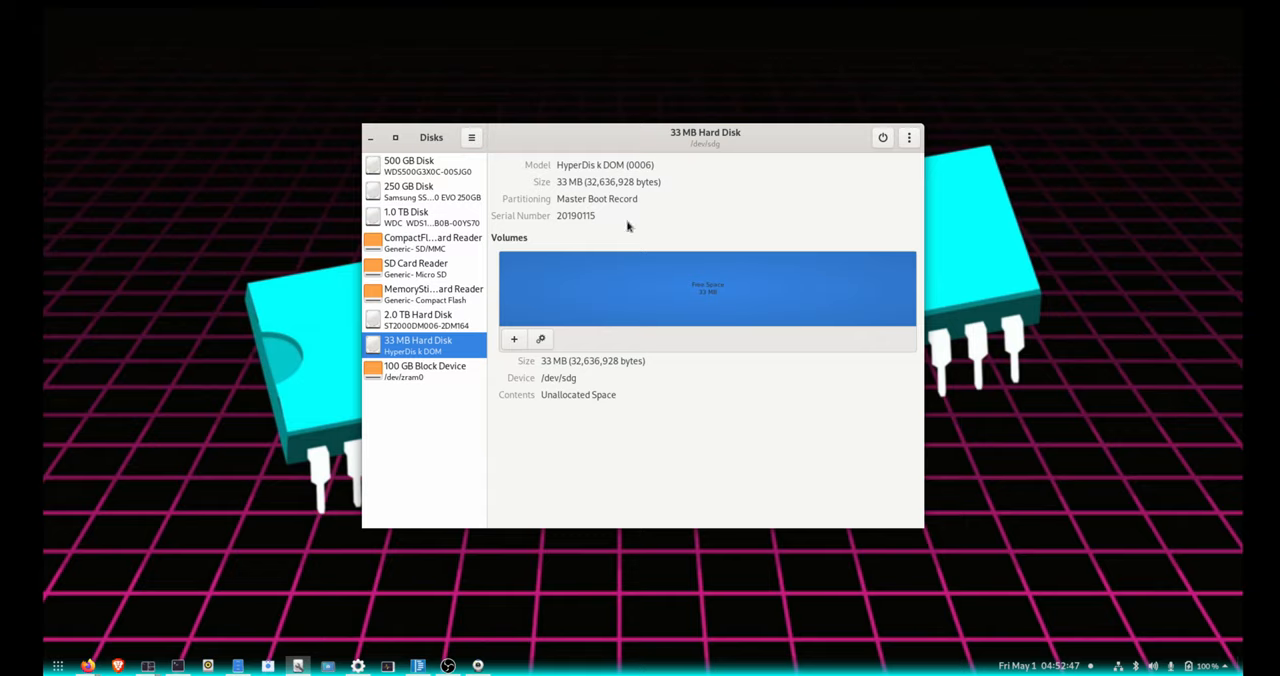
pyautogui.moveTo(728, 325)
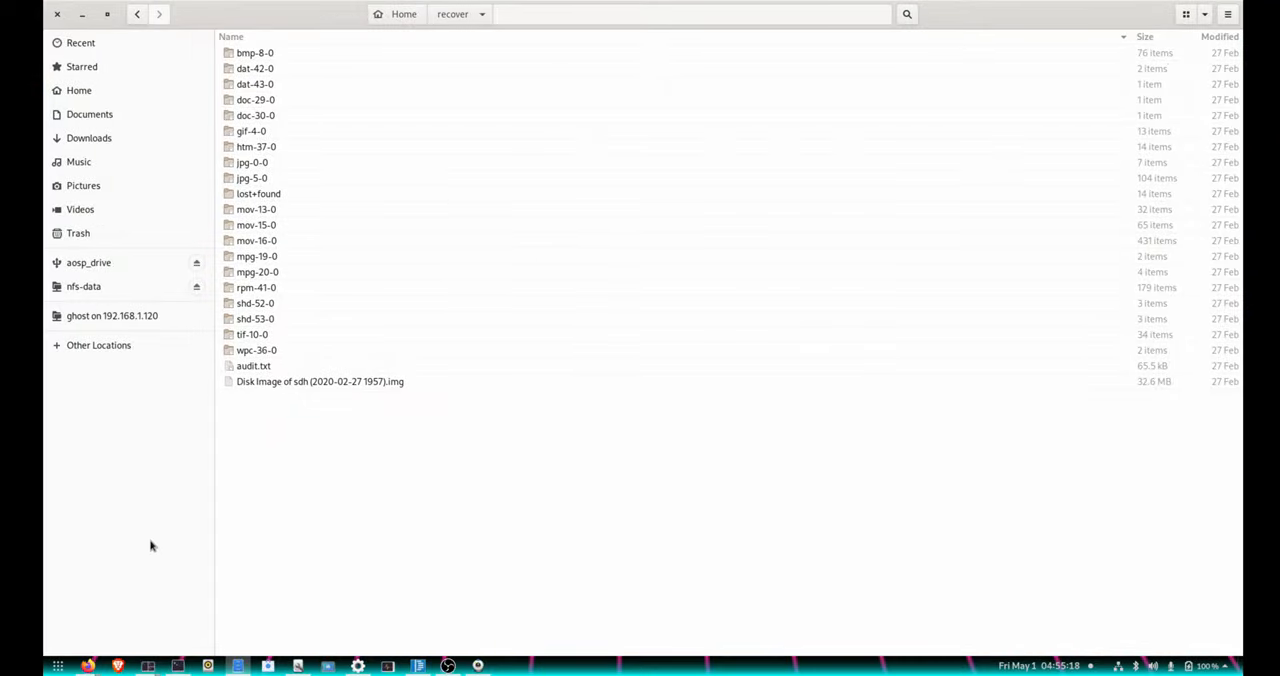
pyautogui.moveTo(446, 420)
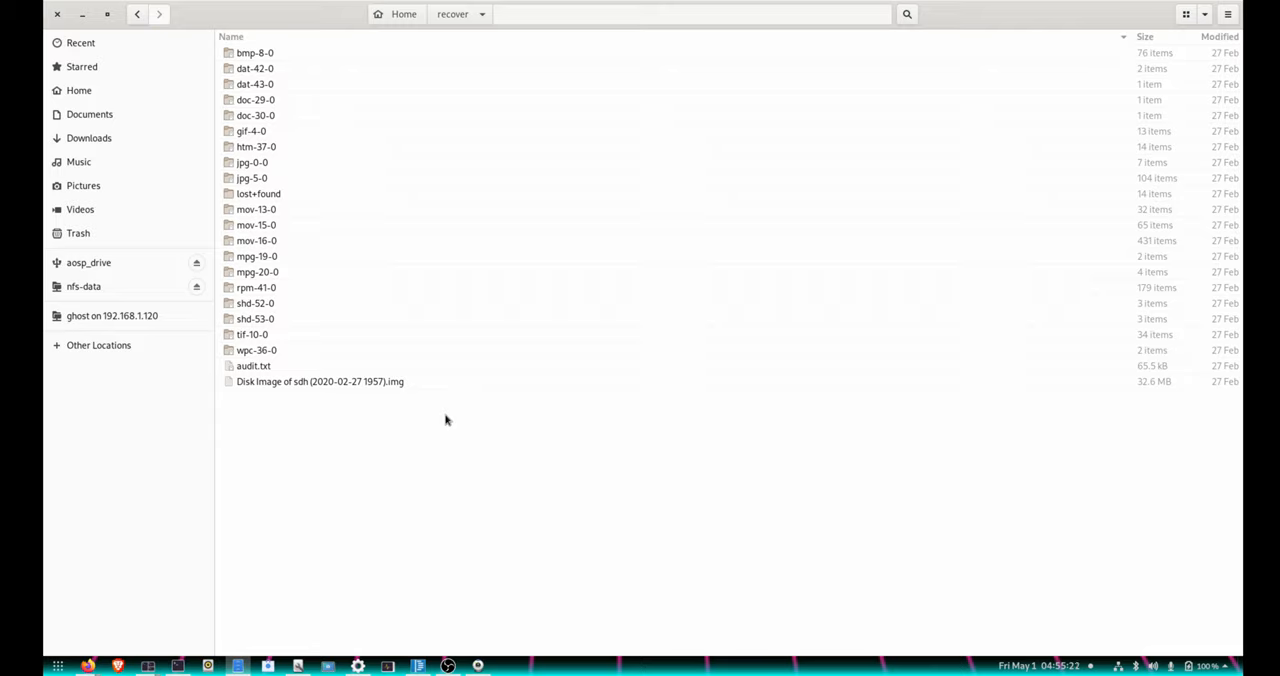
pyautogui.moveTo(265, 56)
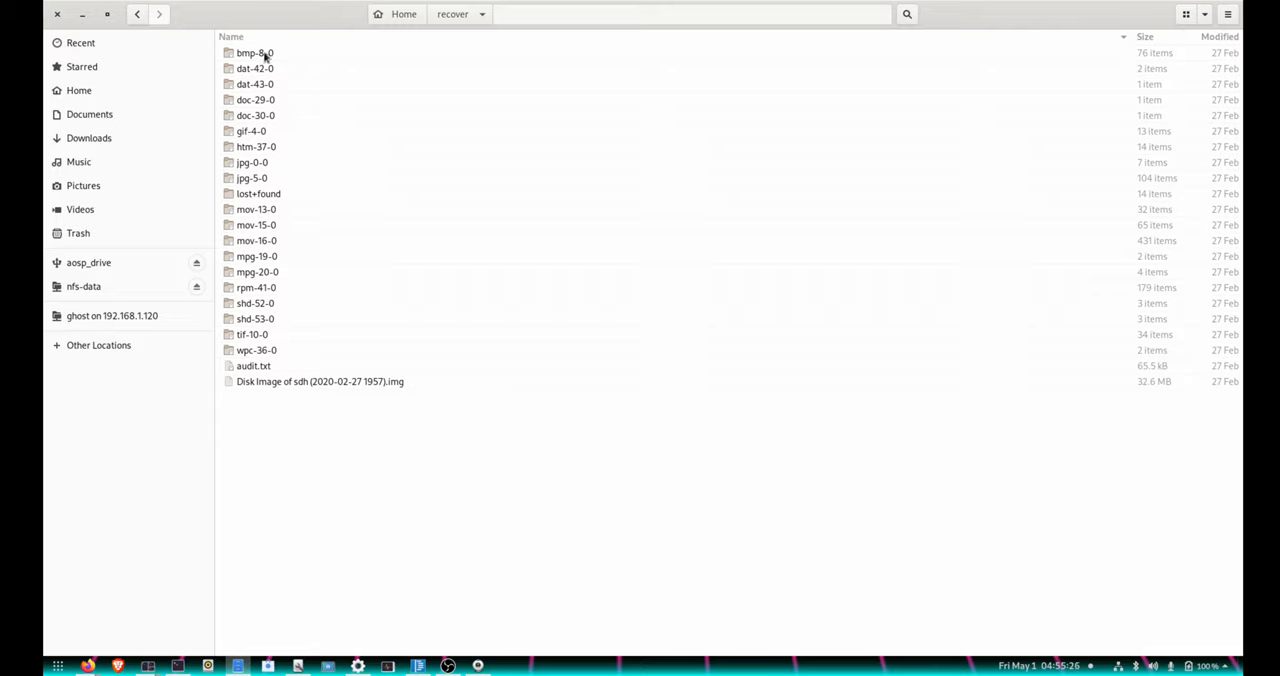
pyautogui.doubleClick(255, 52)
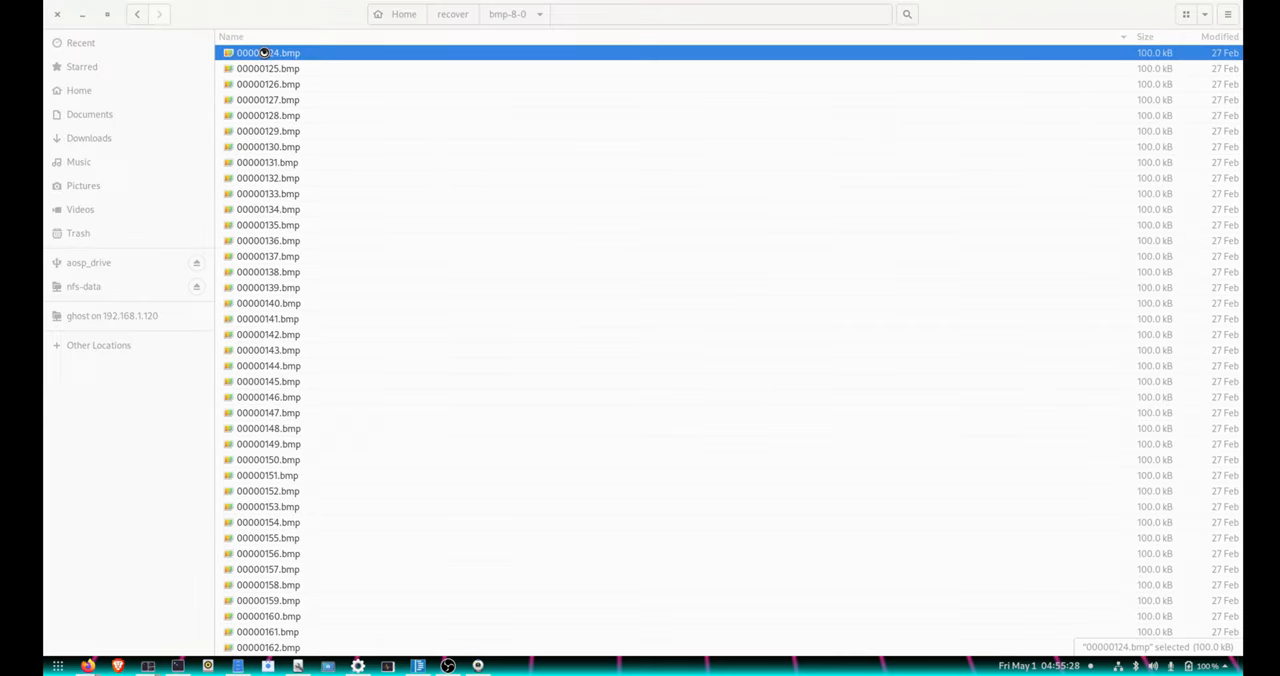
pyautogui.doubleClick(267, 52)
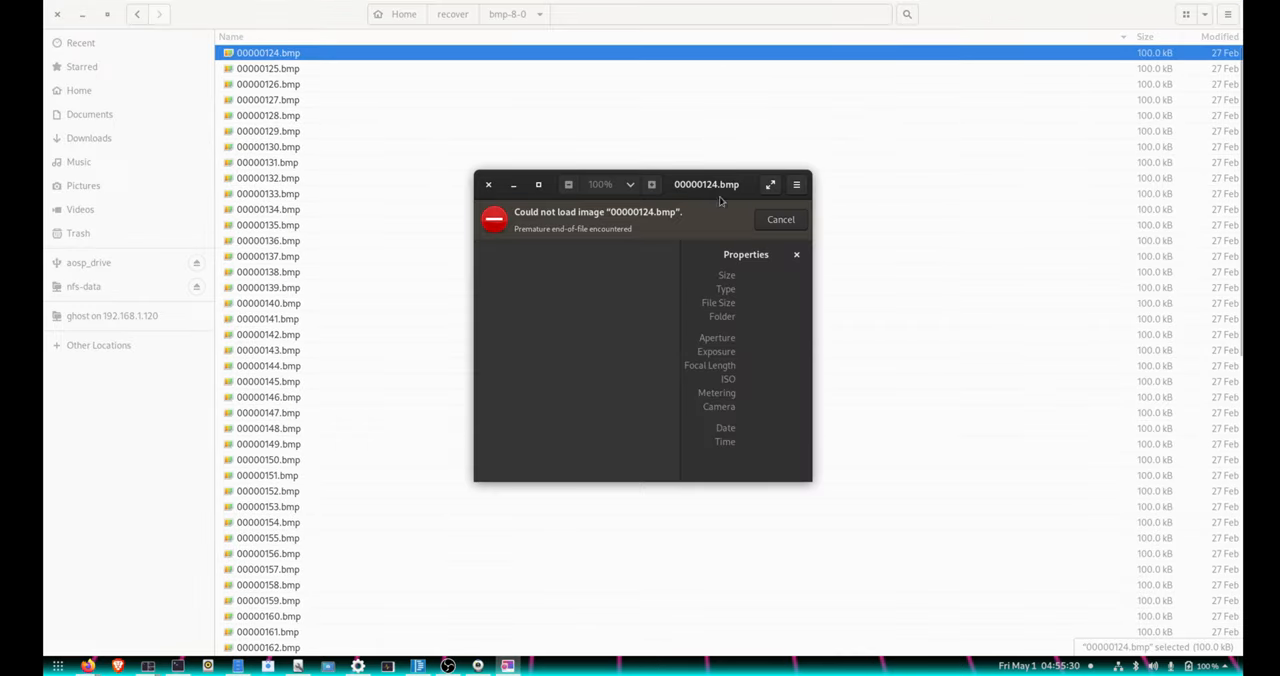
pyautogui.click(780, 219)
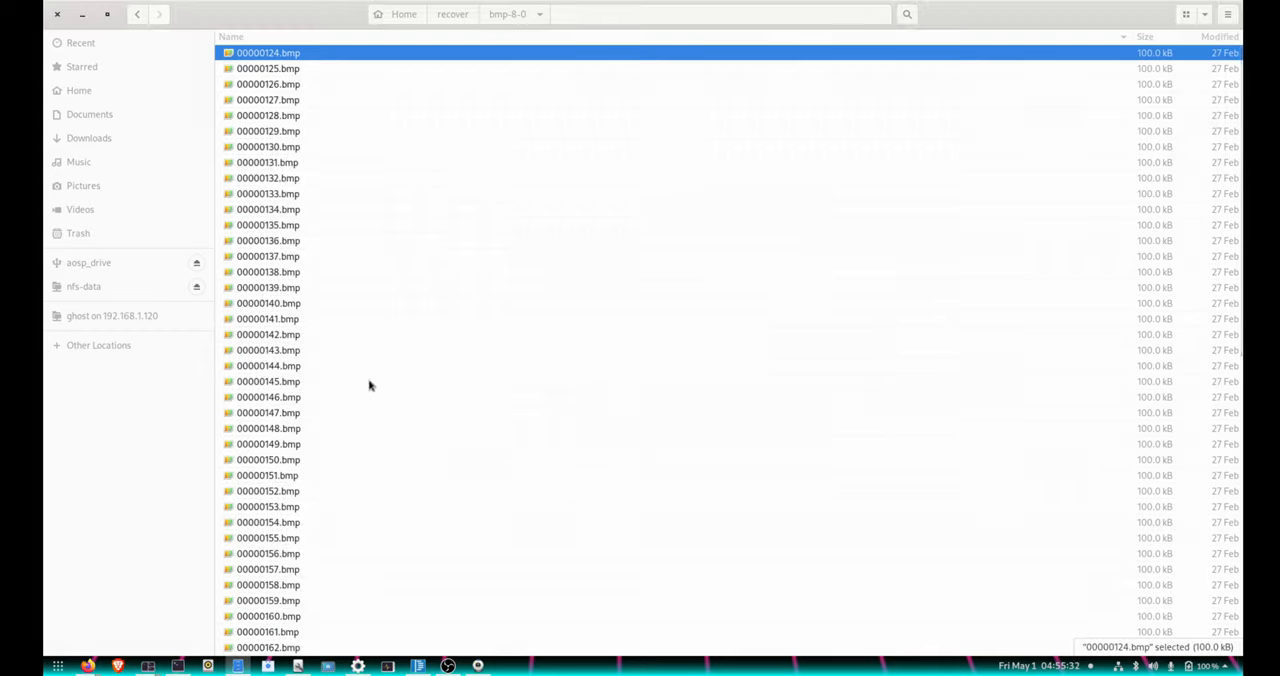
pyautogui.doubleClick(267, 490)
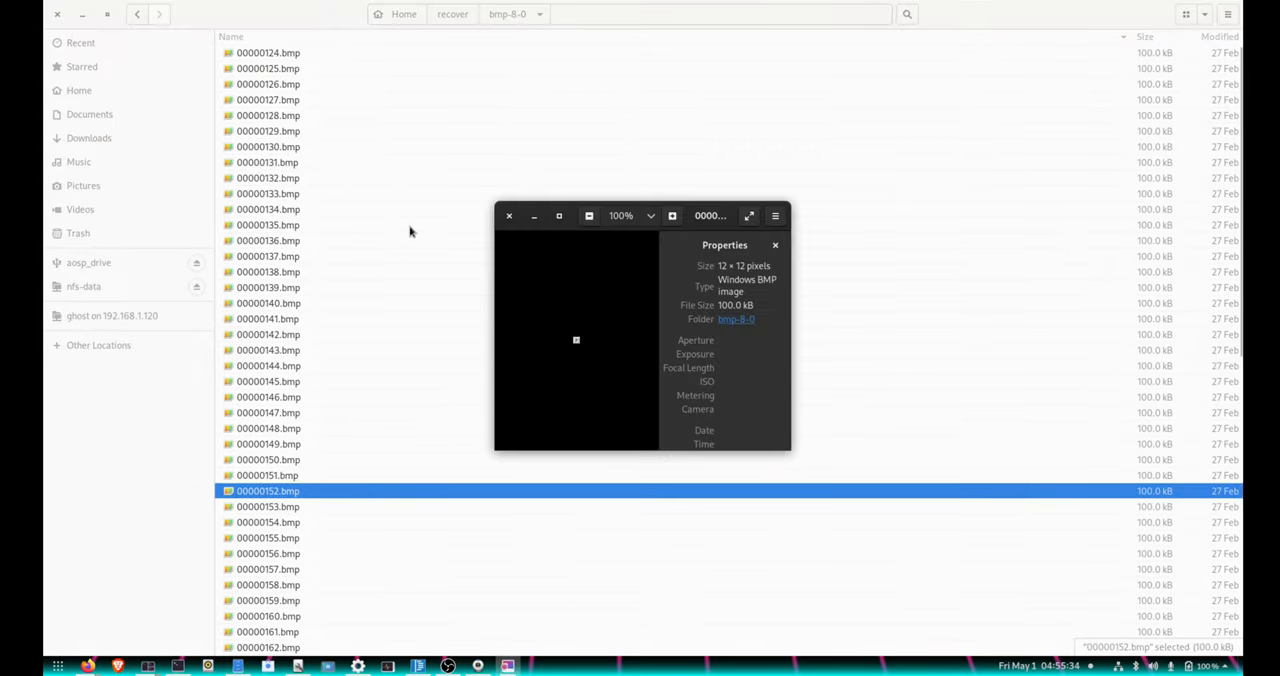
pyautogui.click(508, 215)
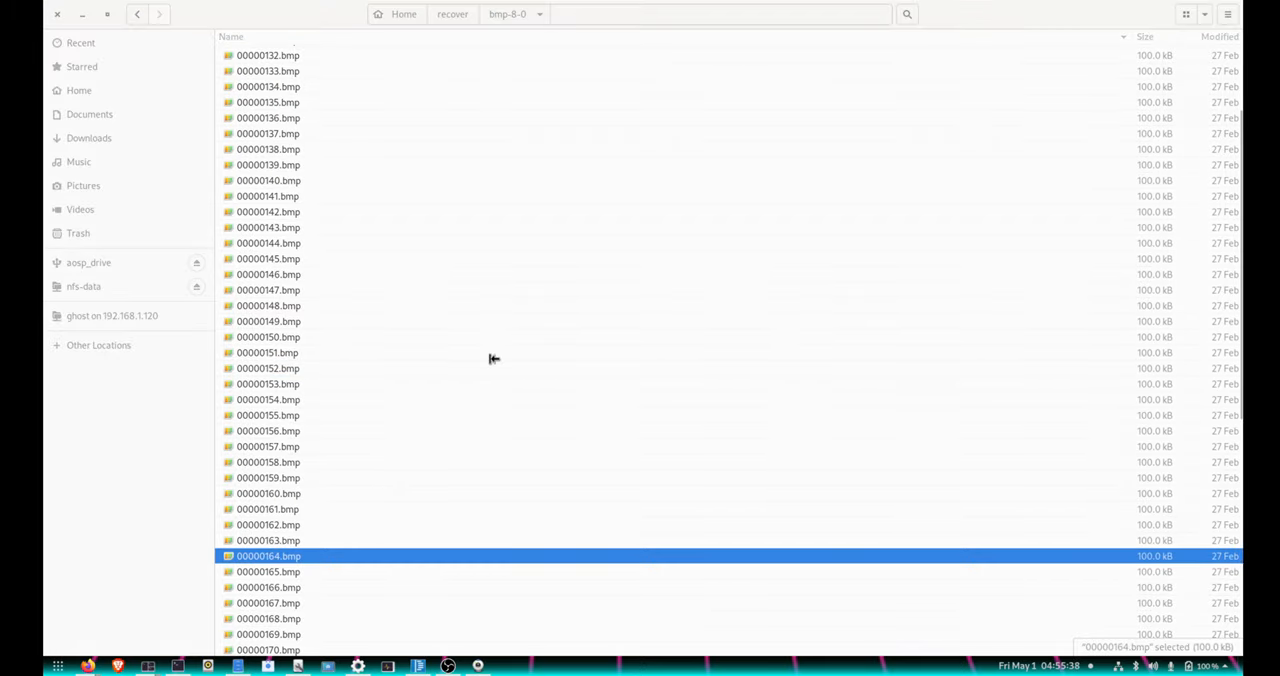
pyautogui.doubleClick(267, 555)
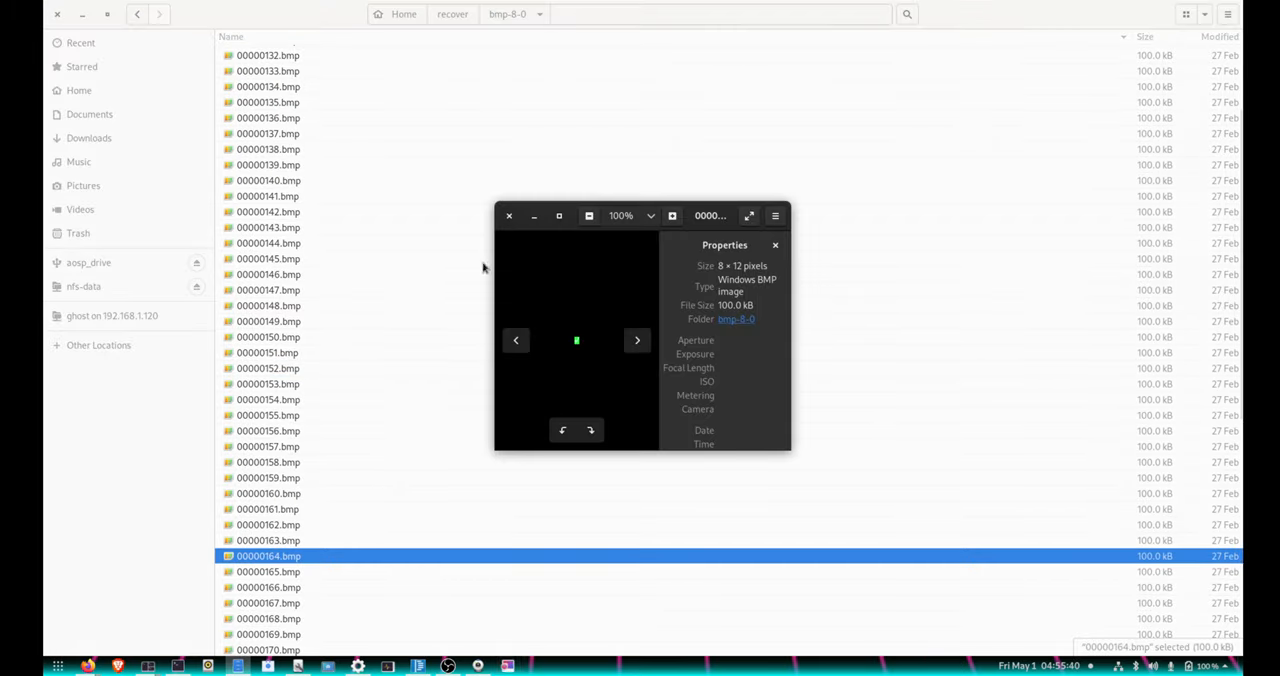
pyautogui.click(508, 215)
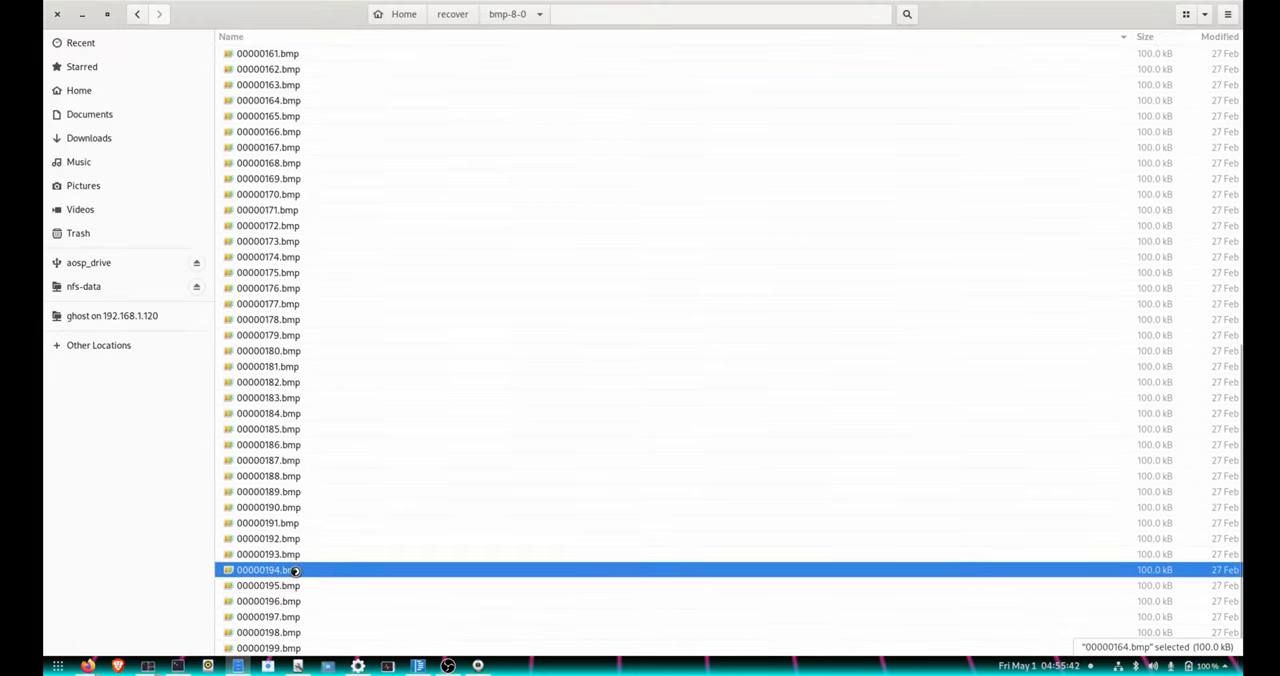
pyautogui.doubleClick(267, 569)
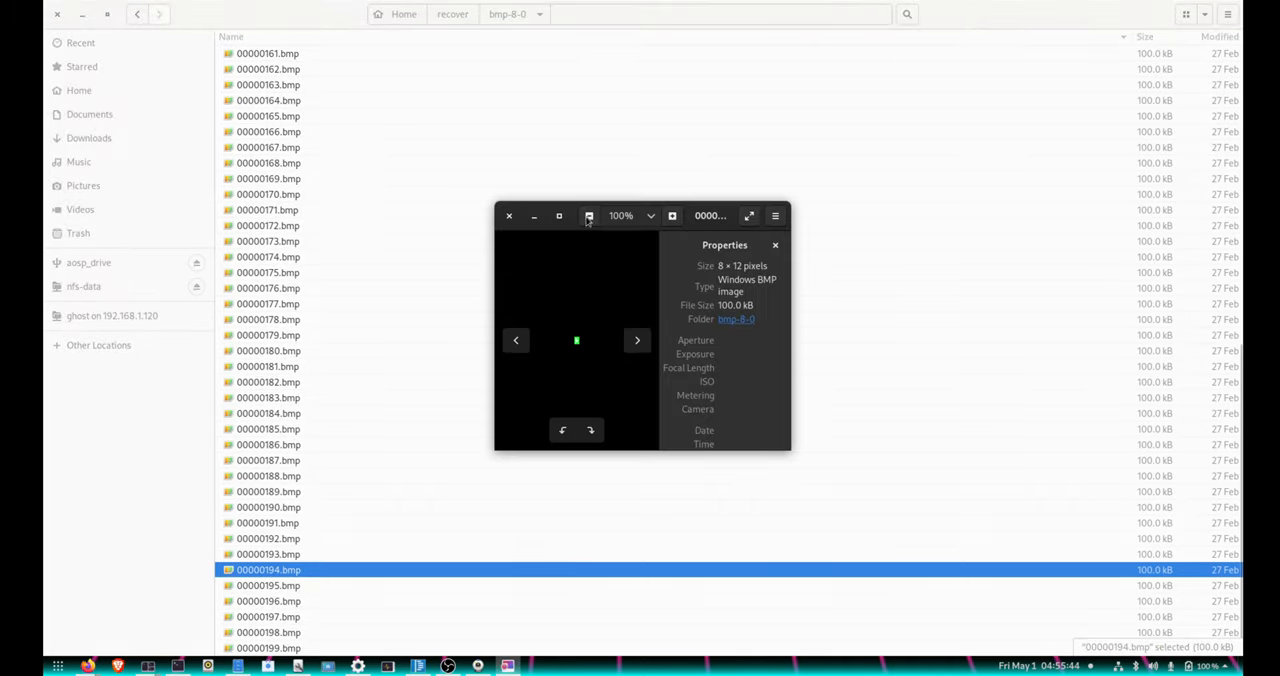
pyautogui.click(508, 215)
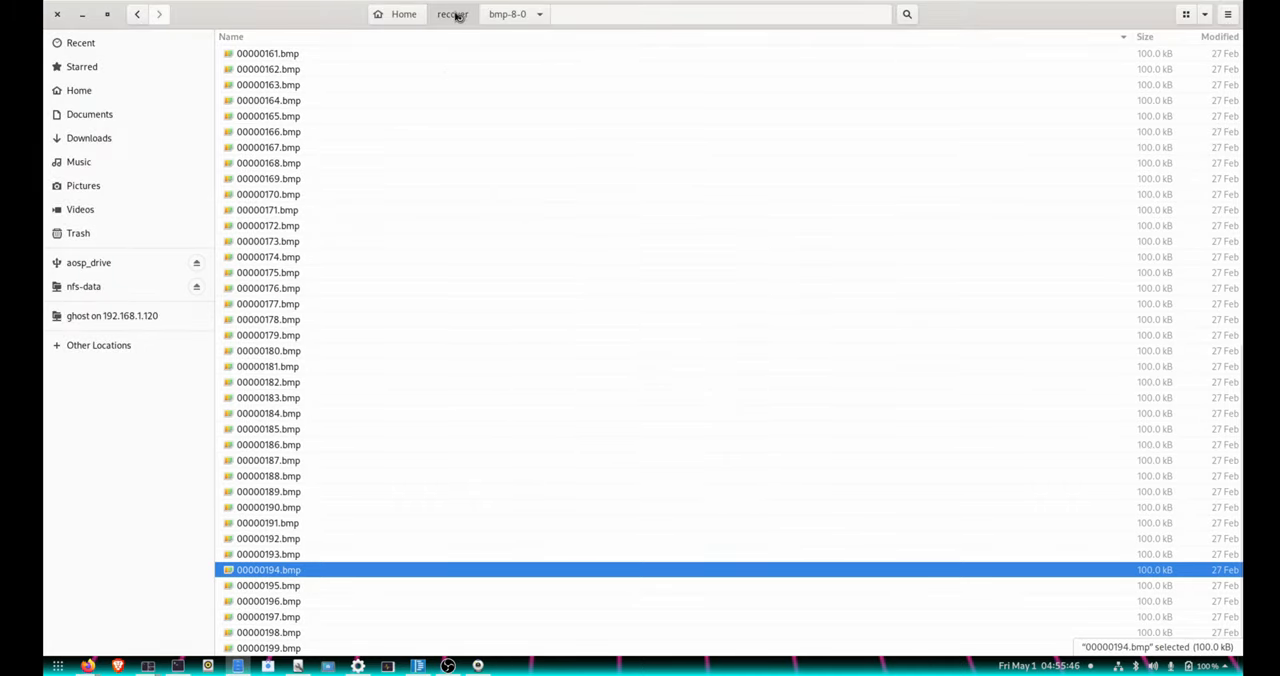
pyautogui.click(452, 14)
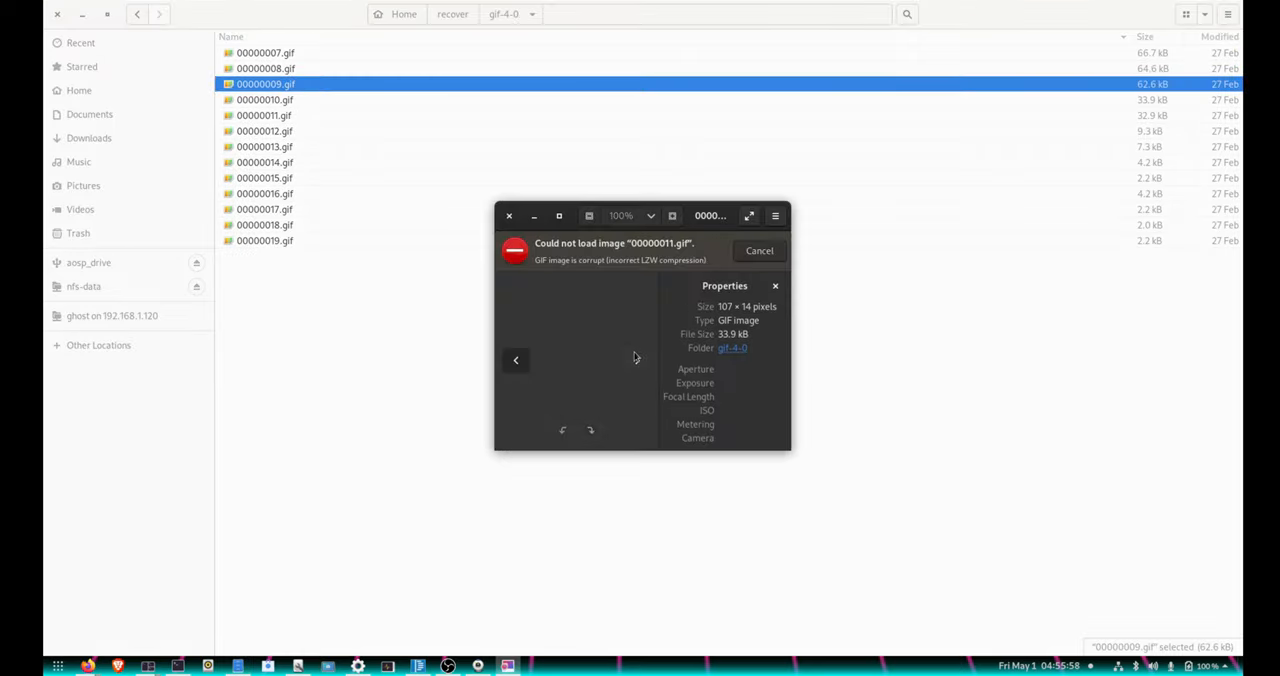
pyautogui.click(637, 340)
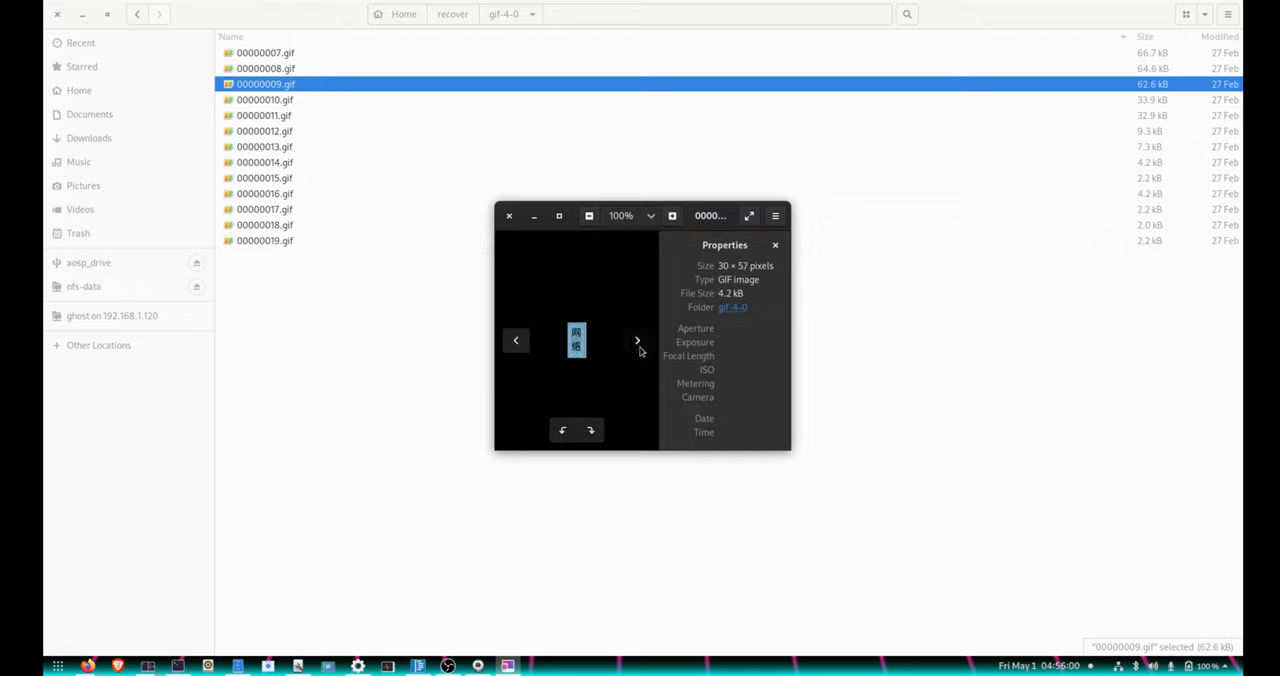
pyautogui.click(637, 340)
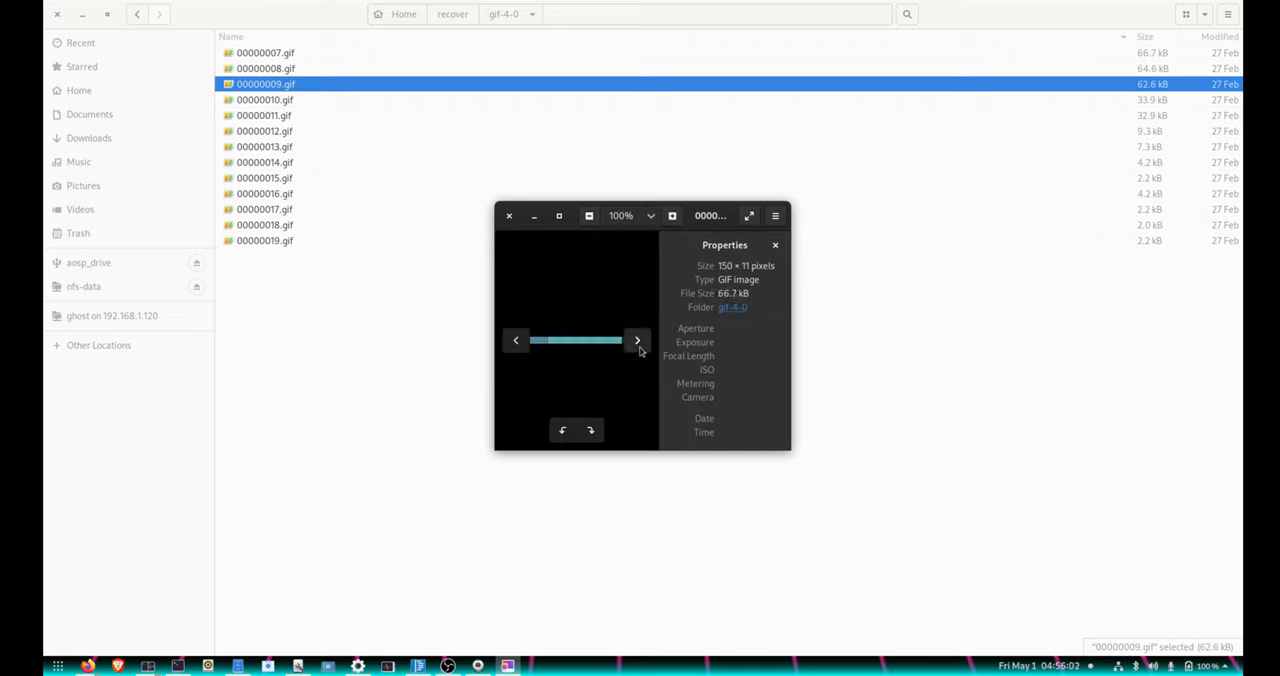
pyautogui.click(636, 340)
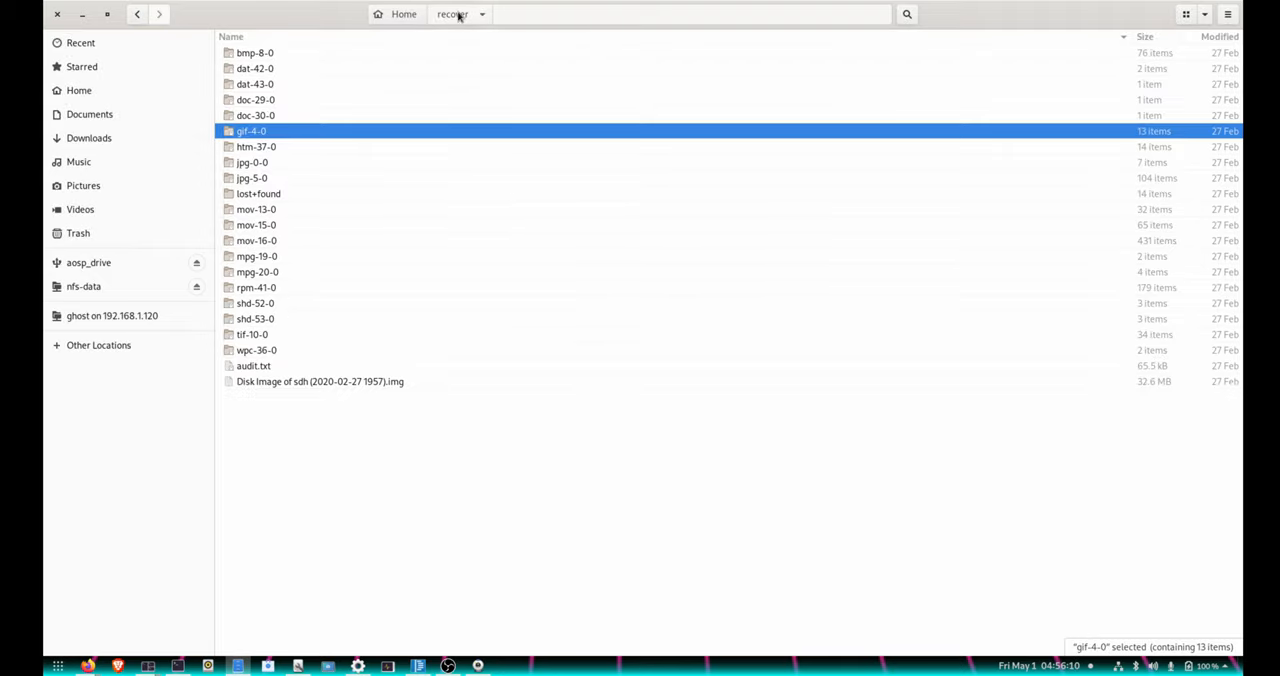
# - Peek into htm-37-0, then open a jpg folder and preview 00000001.jpg zoomed in
pyautogui.doubleClick(256, 146)
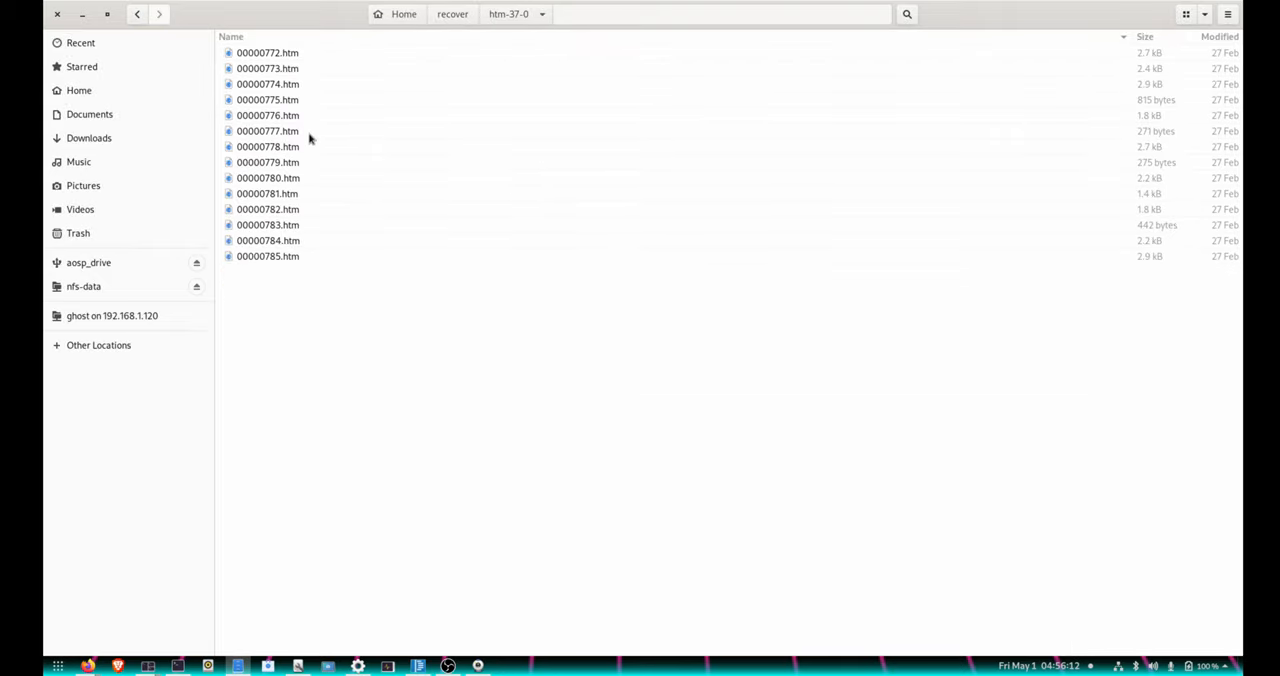
pyautogui.click(267, 131)
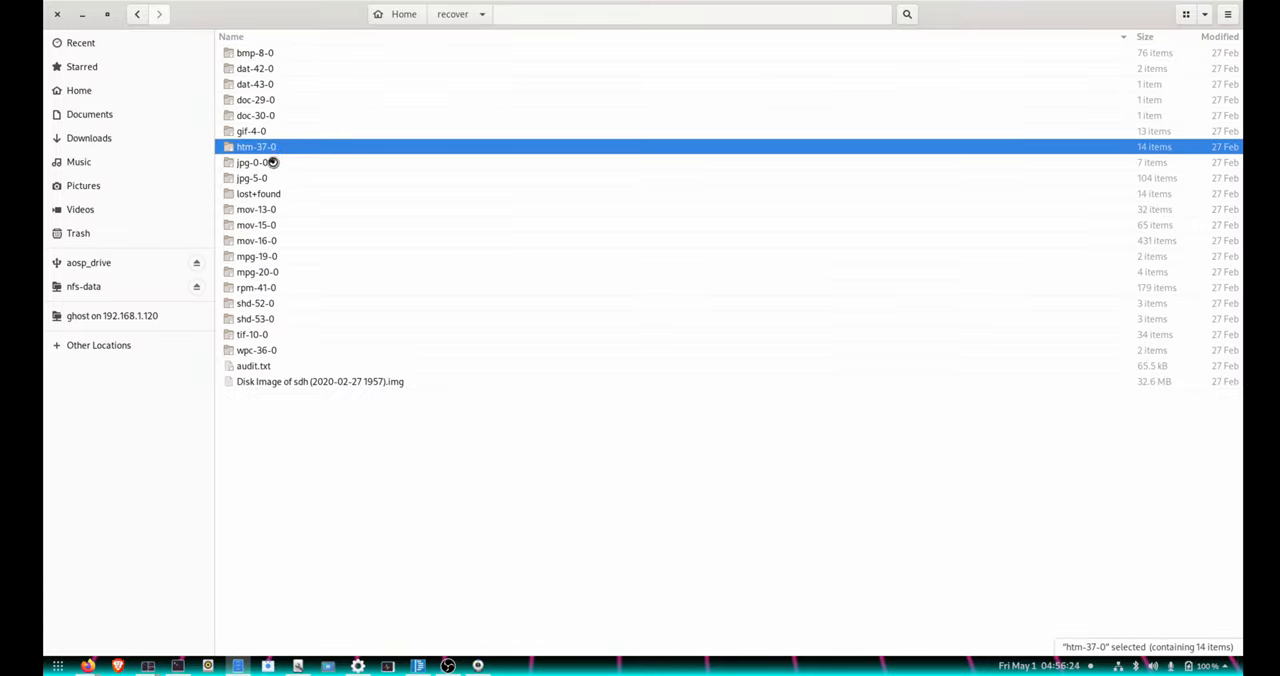
pyautogui.doubleClick(251, 162)
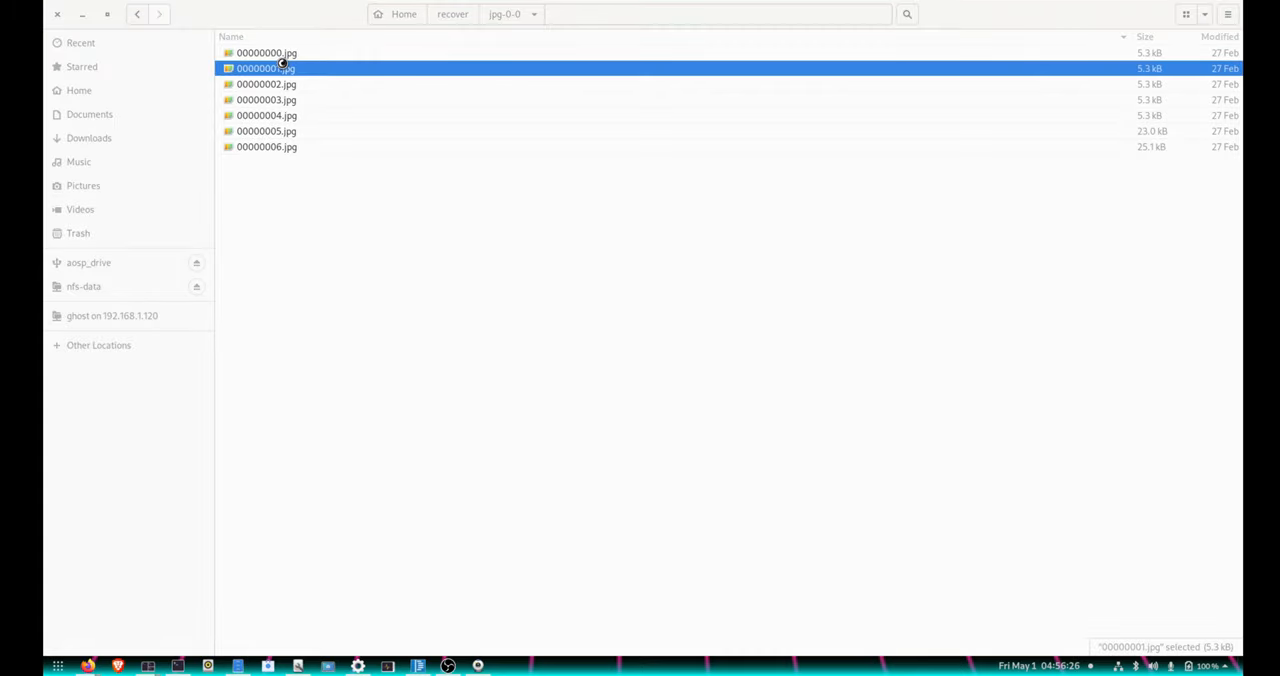
pyautogui.doubleClick(266, 68)
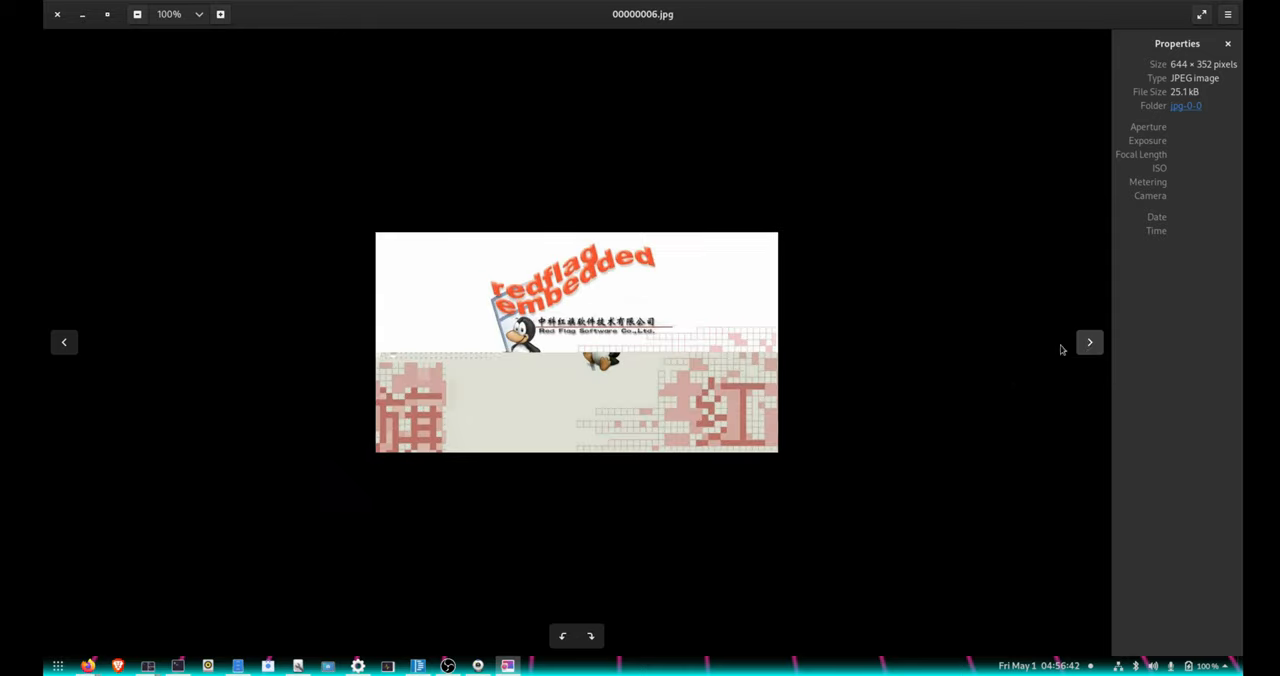
pyautogui.click(220, 14)
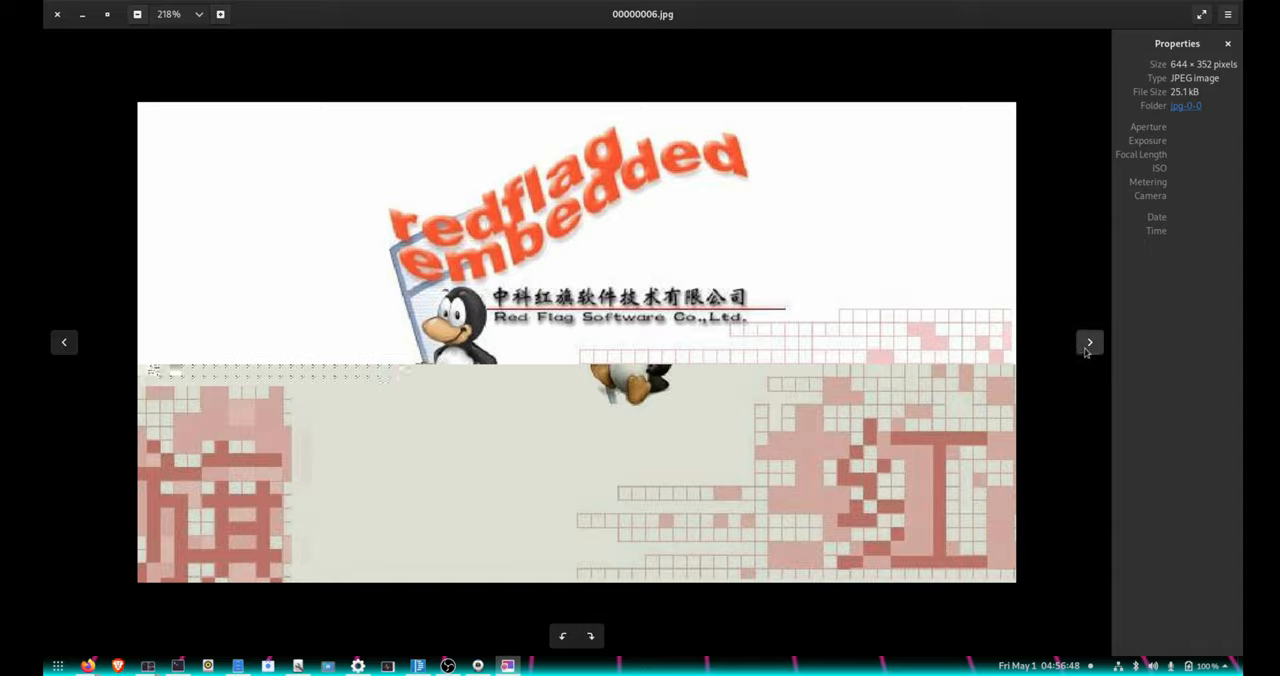
# - Step through recovered images 00000022.jpg to 00000026.jpg in the viewer
pyautogui.click(1089, 342)
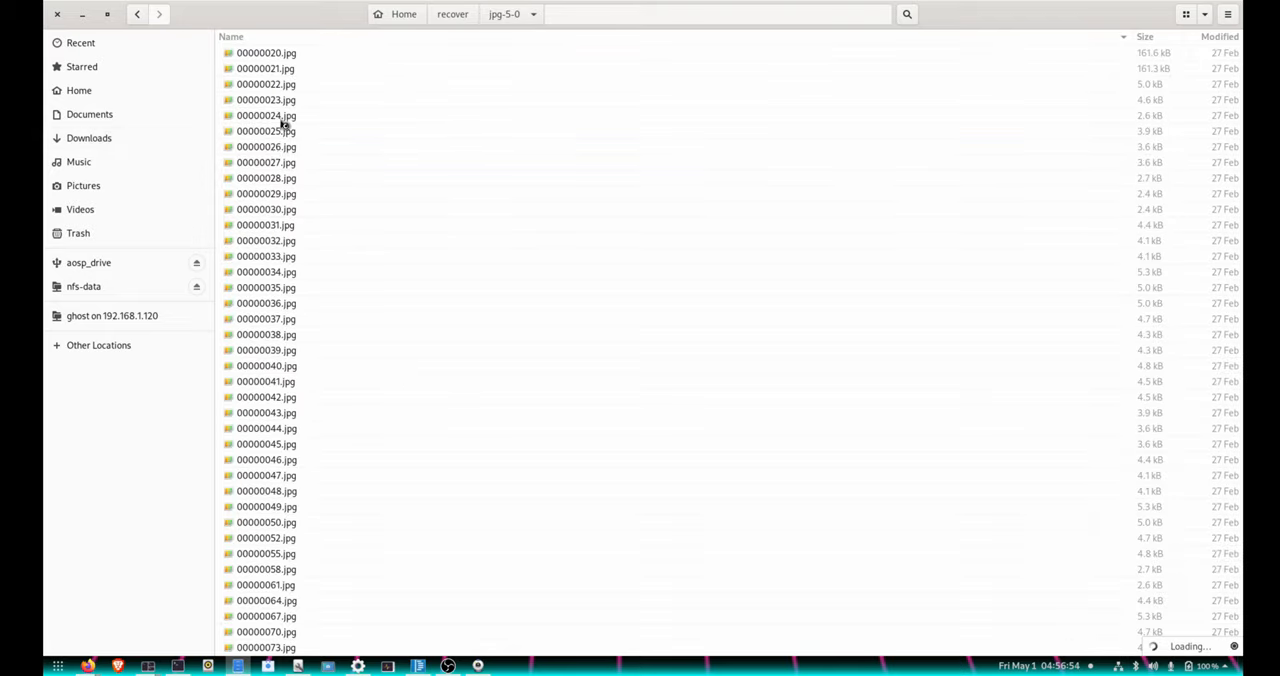
pyautogui.click(266, 84)
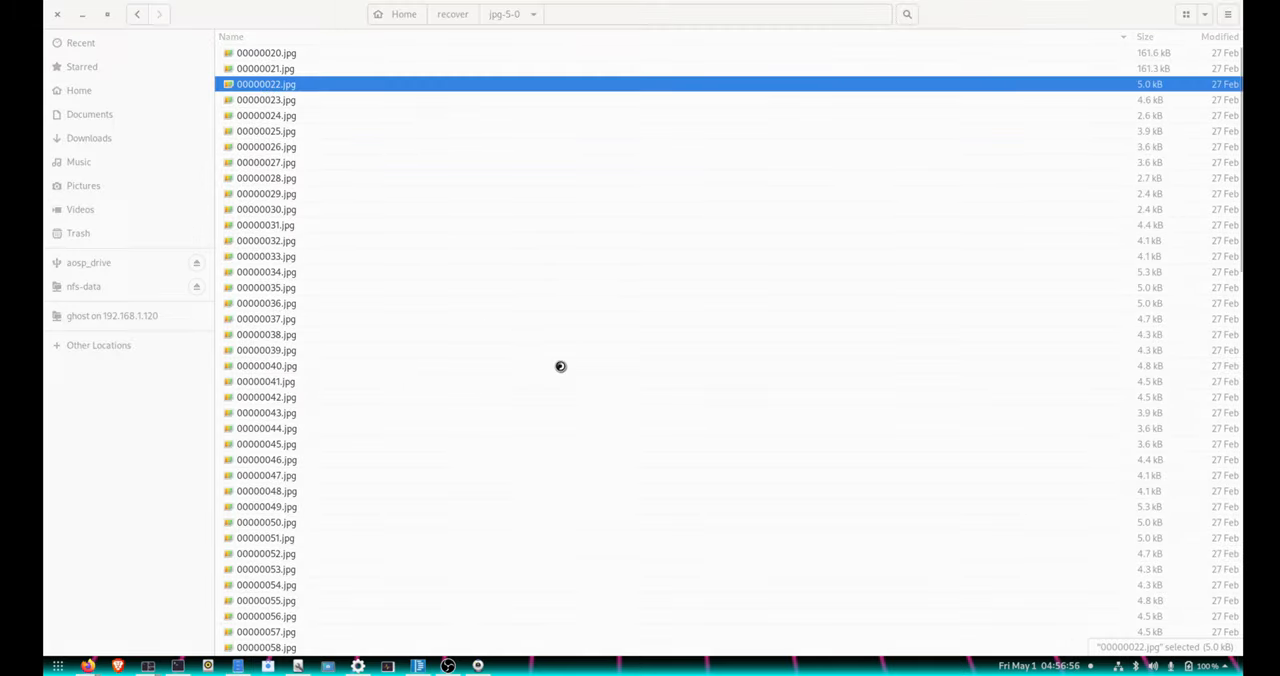
pyautogui.doubleClick(265, 99)
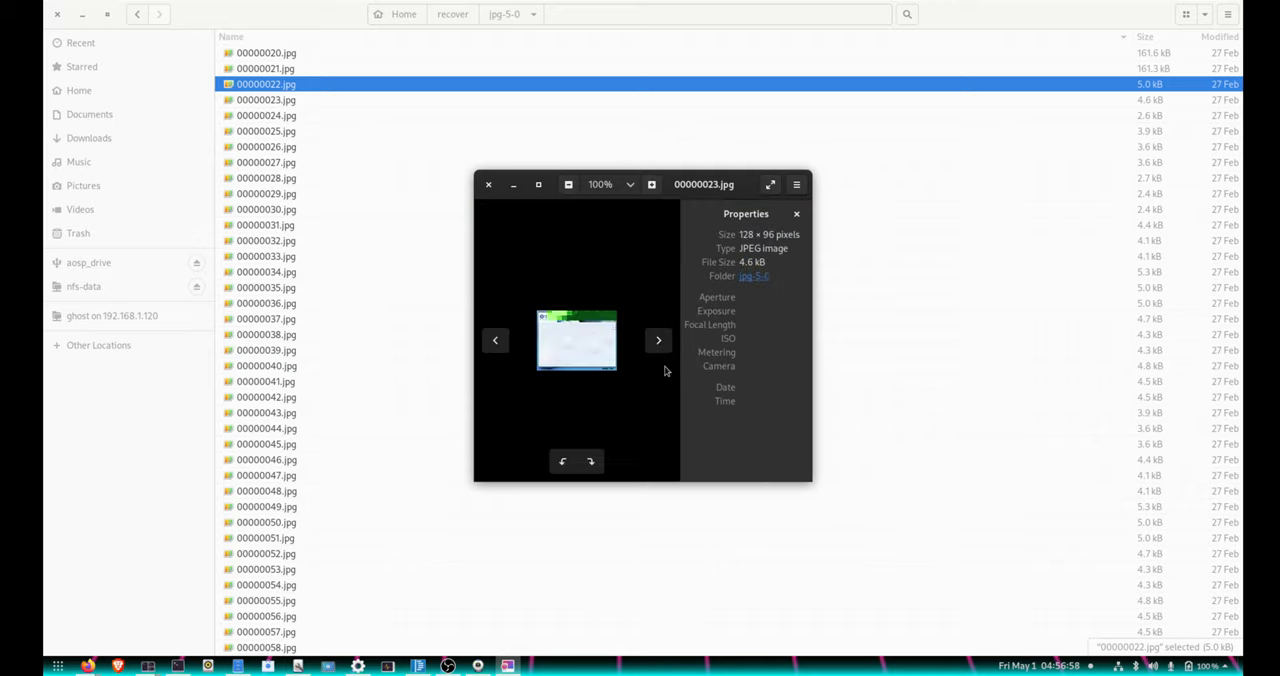
pyautogui.click(651, 184)
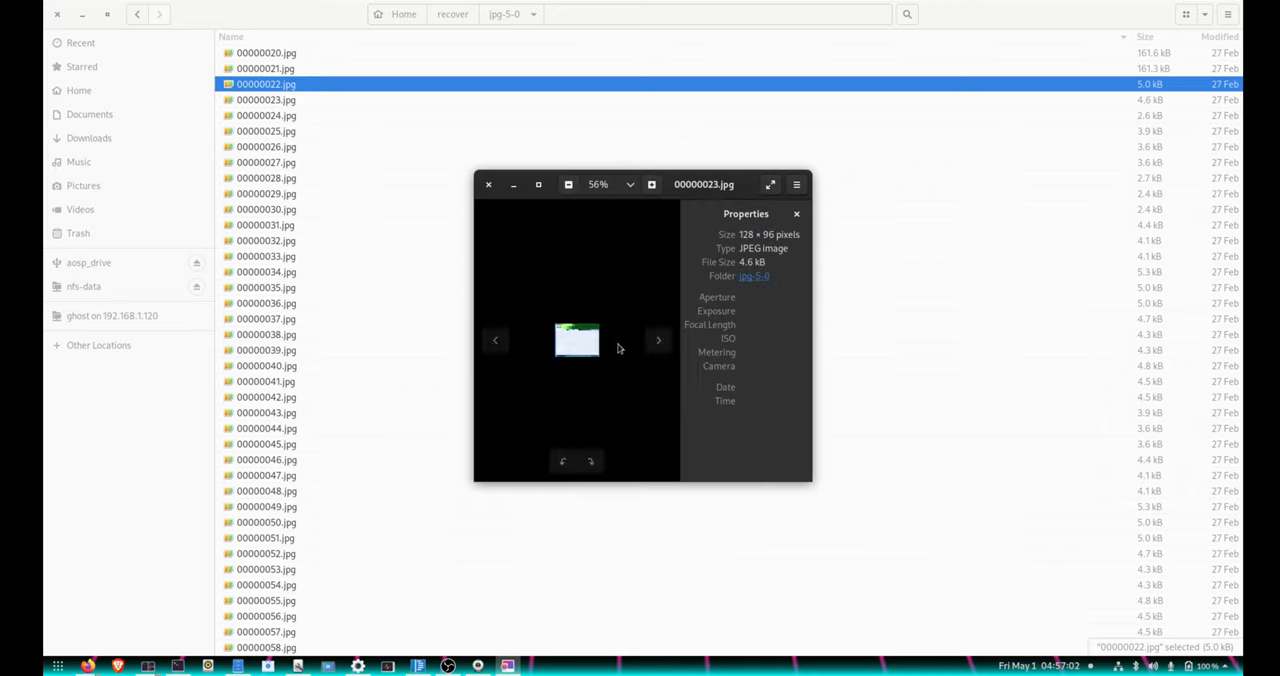
pyautogui.click(658, 340)
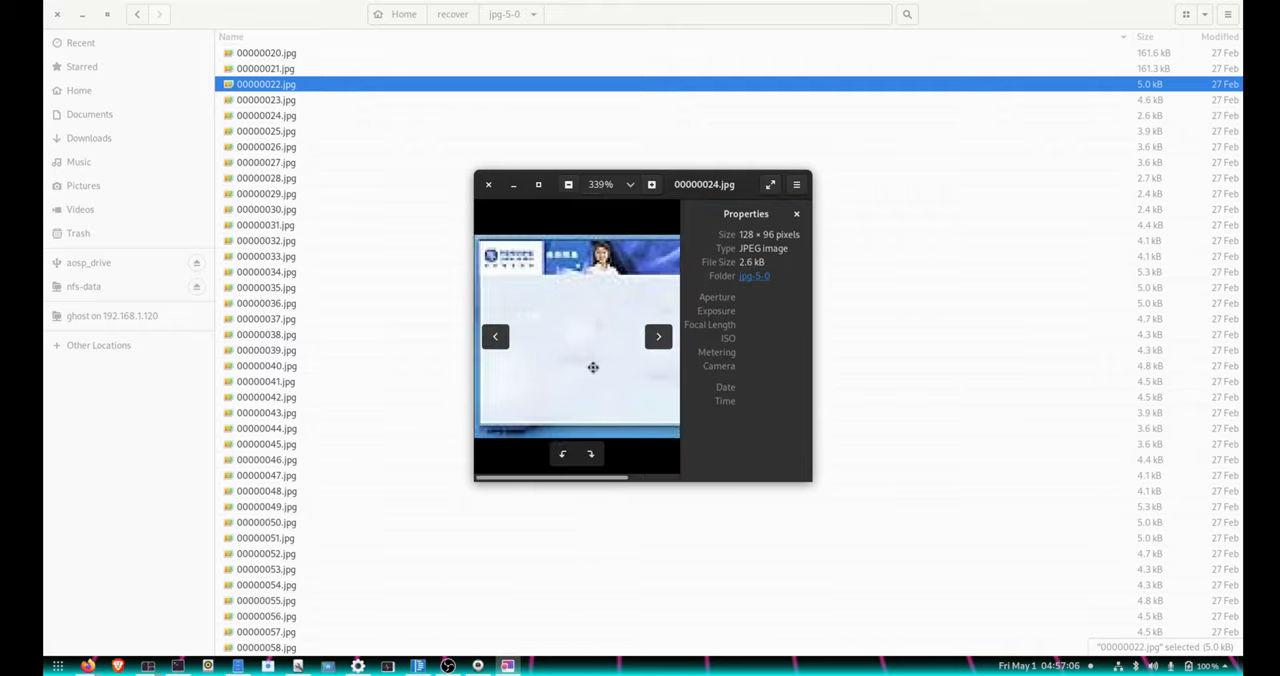
pyautogui.click(658, 336)
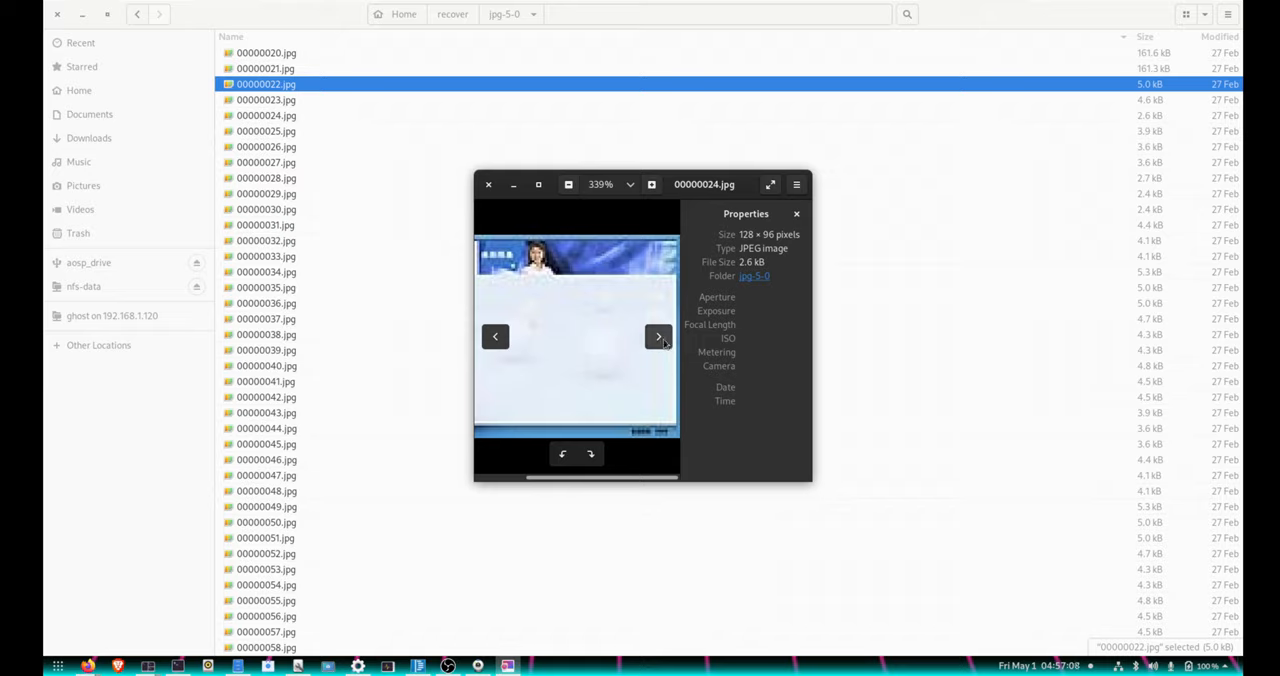
pyautogui.click(658, 336)
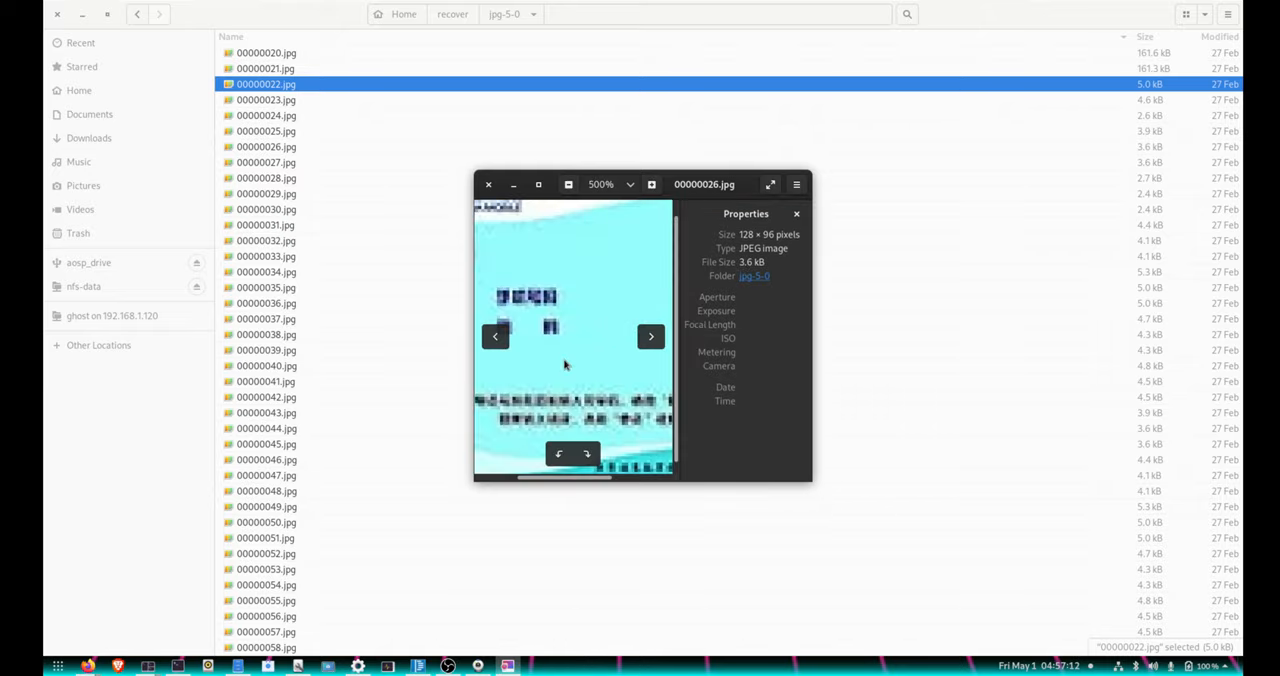
# - Close the preview, view 00000121.jpg, and return to the recover folder listing
pyautogui.click(513, 184)
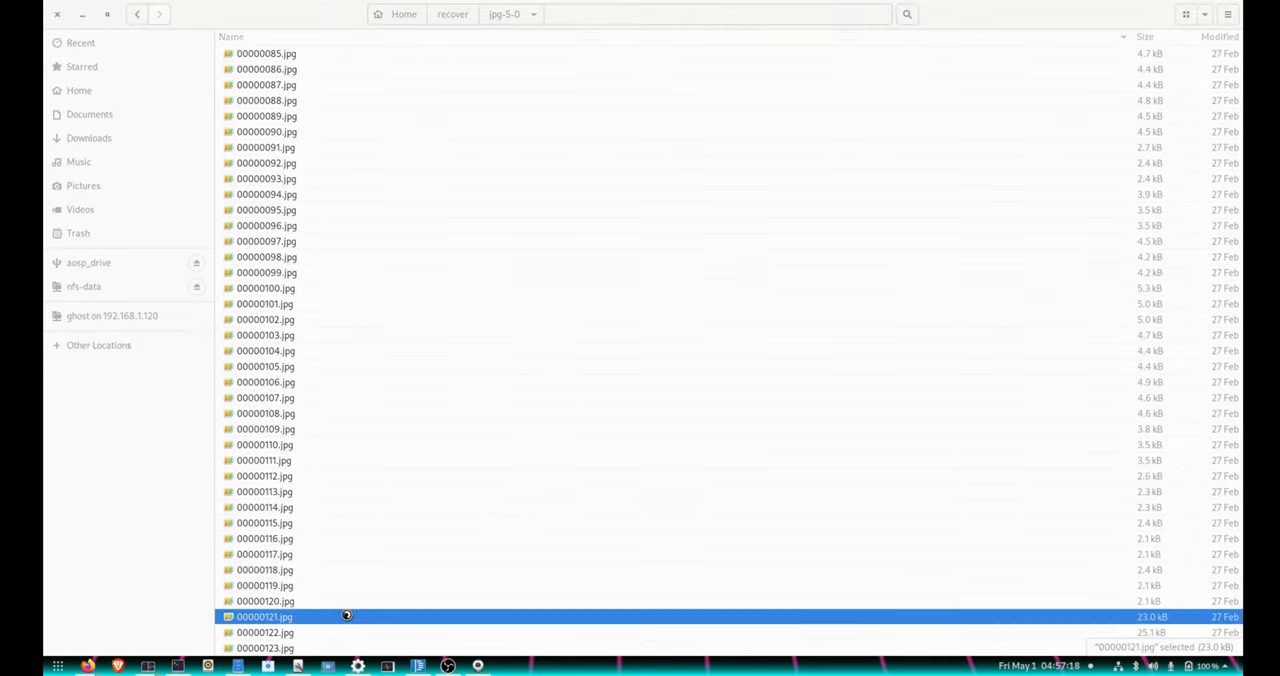
pyautogui.doubleClick(264, 616)
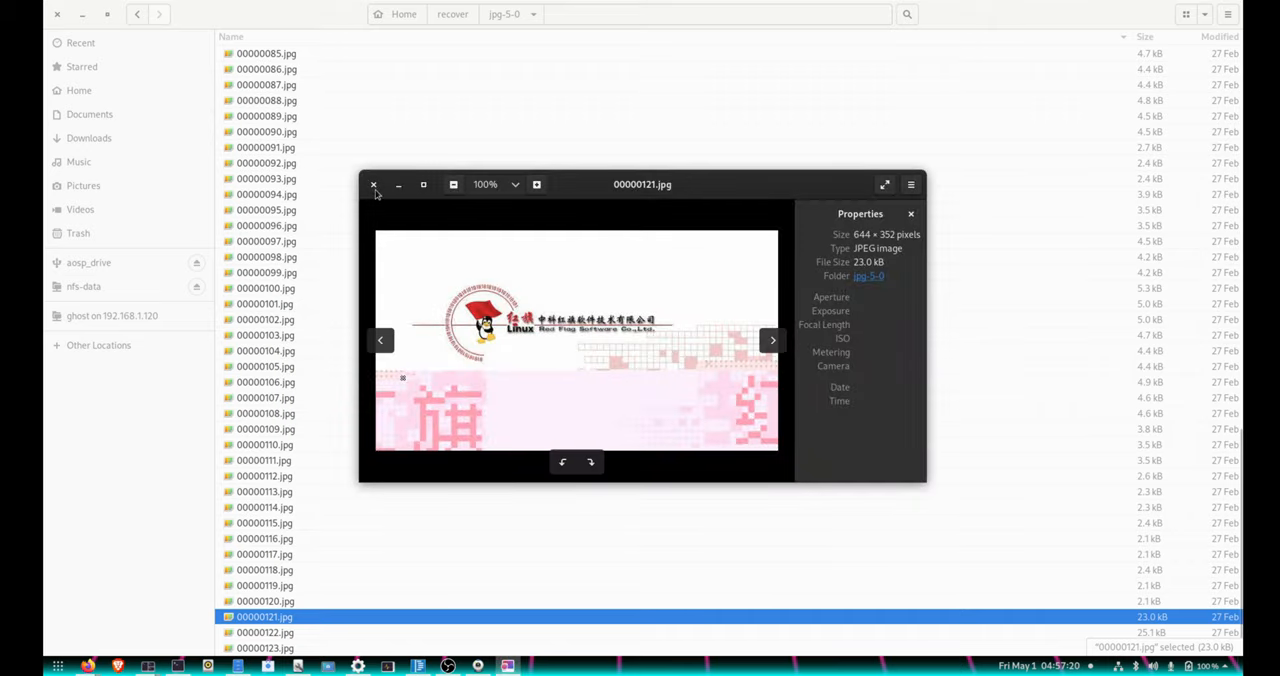
pyautogui.click(373, 185)
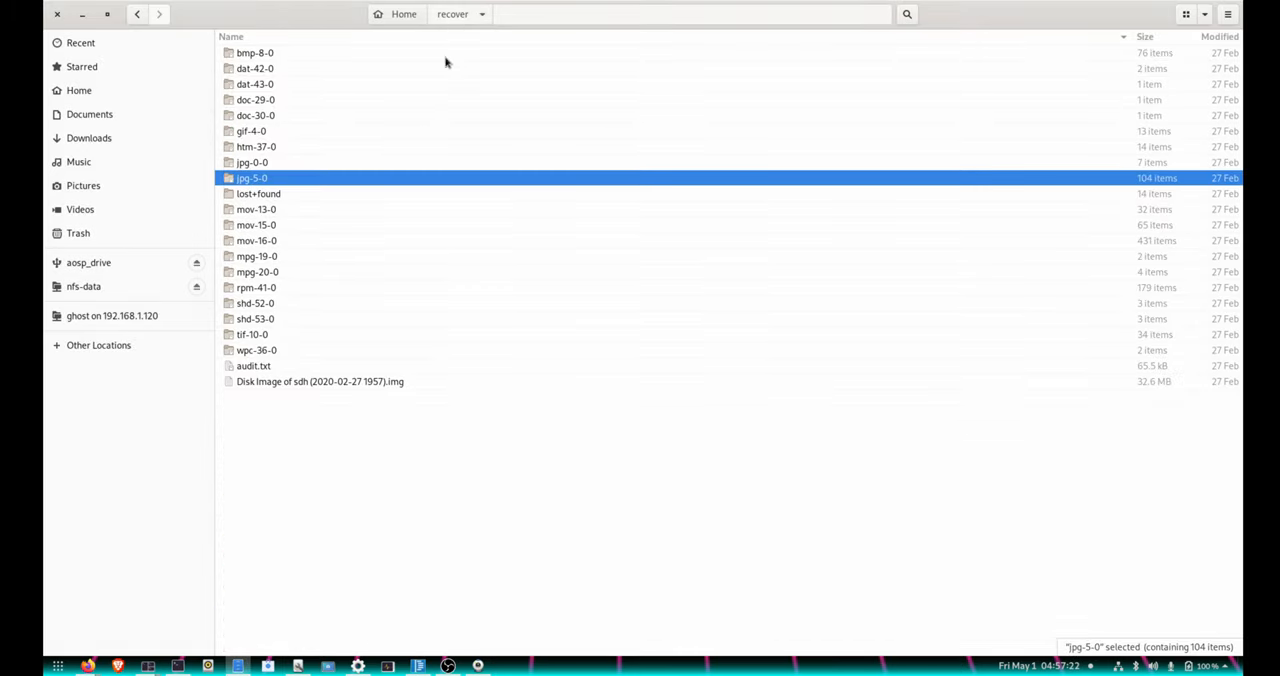
# - Browse lost+found, dismiss the folder #90 access error, and return to recover
pyautogui.doubleClick(258, 193)
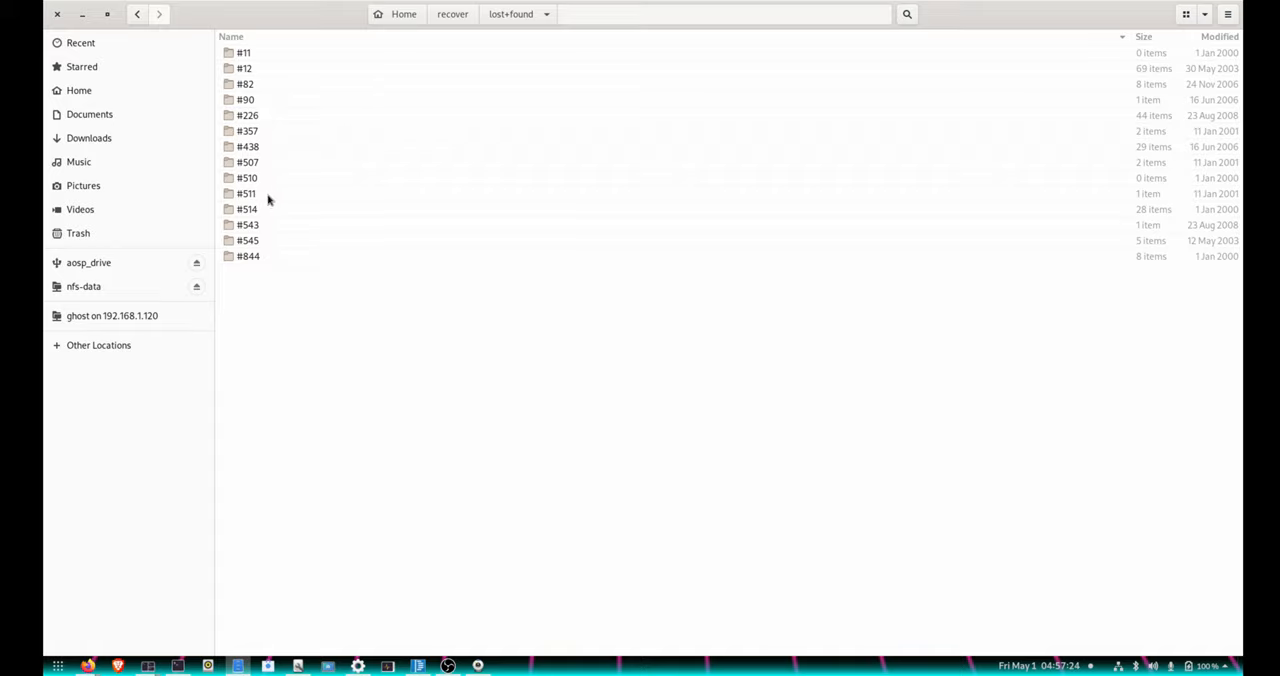
pyautogui.doubleClick(245, 193)
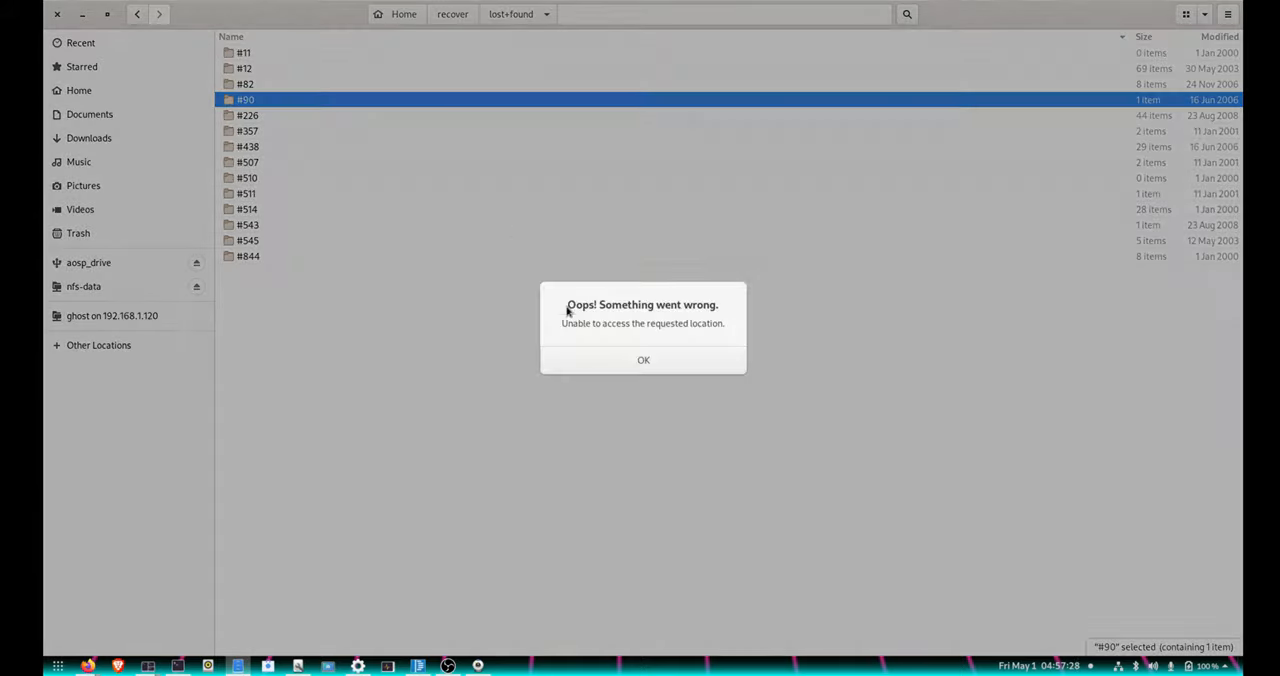
pyautogui.click(643, 360)
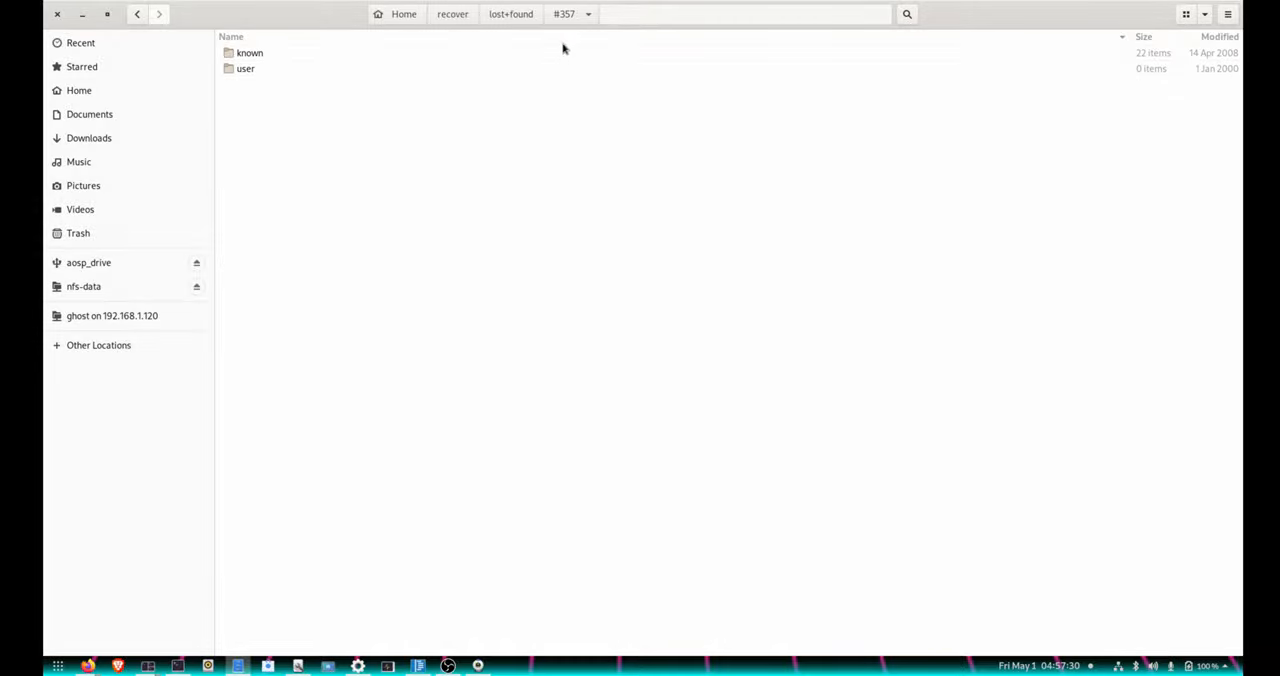
pyautogui.doubleClick(245, 68)
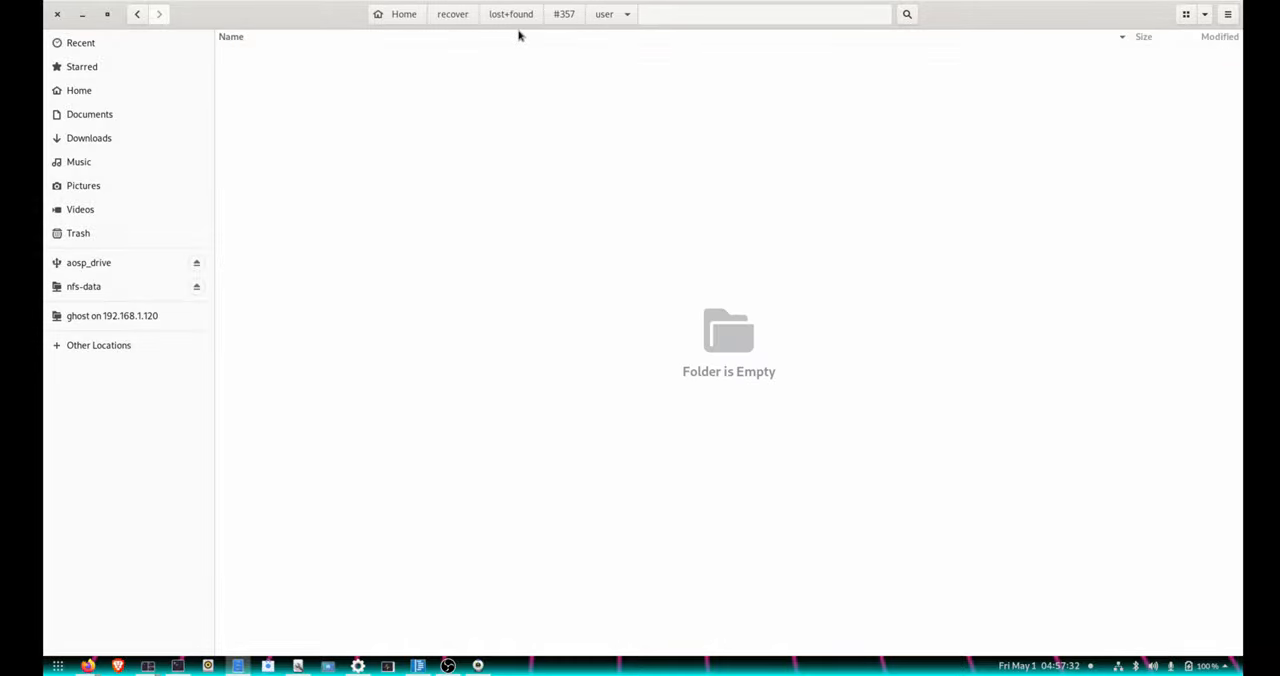
pyautogui.click(452, 14)
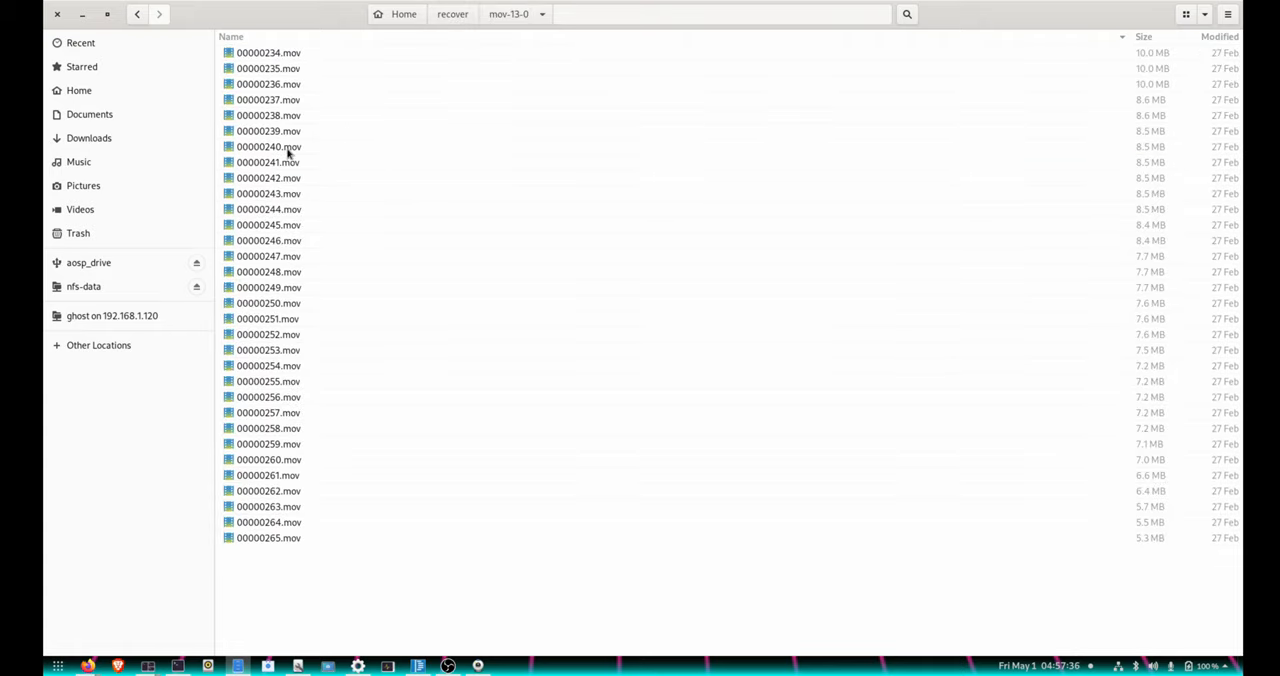
# - Try playing 00000240.mov, dismiss the playback error, and go back to recover
pyautogui.click(268, 146)
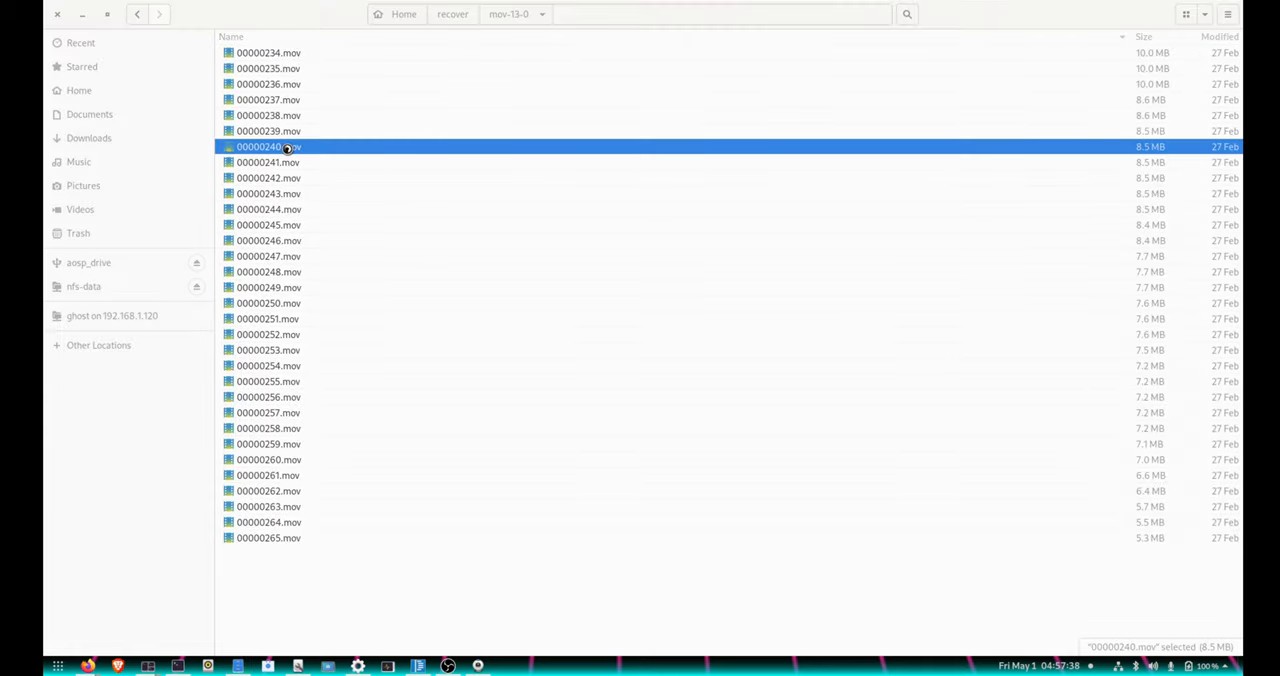
pyautogui.doubleClick(268, 147)
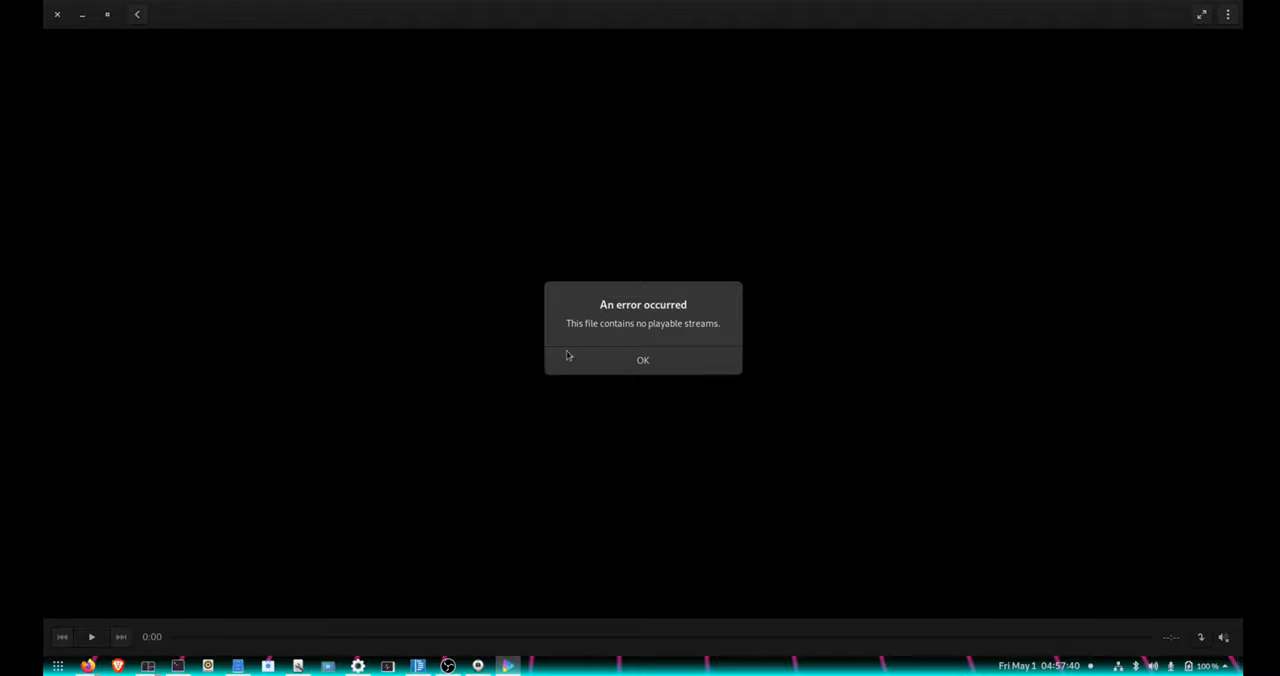
pyautogui.click(642, 360)
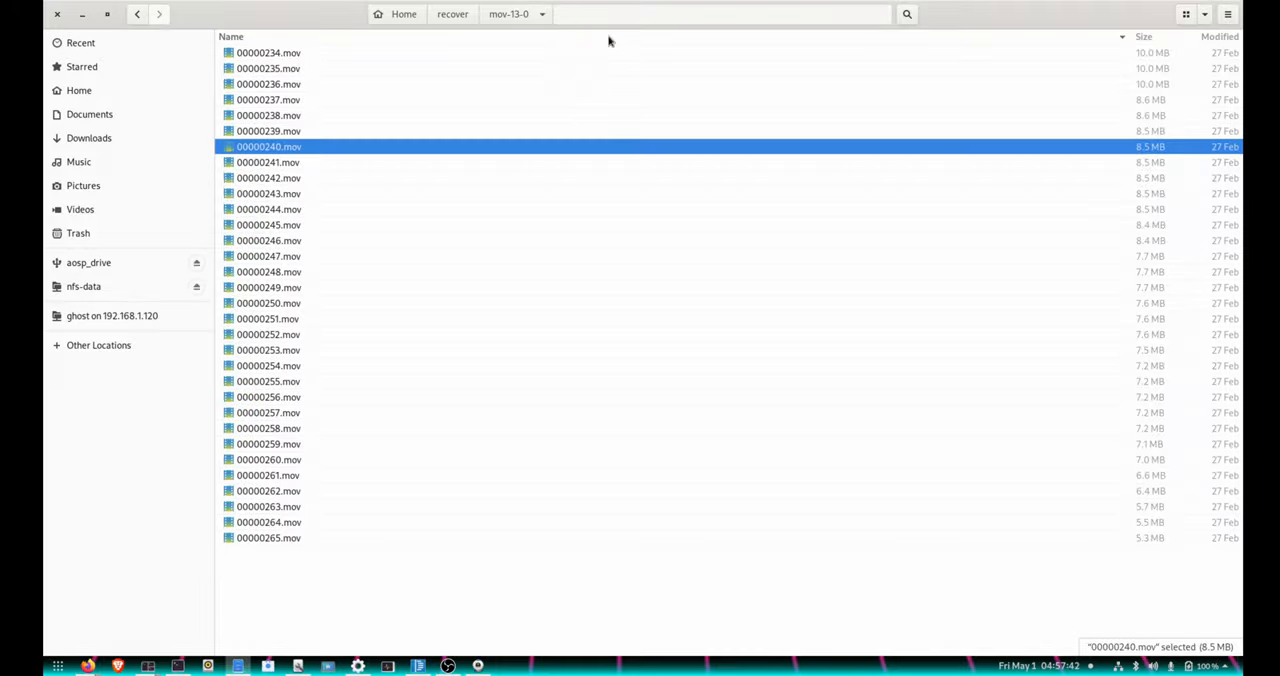
pyautogui.click(452, 14)
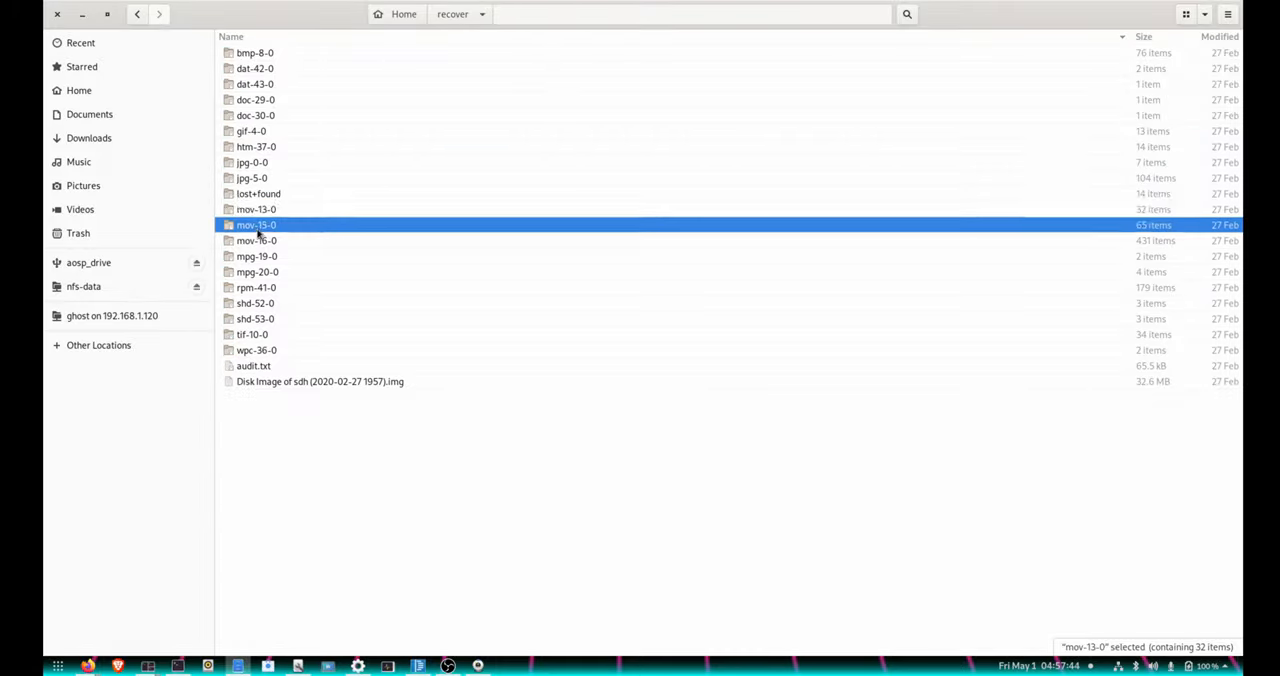
# - Browse mov-15-0 and mpg-19-0, play 00000763.mpg, then return to recover
pyautogui.doubleClick(256, 225)
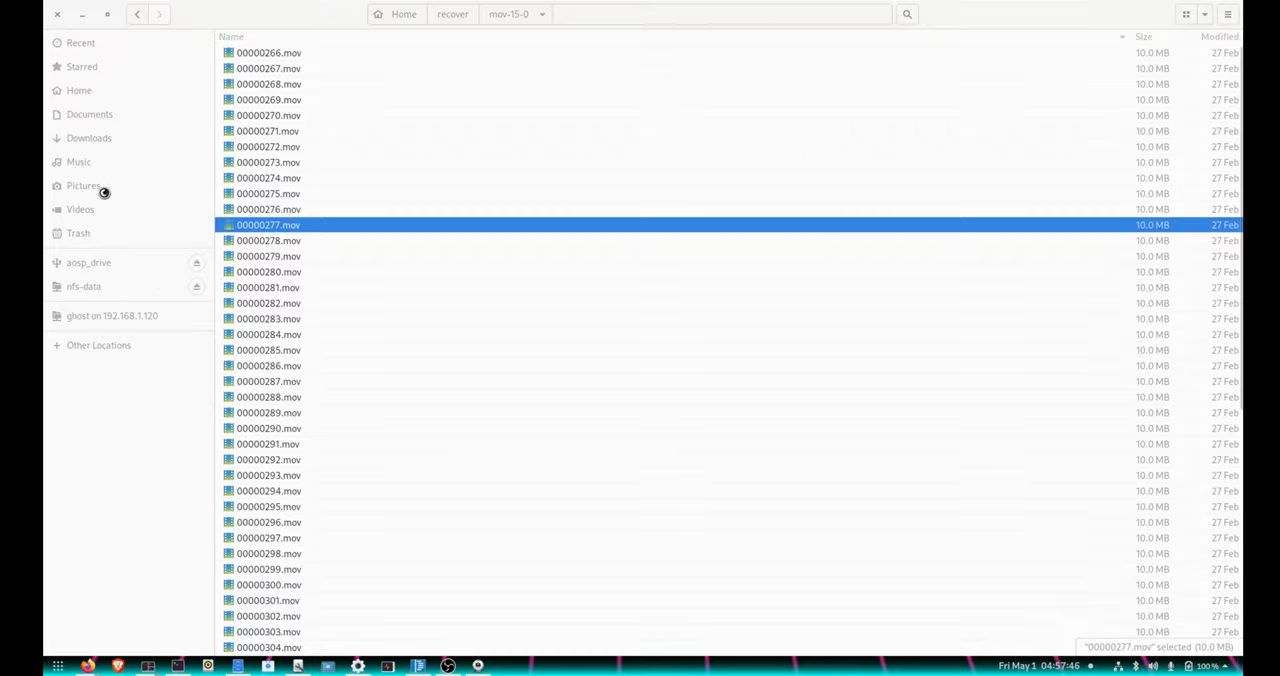
pyautogui.doubleClick(268, 224)
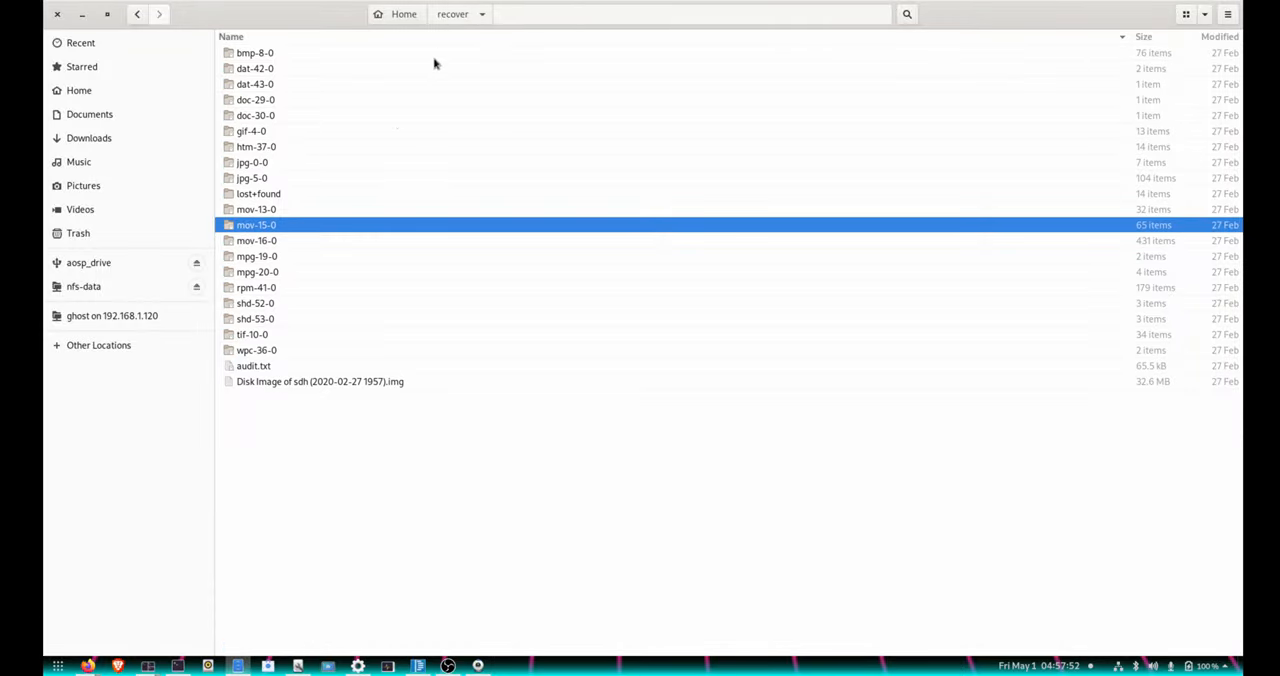
pyautogui.doubleClick(256, 256)
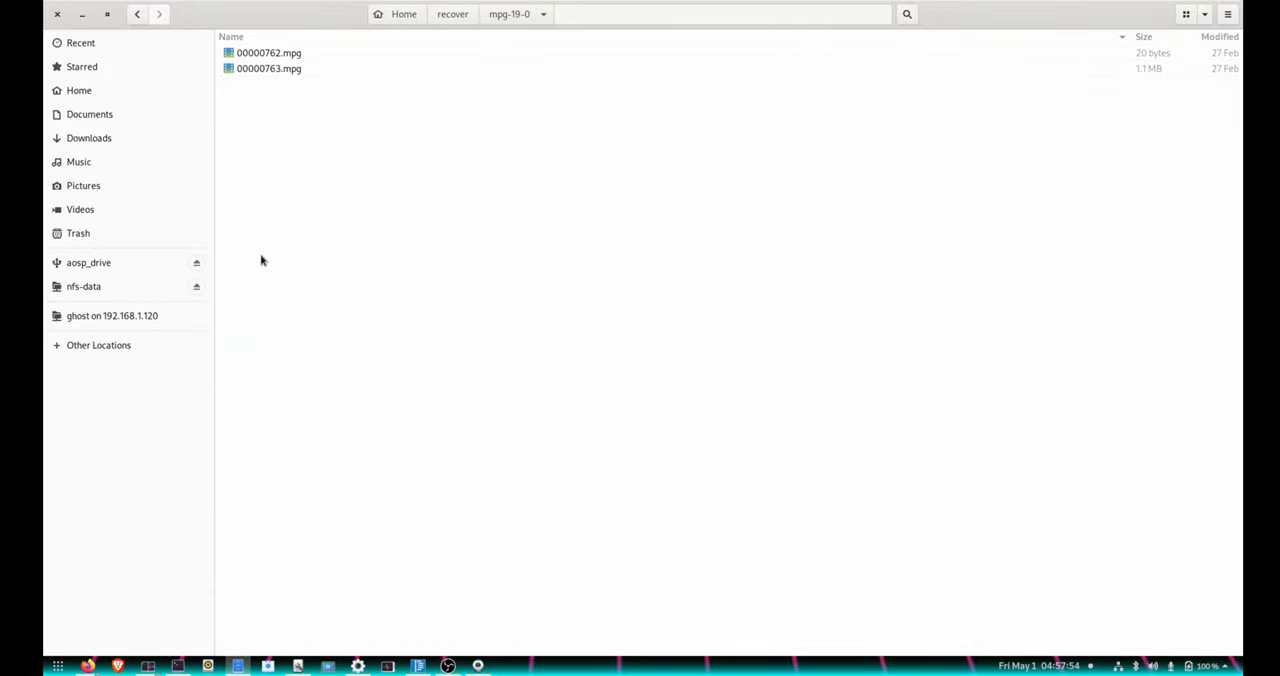
pyautogui.click(268, 68)
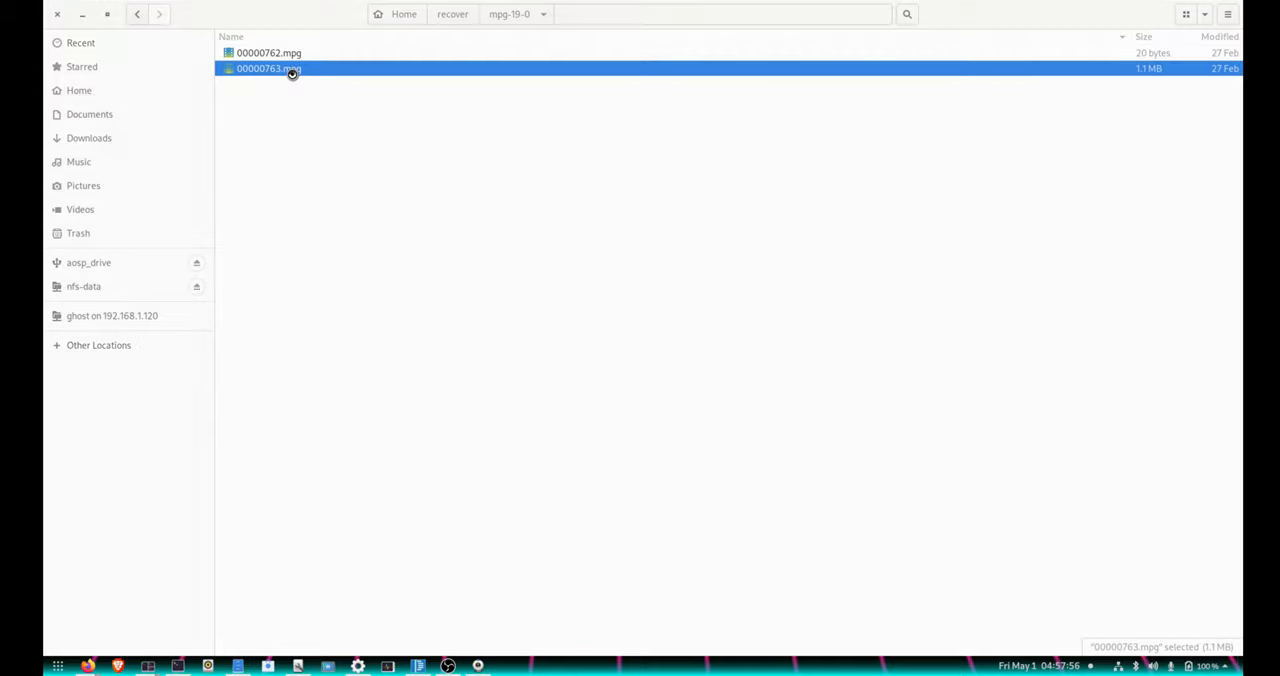
pyautogui.doubleClick(268, 68)
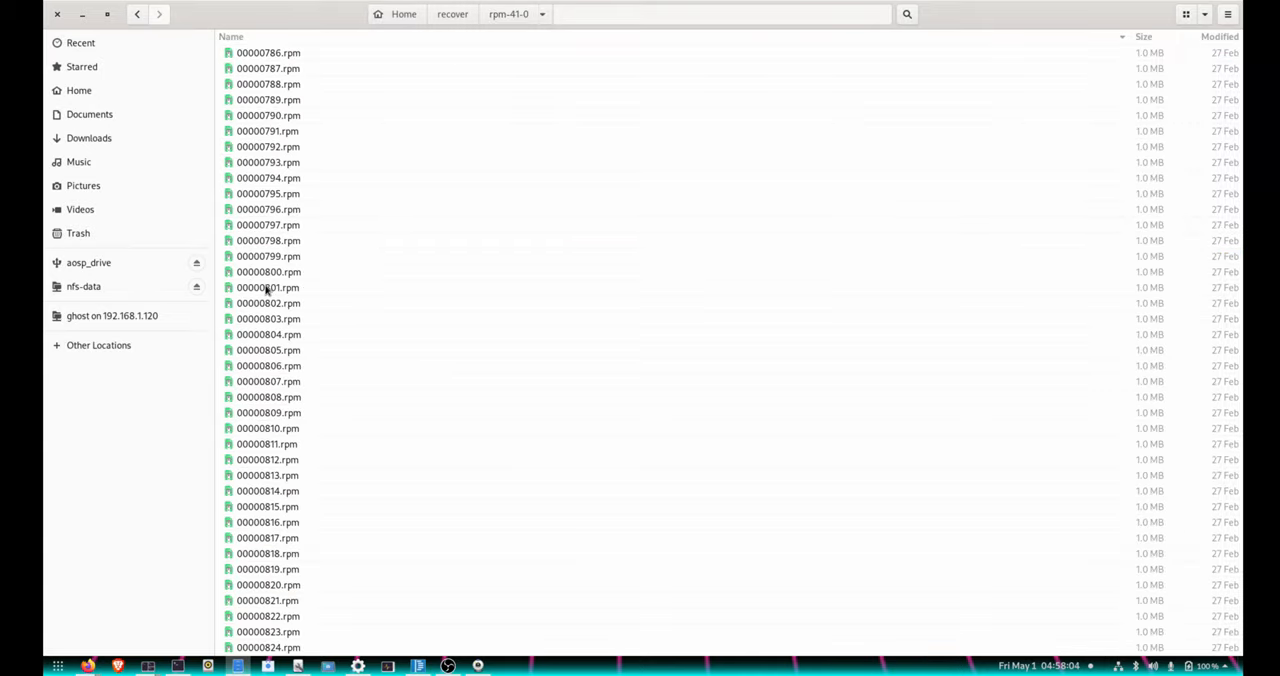
pyautogui.scroll(-3)
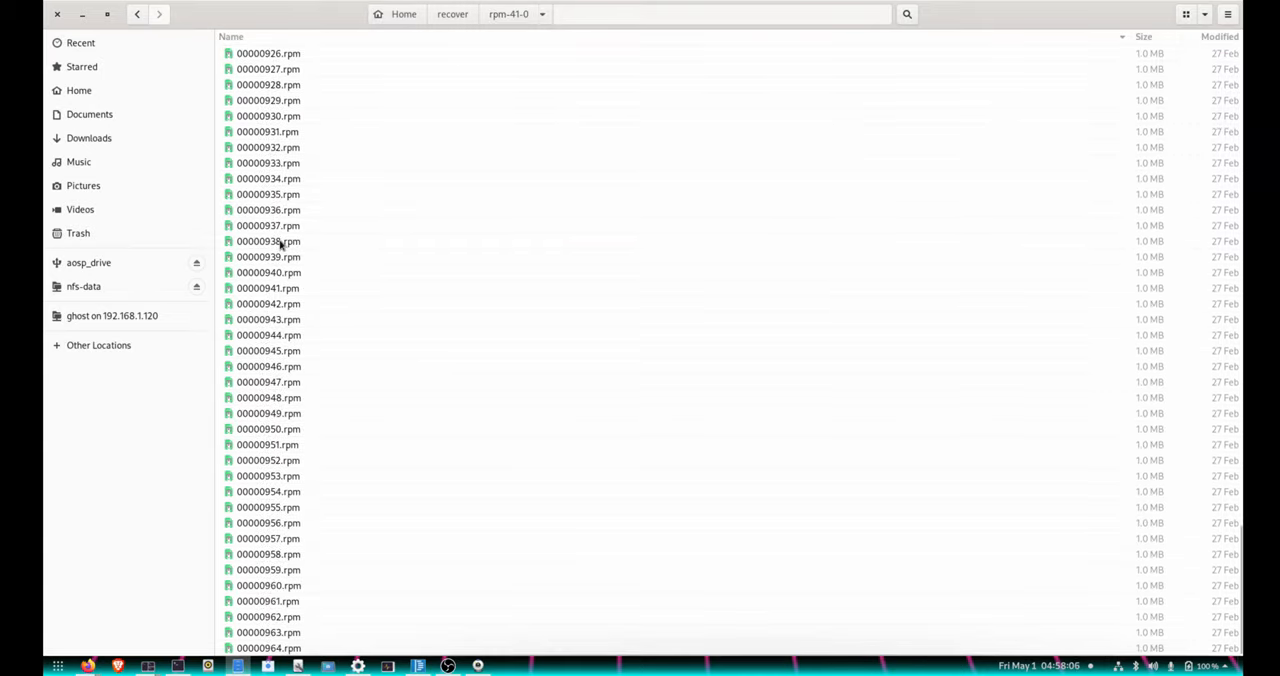
pyautogui.click(452, 14)
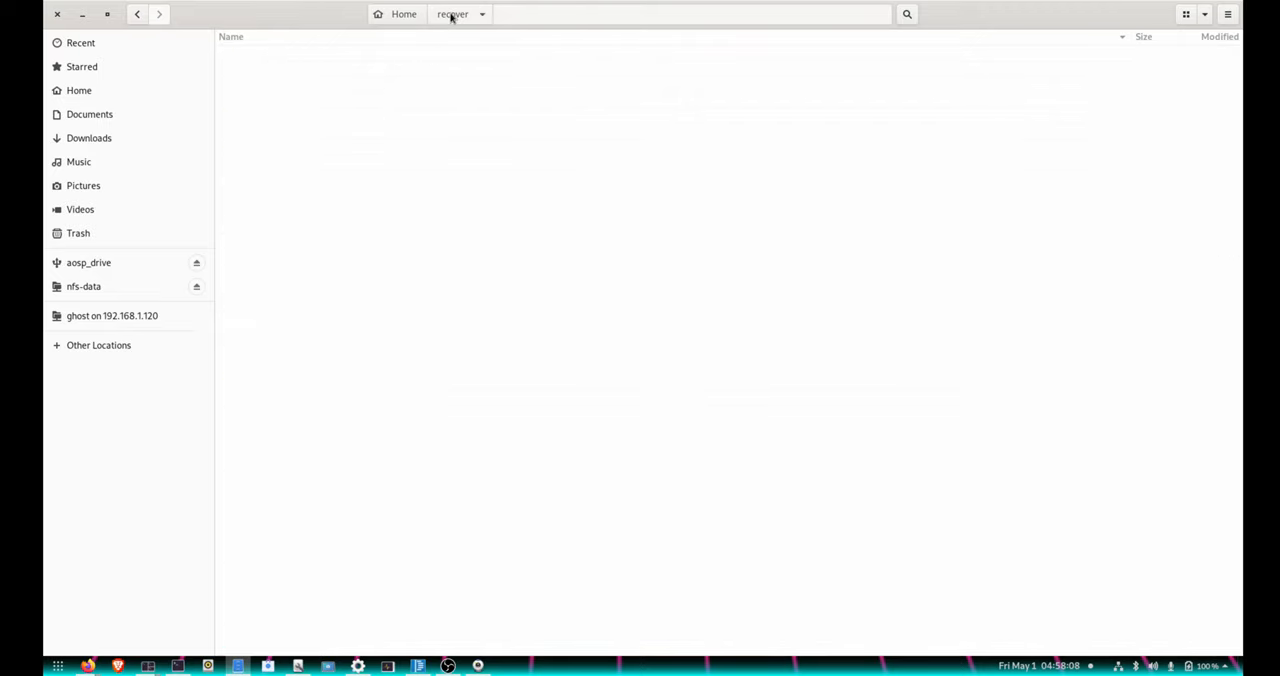
# - Try opening 00000210.tif from tif-10-0, which fails as invalid
pyautogui.click(453, 14)
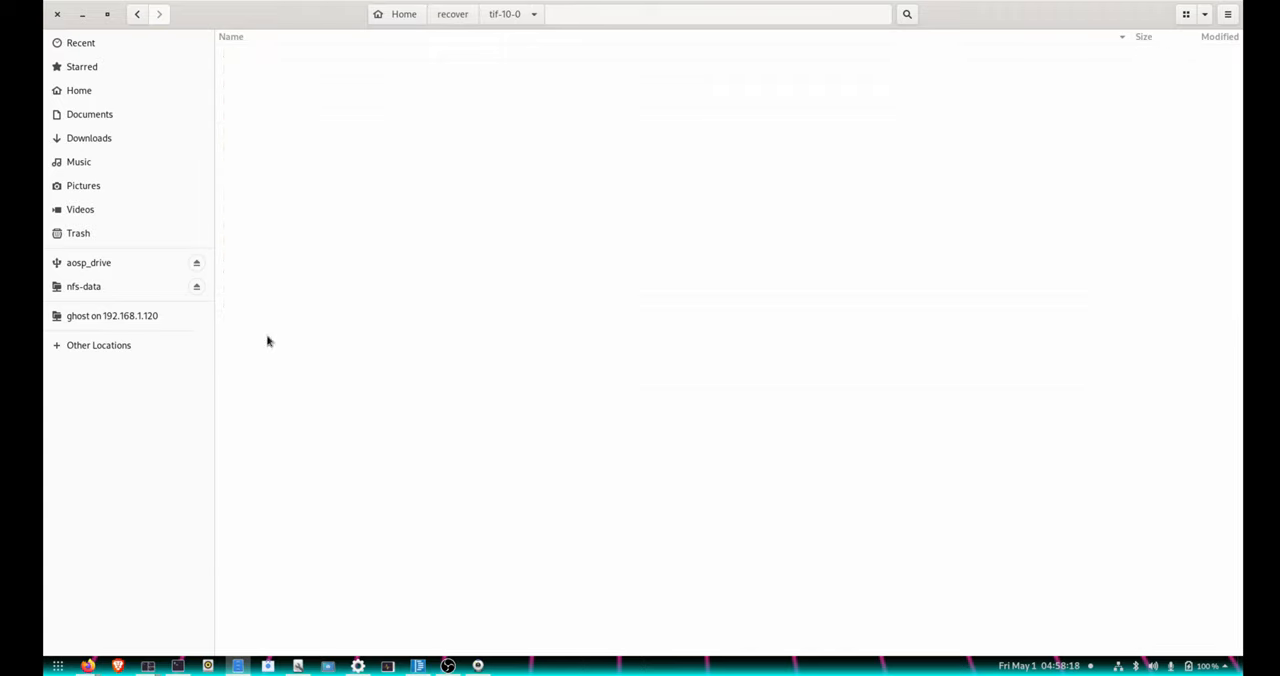
pyautogui.click(263, 209)
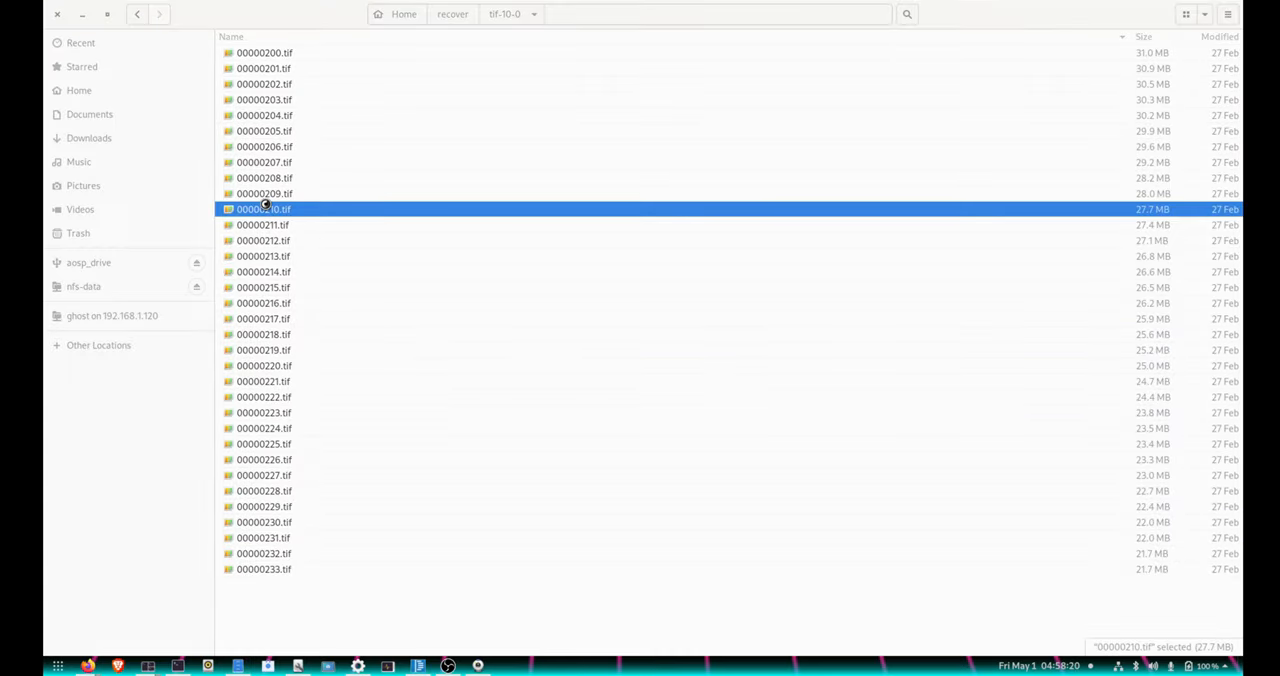
pyautogui.doubleClick(264, 209)
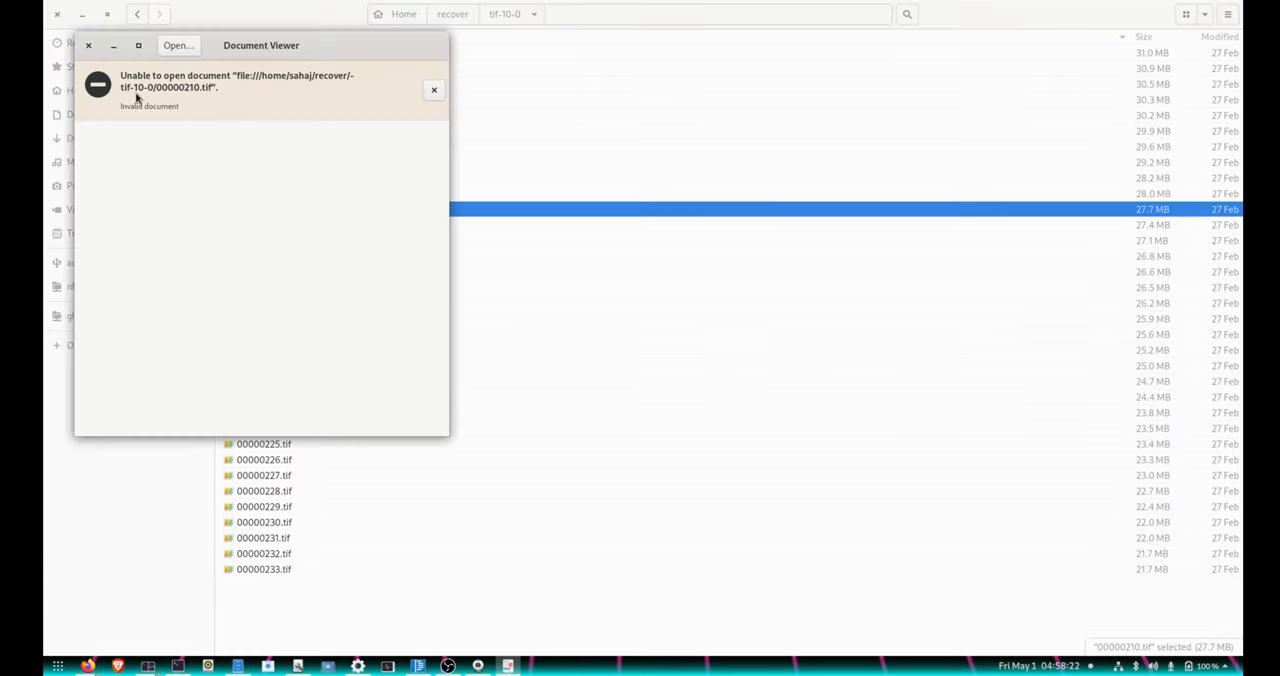
pyautogui.click(434, 90)
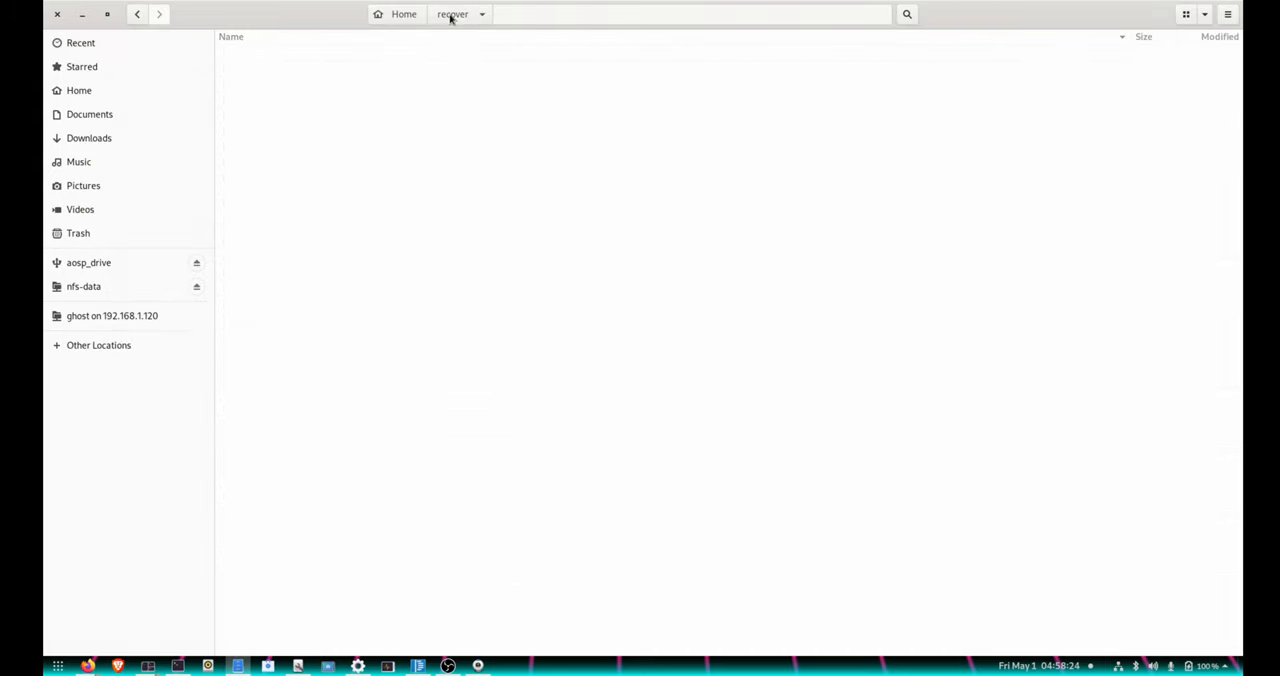
pyautogui.click(252, 334)
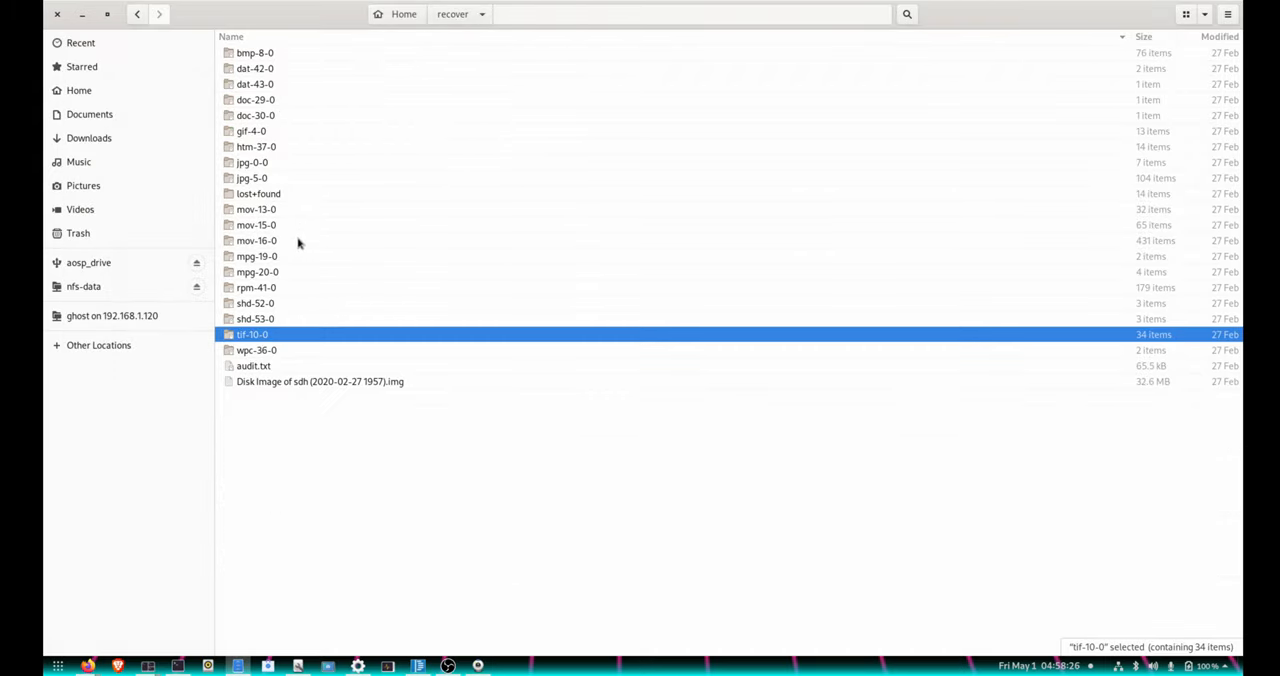
pyautogui.moveTo(277, 358)
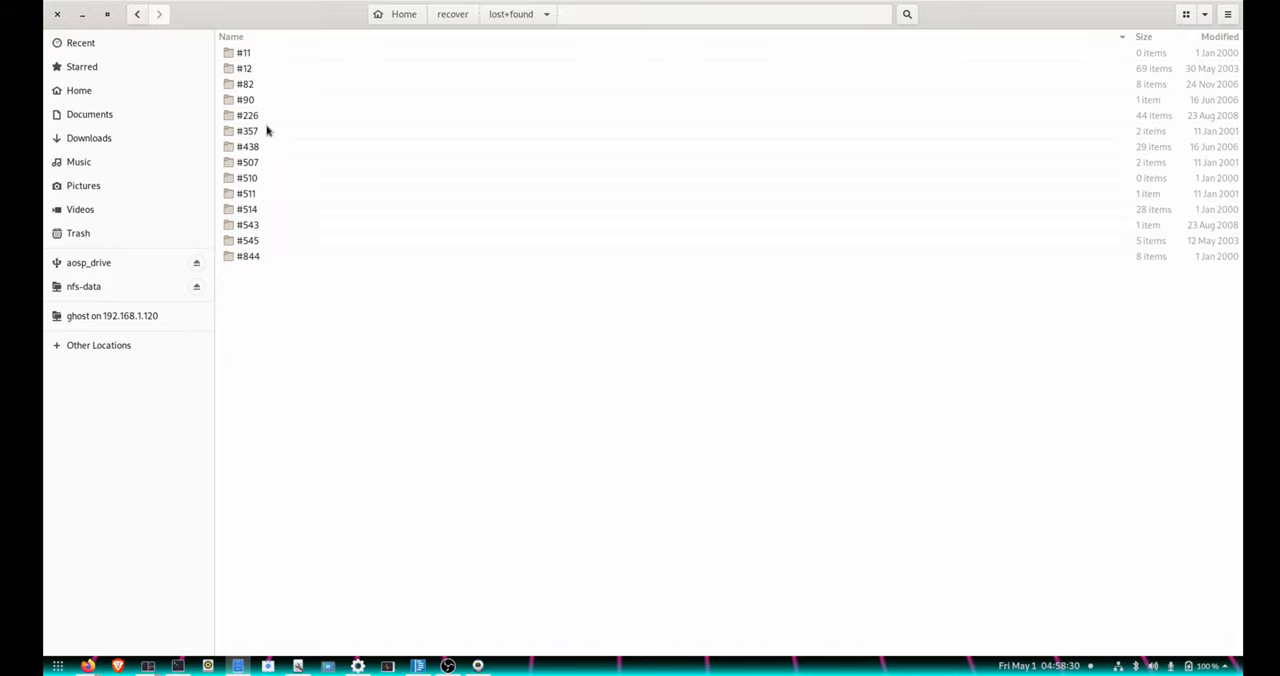
# - Open lost+found folder #12 and unmaximize the Files window
pyautogui.click(244, 52)
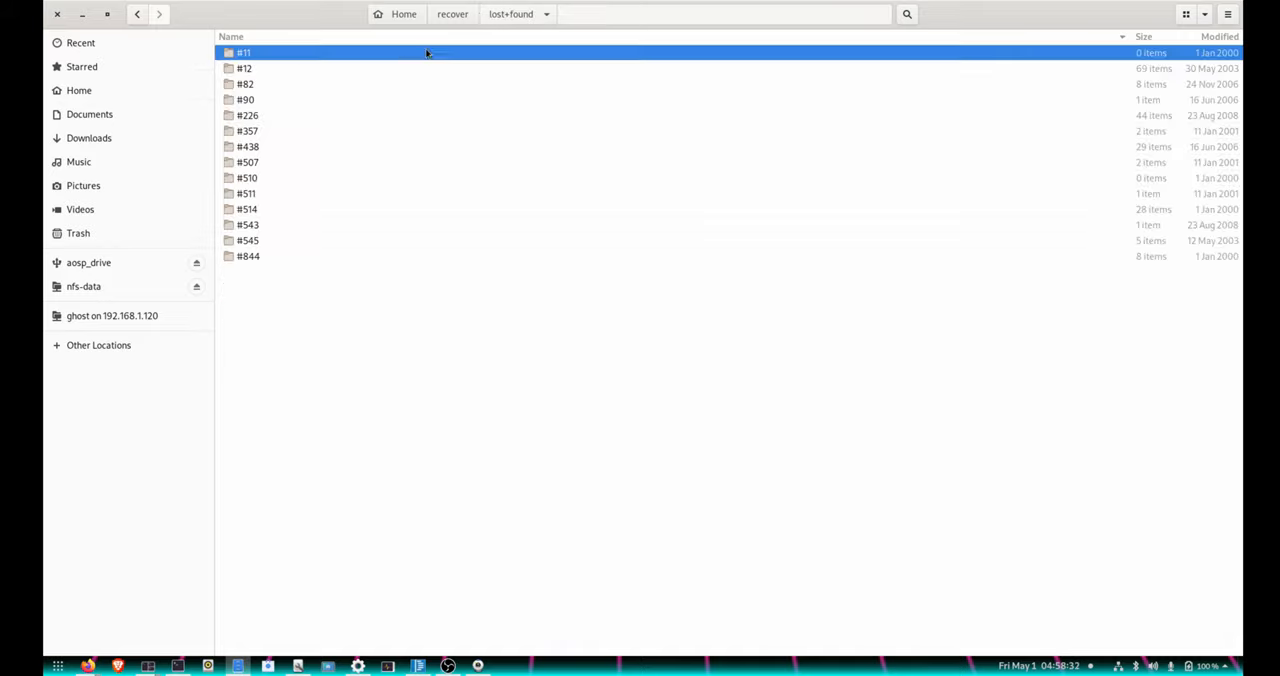
pyautogui.doubleClick(245, 68)
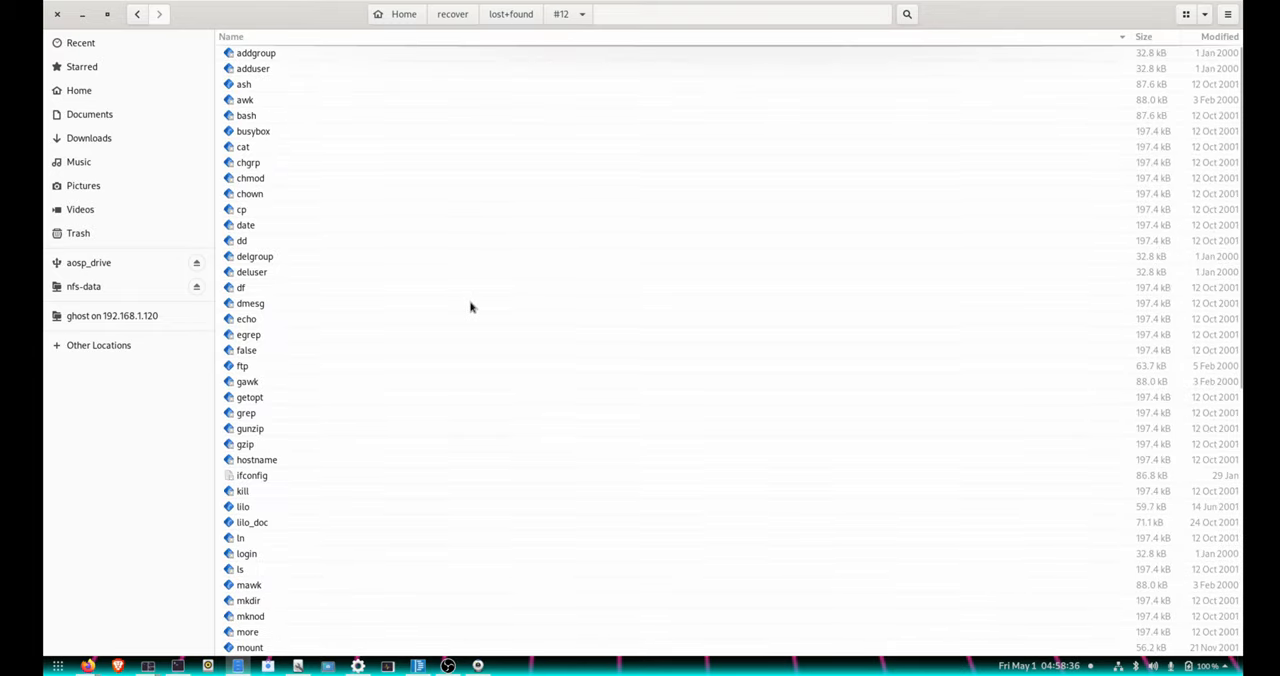
pyautogui.moveTo(238, 65)
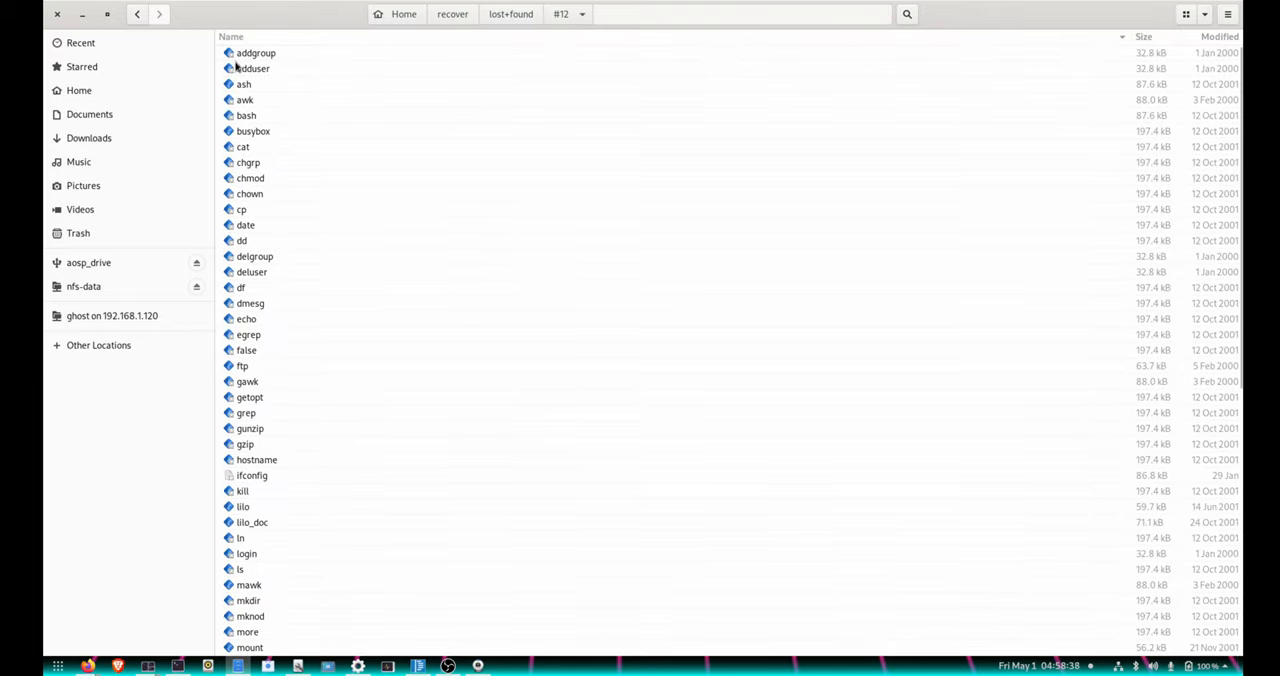
pyautogui.moveTo(443, 365)
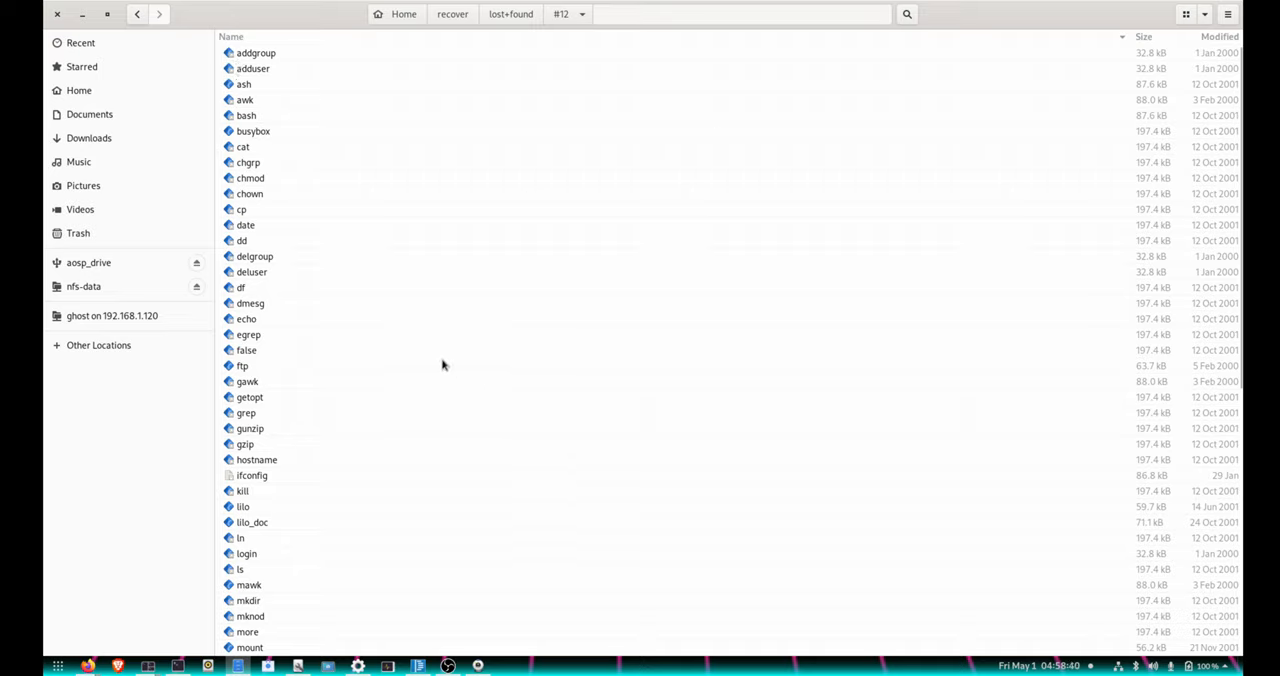
pyautogui.moveTo(931, 69)
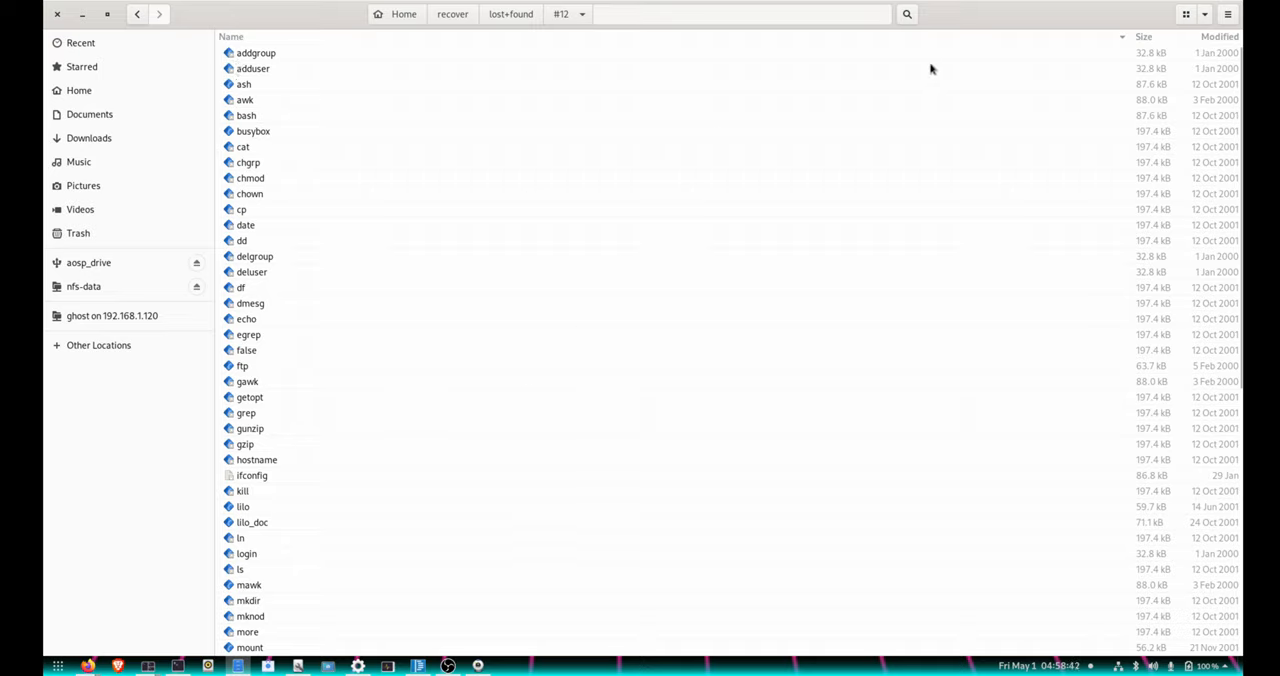
pyautogui.click(1219, 37)
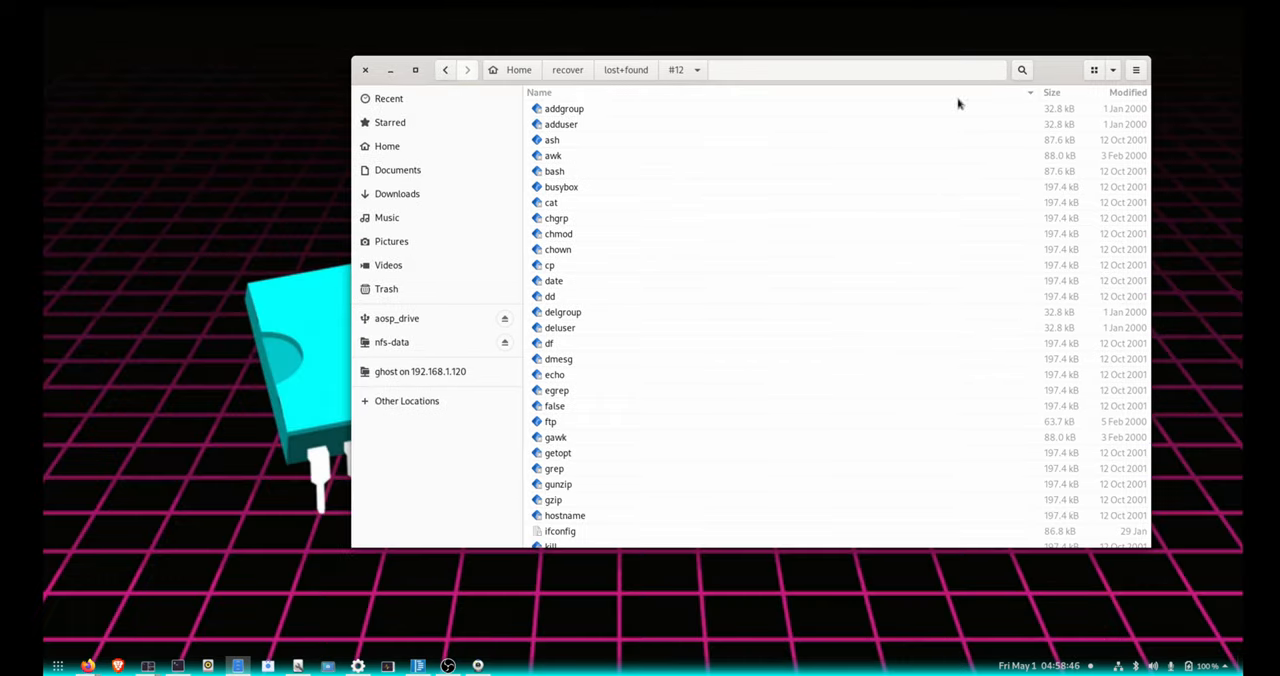
# - Run 'file ash' in a terminal at folder #12, highlighting 'GNU/Linux 2.0.0'
pyautogui.click(1093, 69)
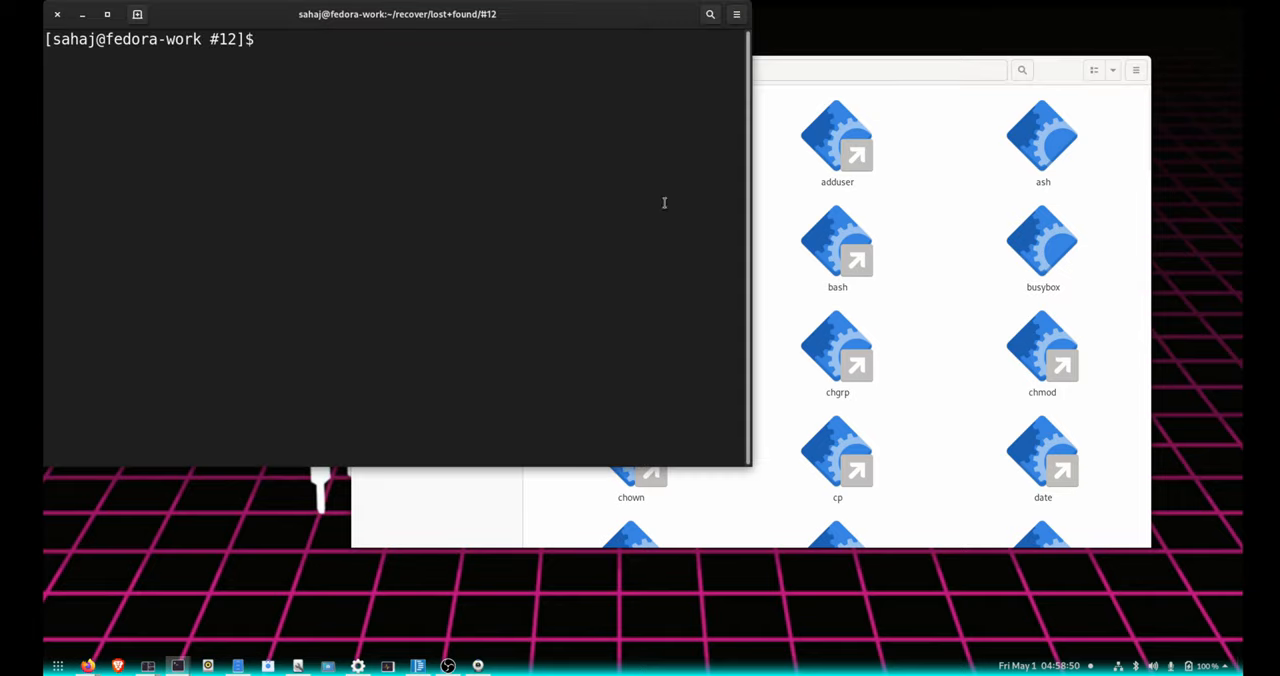
pyautogui.moveTo(396, 13); pyautogui.dragTo(647, 159)
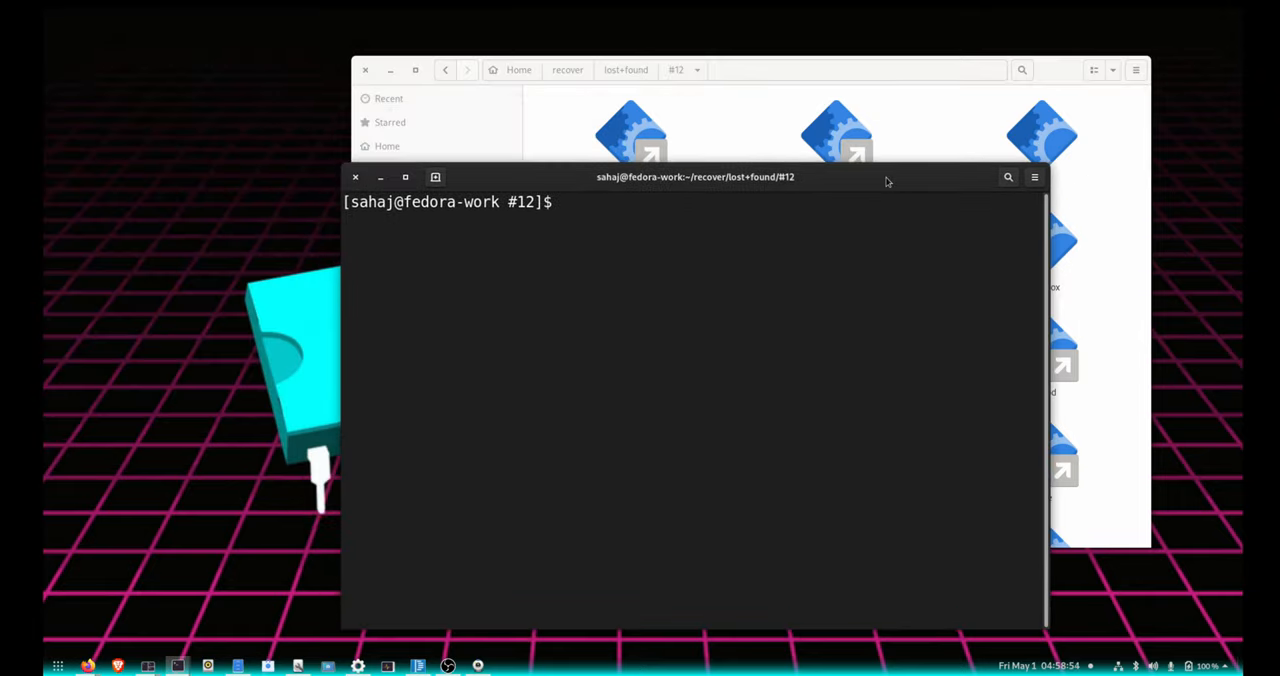
pyautogui.write('file ash')
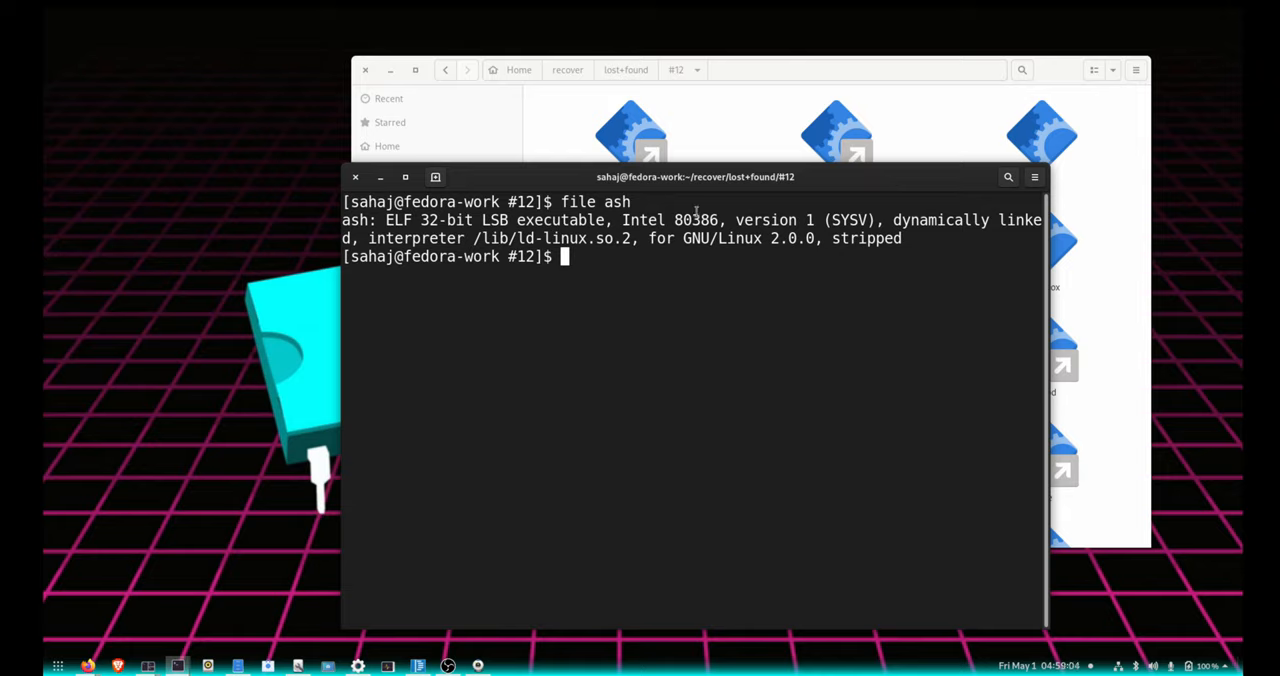
pyautogui.doubleClick(697, 220)
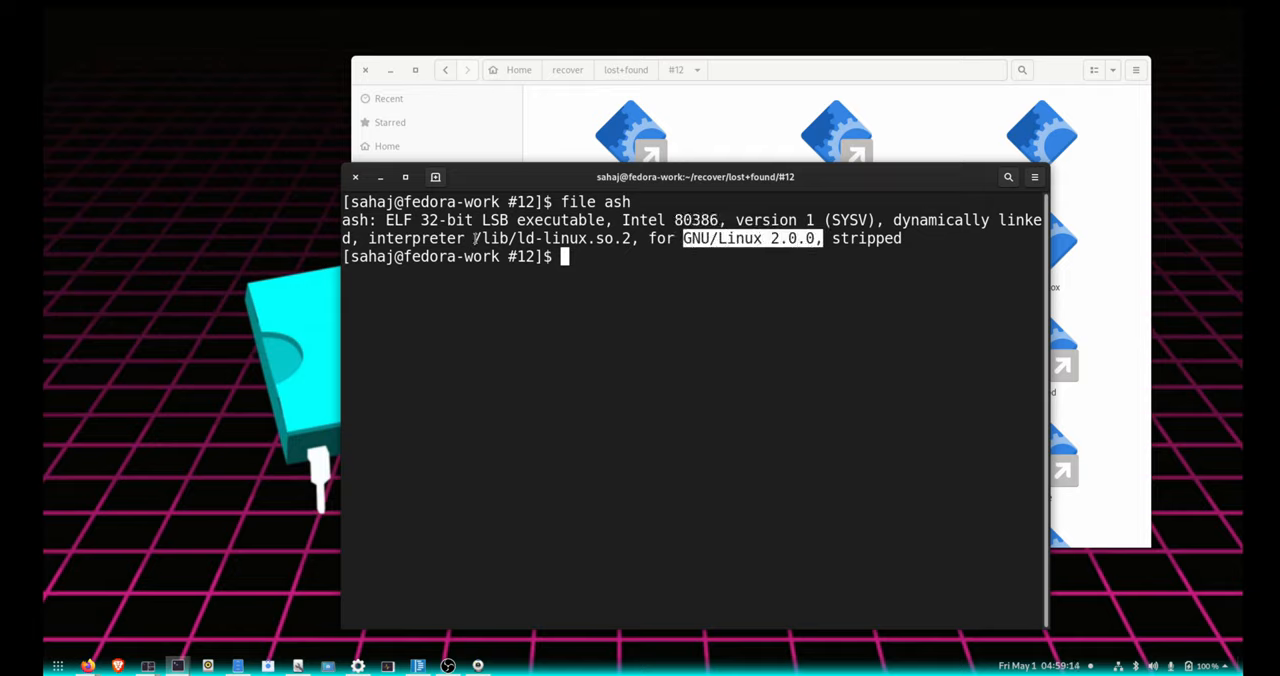
pyautogui.moveTo(616, 278)
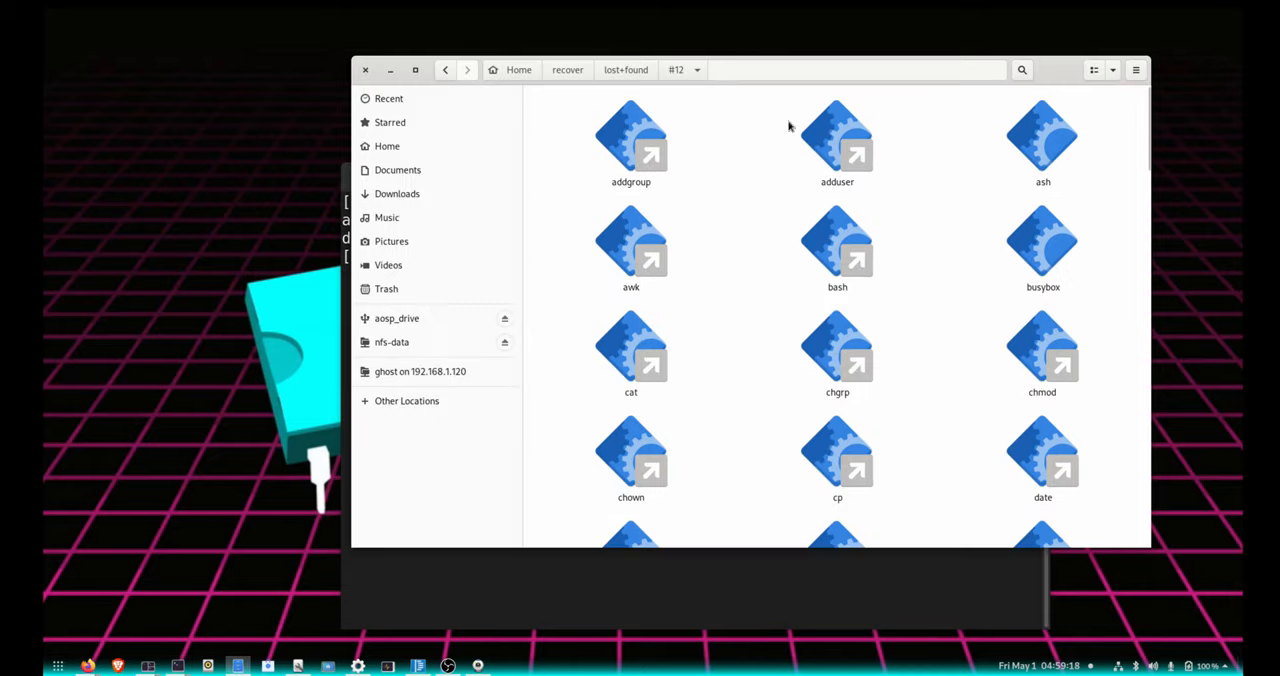
# - Scroll to the end of folder #12 and open tinylogin.sh with Text Editor
pyautogui.scroll(-3)
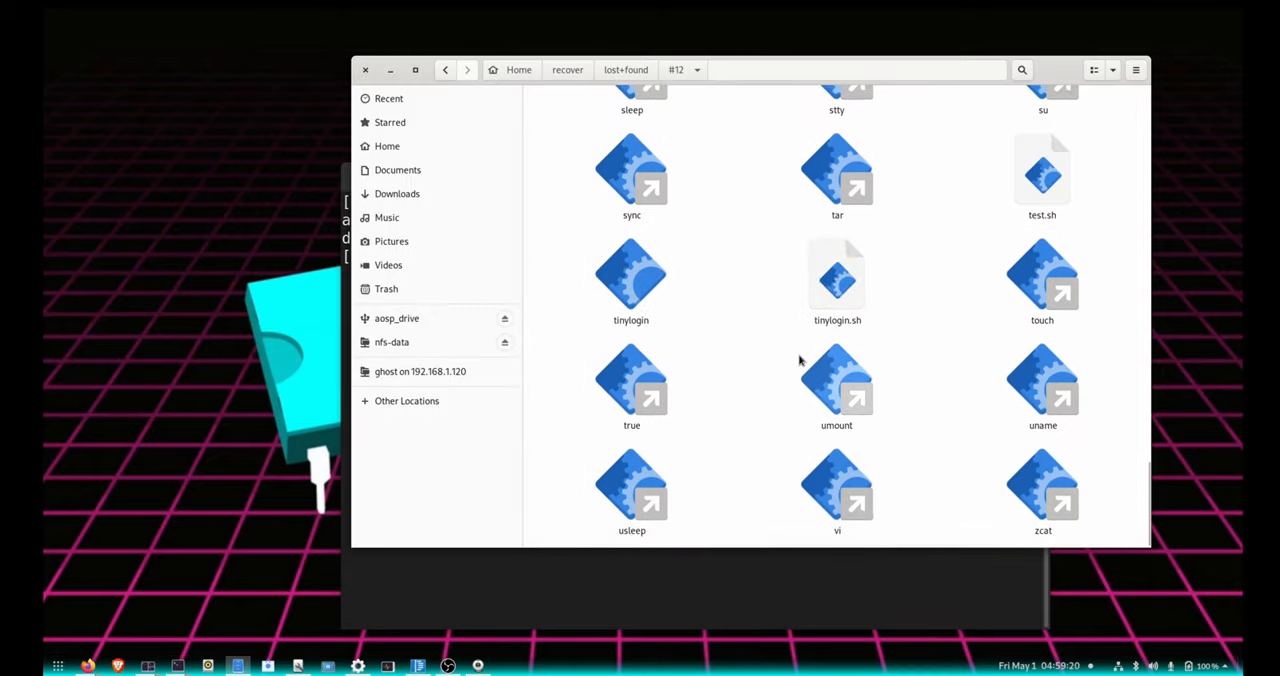
pyautogui.rightClick(837, 275)
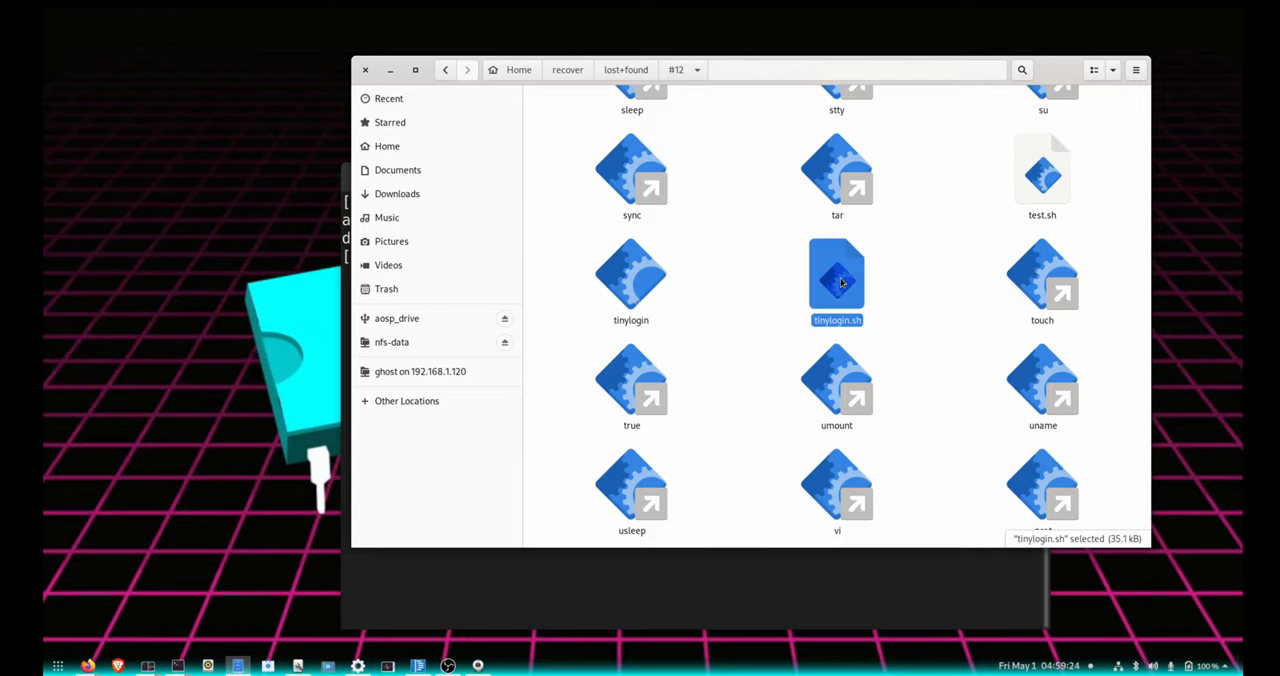
pyautogui.rightClick(837, 280)
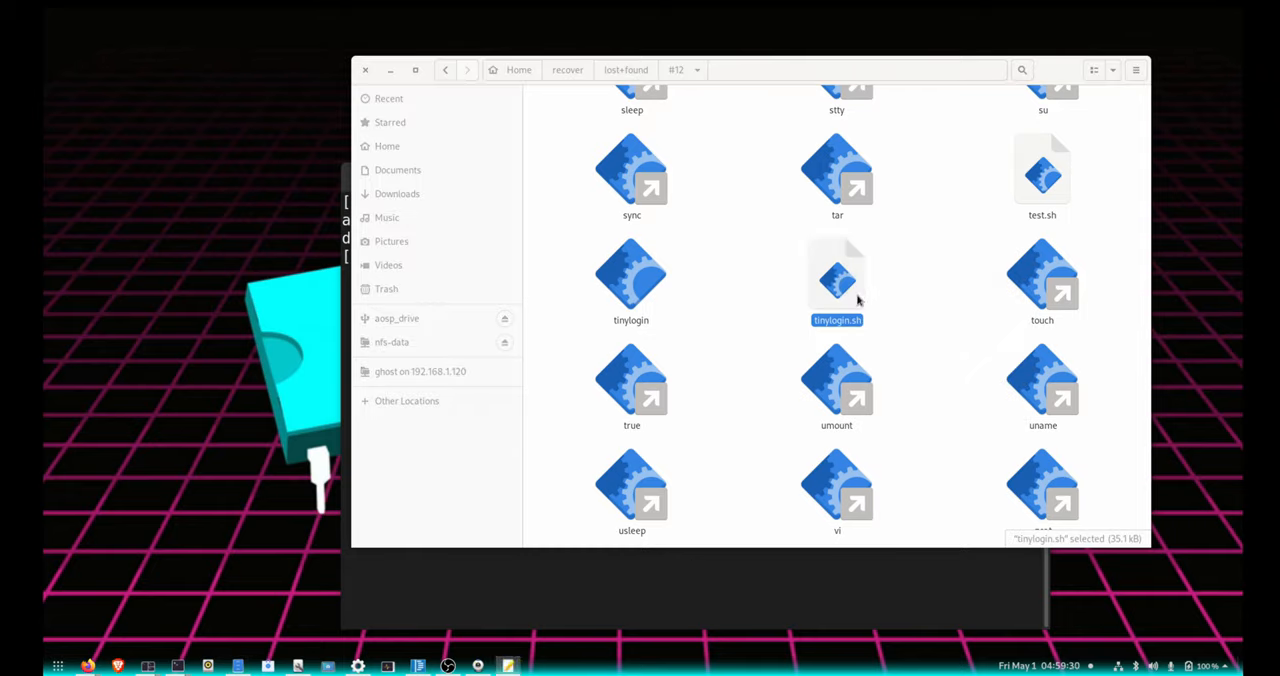
pyautogui.doubleClick(837, 275)
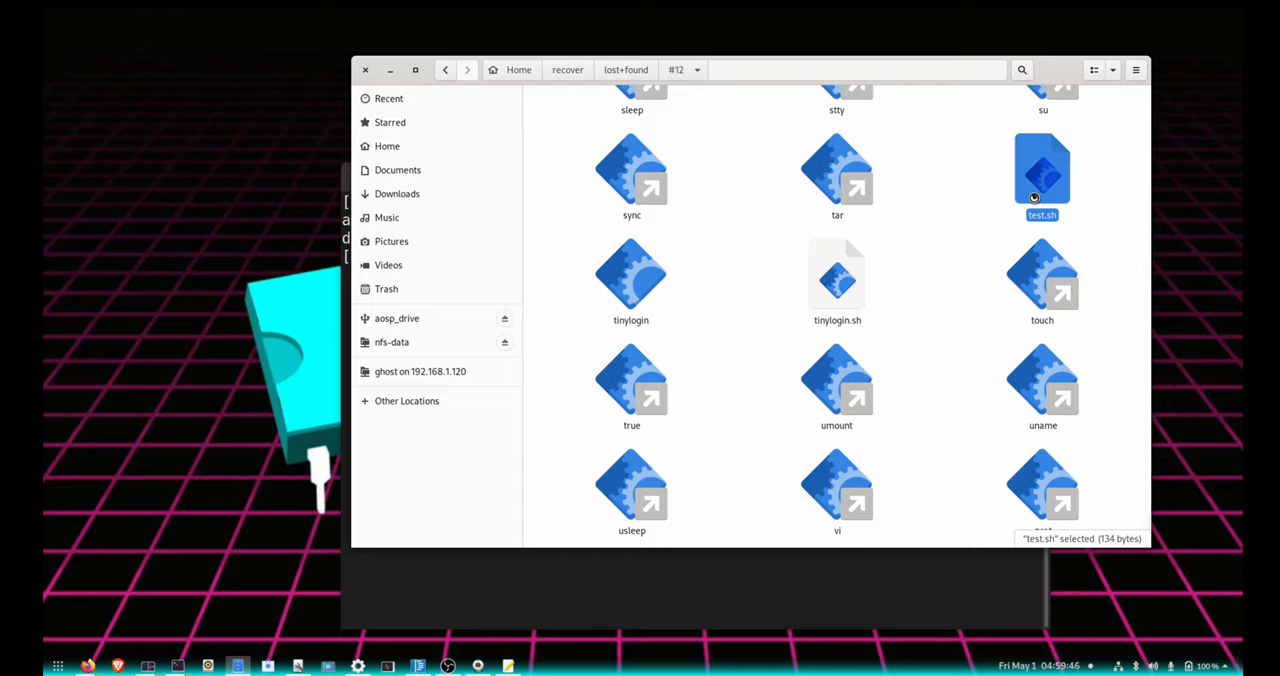
# - Open test.sh beside tinylogin.sh and read its startup commands
pyautogui.doubleClick(1042, 175)
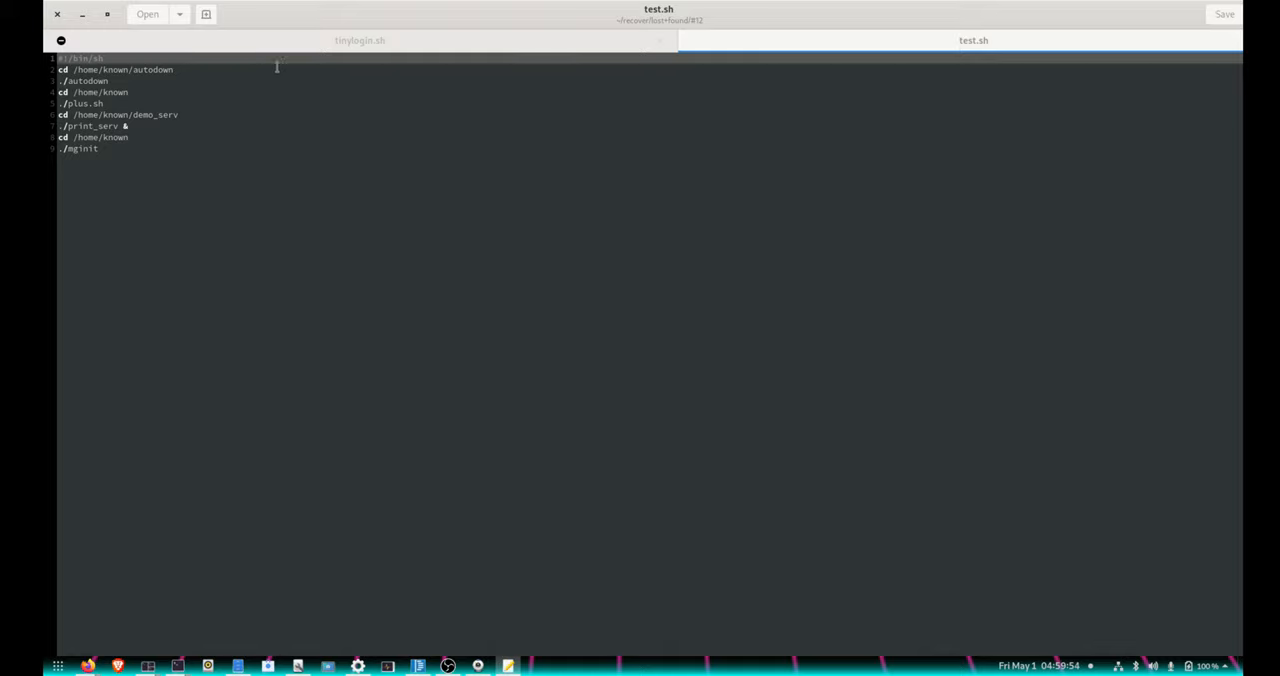
pyautogui.click(351, 40)
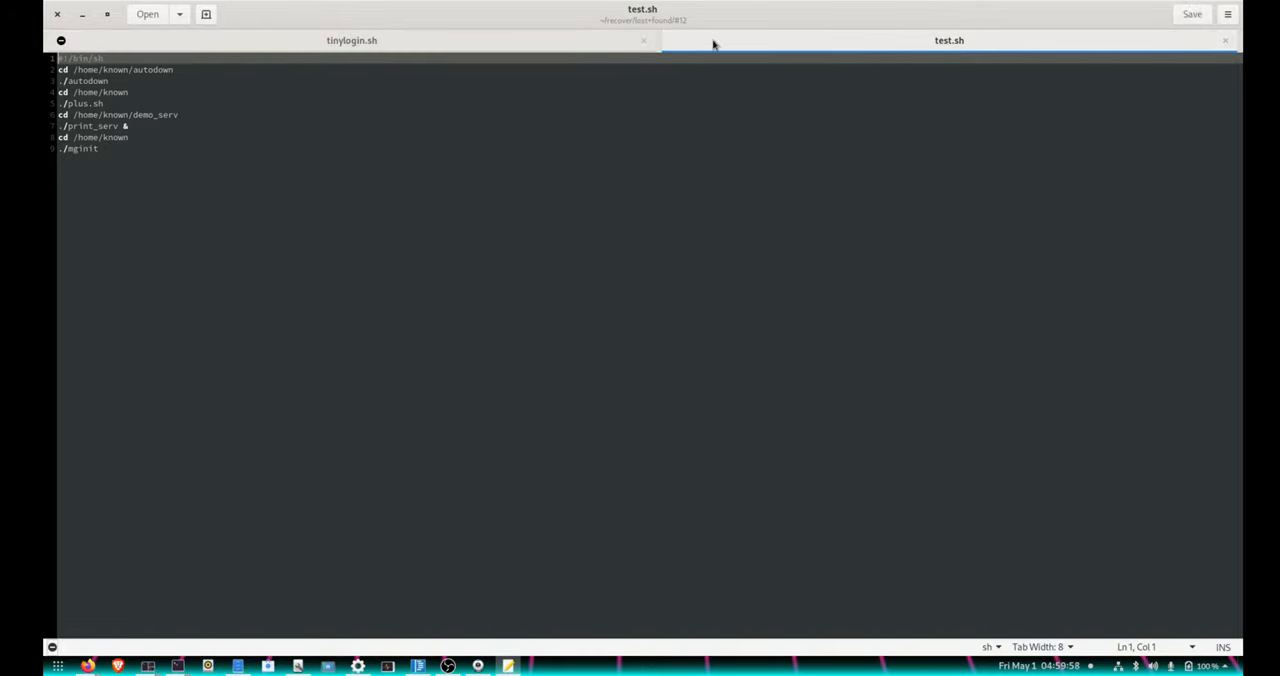
pyautogui.moveTo(460, 35)
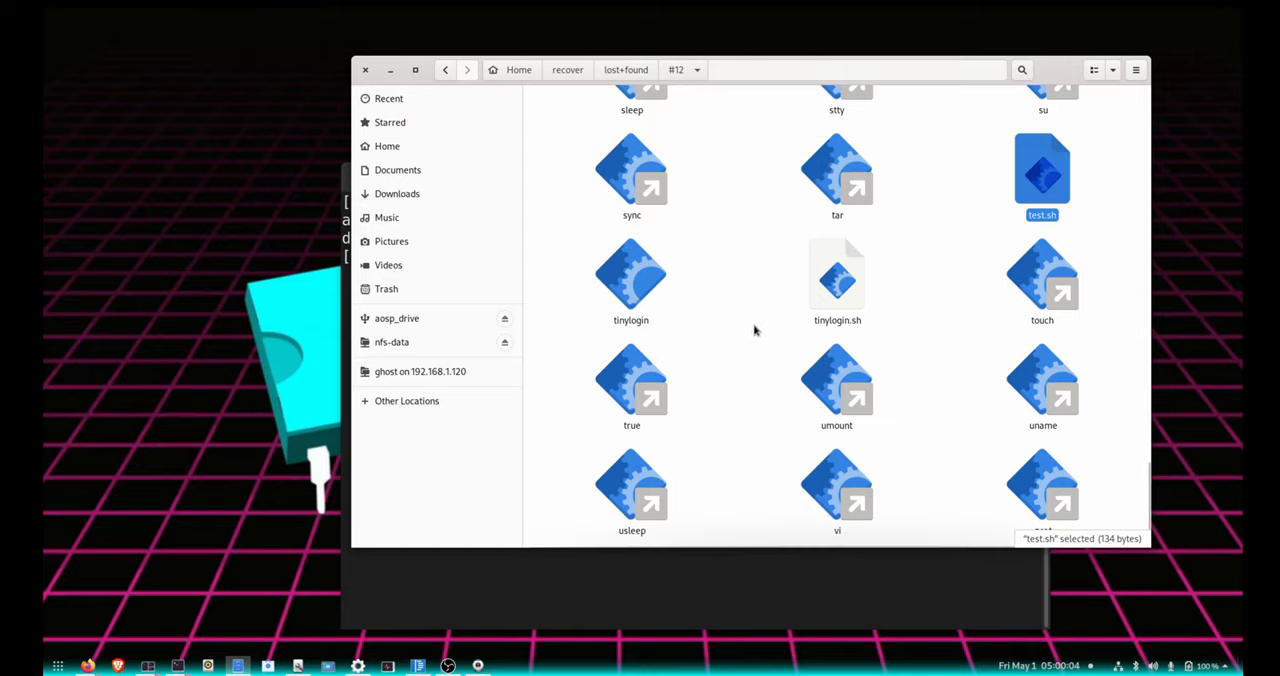
# - Return to lost+found in list view, open folder #82, and show its context menu
pyautogui.scroll(3)
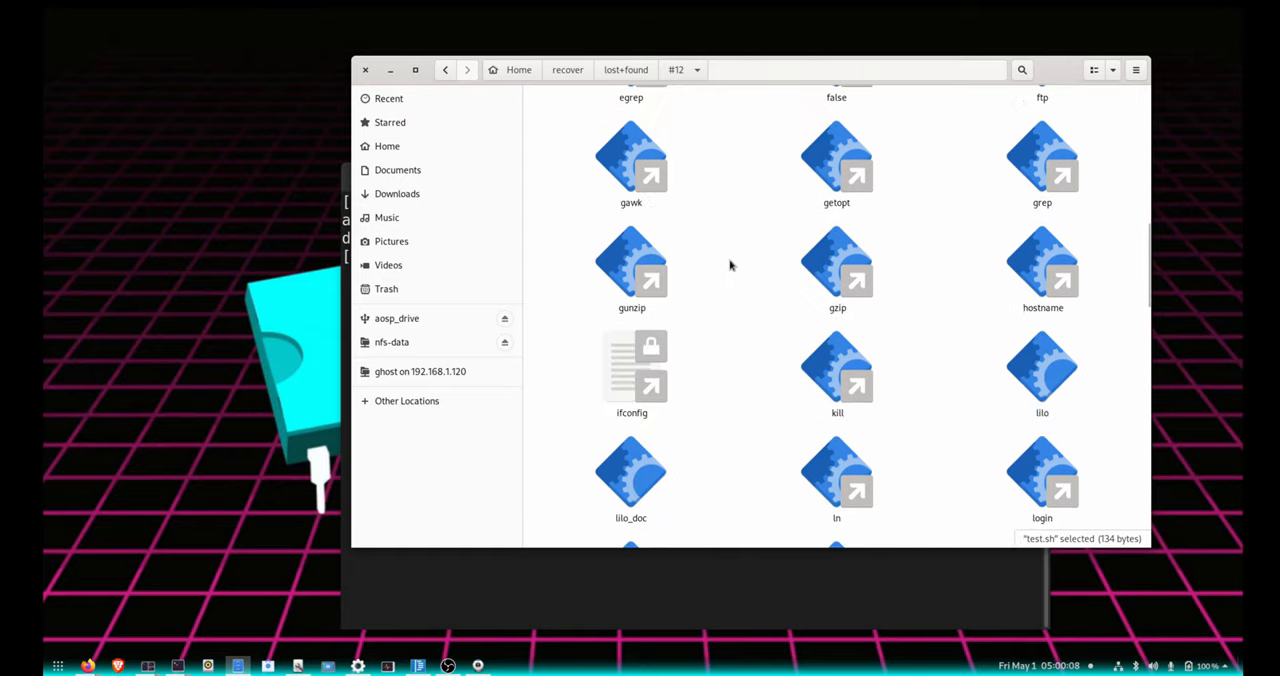
pyautogui.rightClick(631, 370)
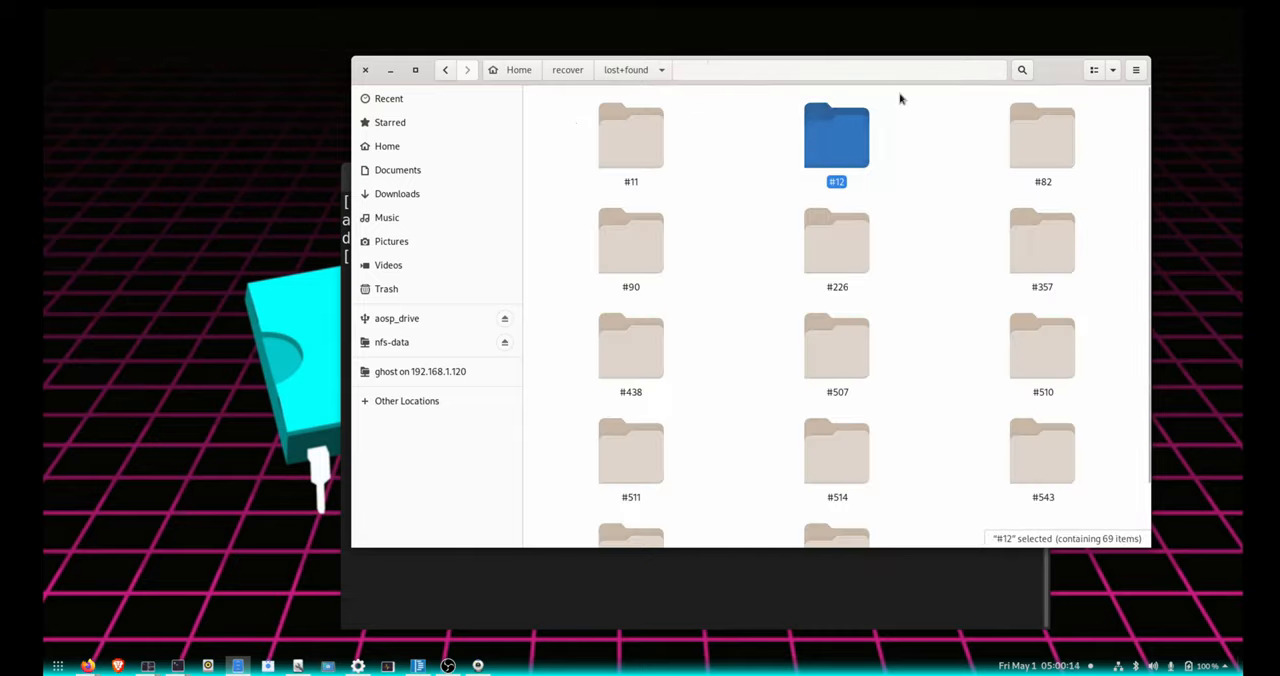
pyautogui.click(1093, 69)
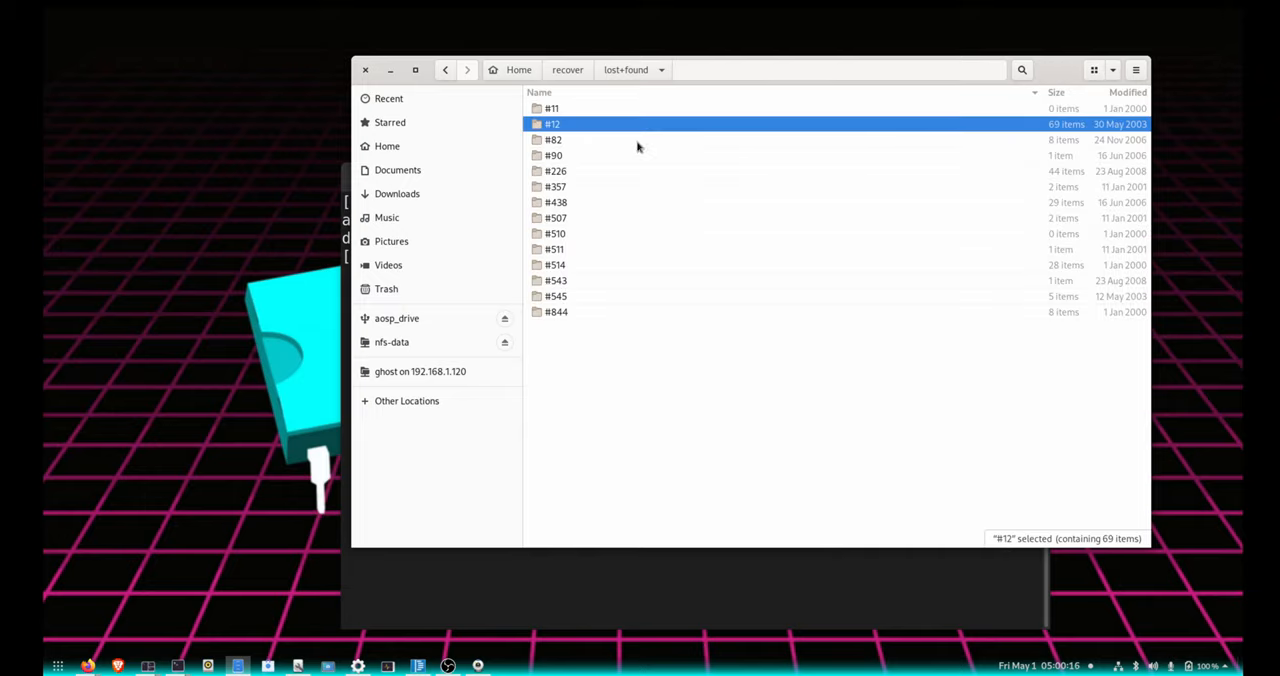
pyautogui.doubleClick(553, 139)
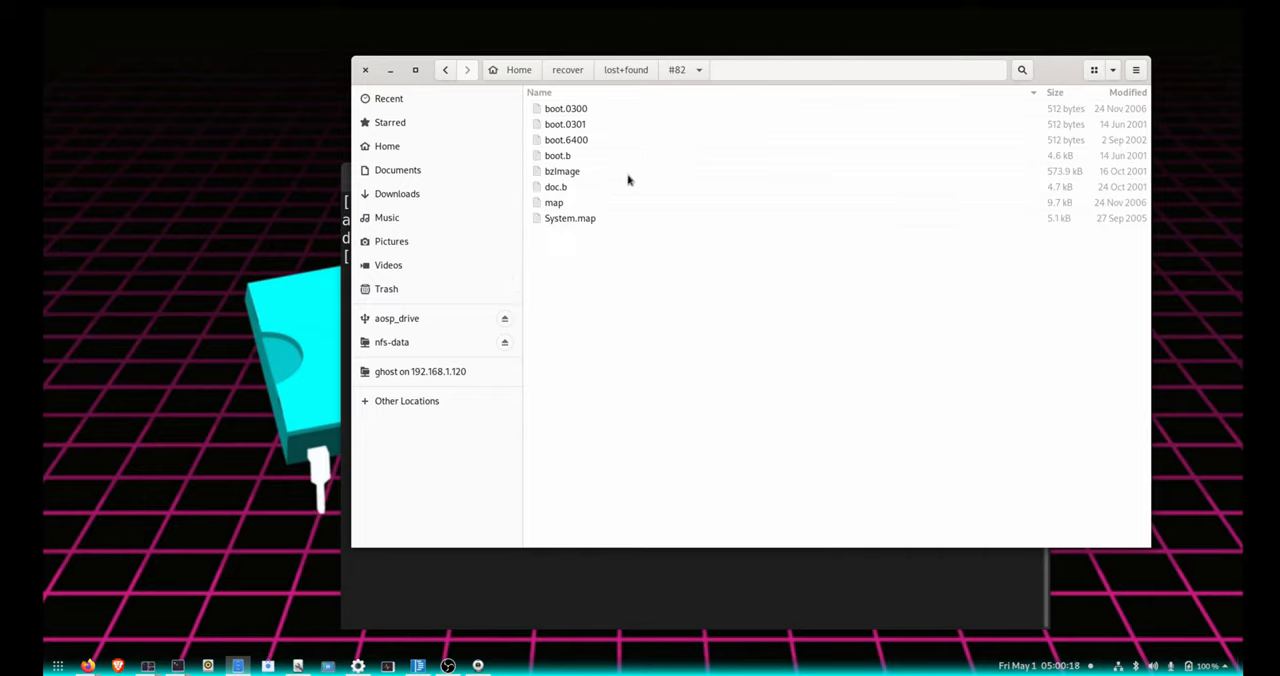
pyautogui.moveTo(568, 187)
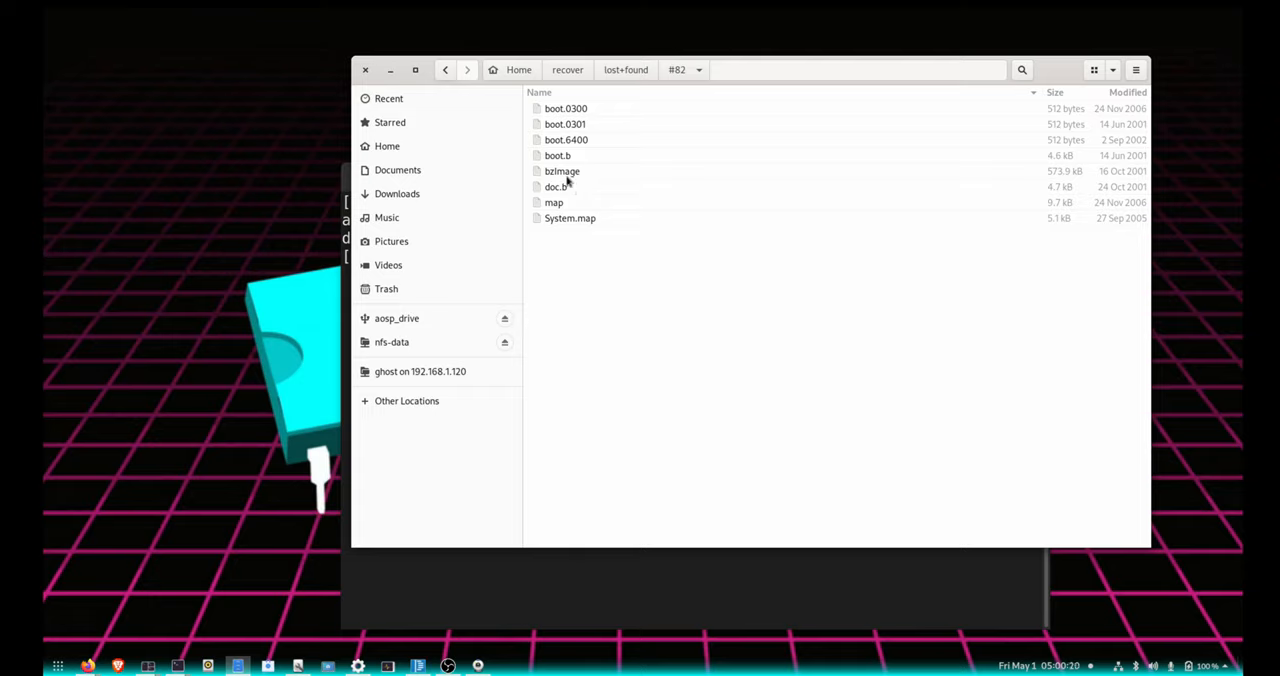
pyautogui.moveTo(570, 180)
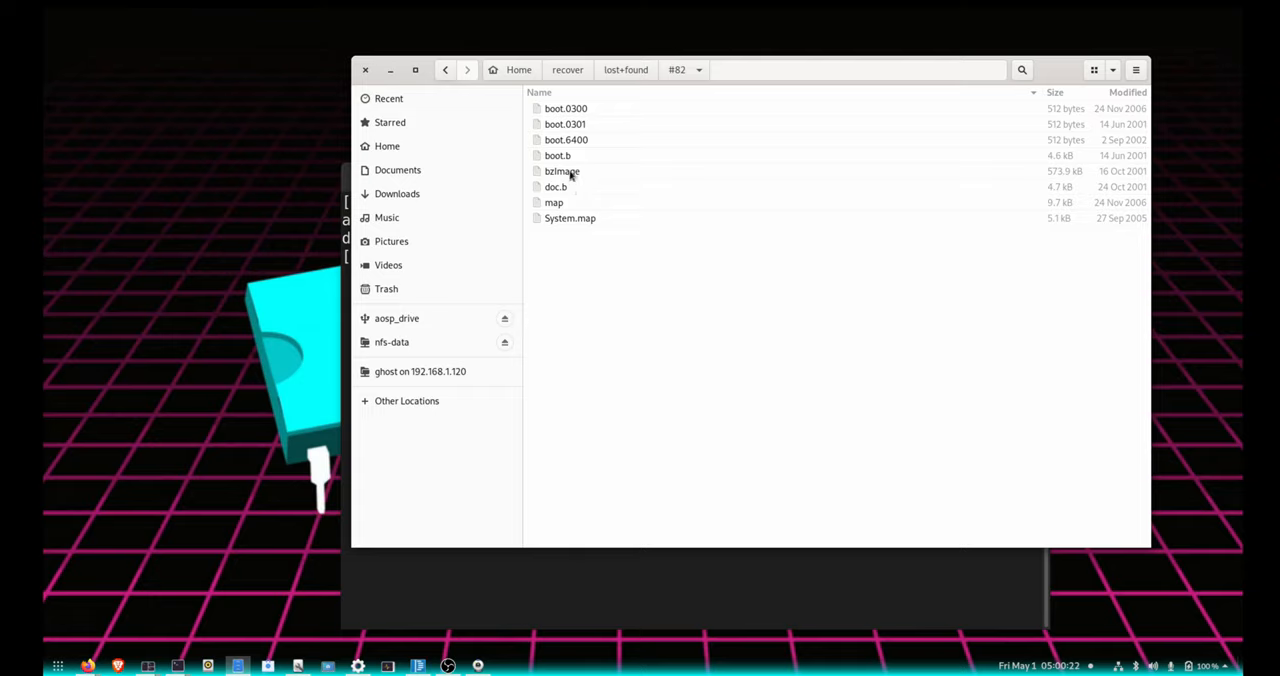
pyautogui.rightClick(571, 390)
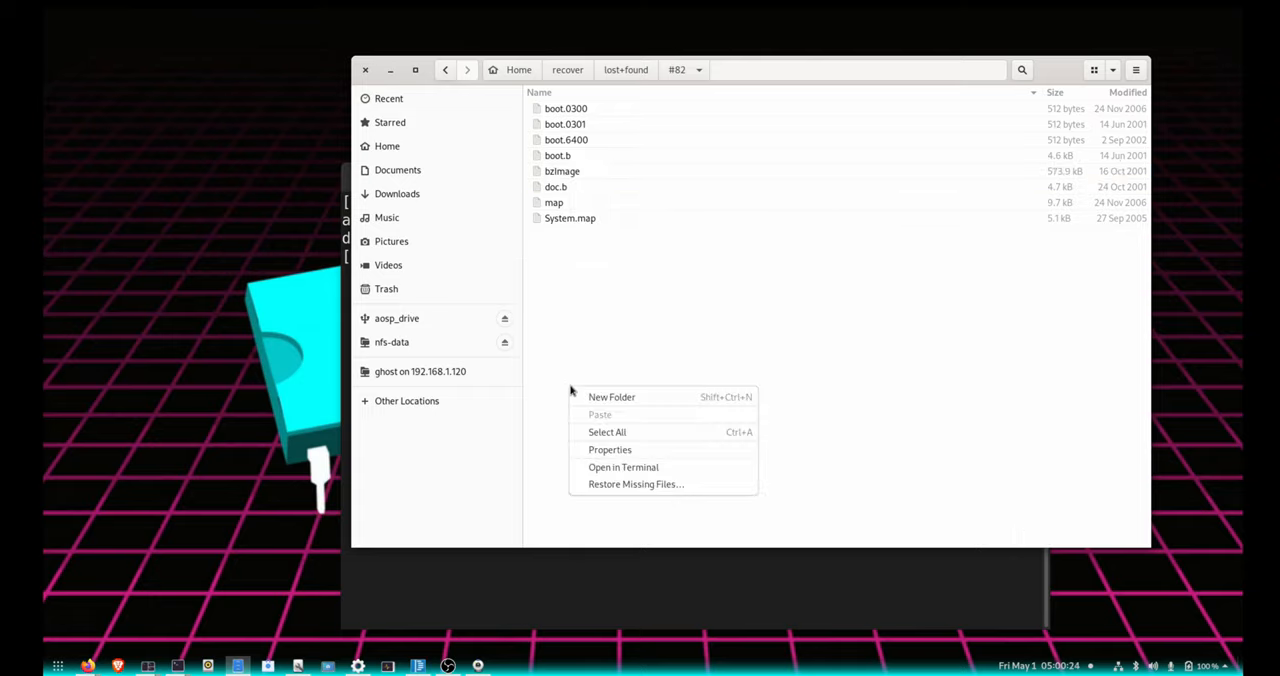
pyautogui.moveTo(623, 467)
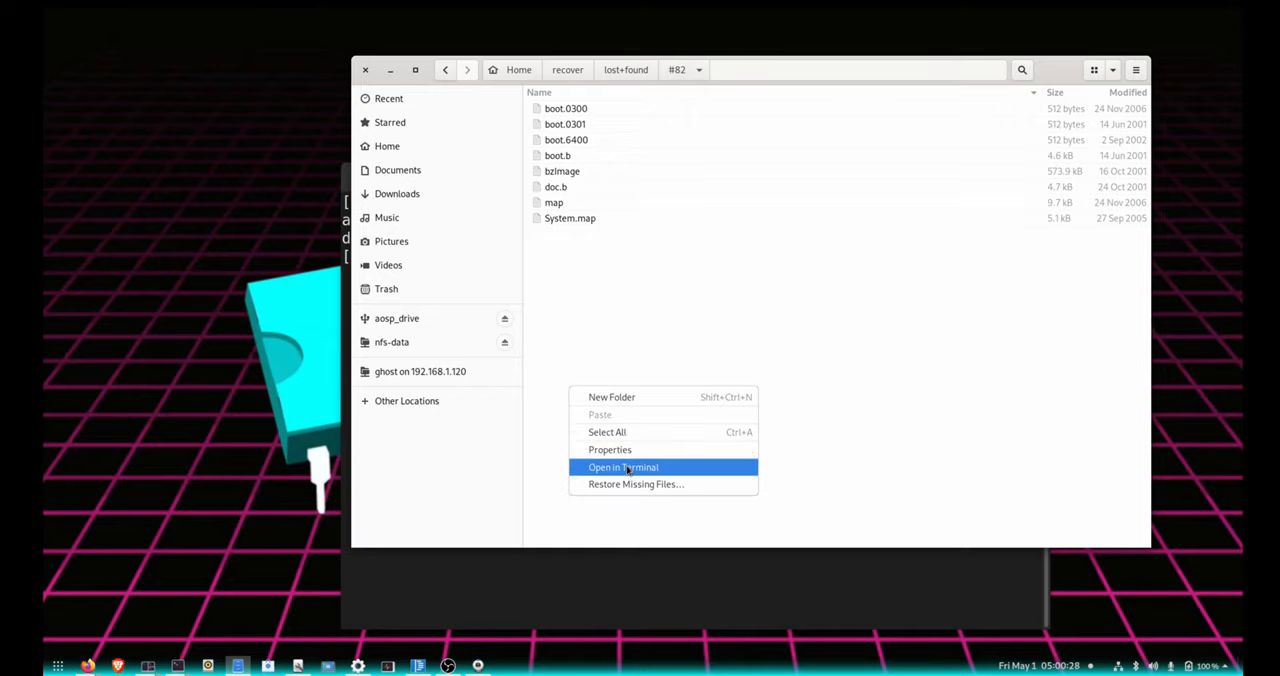
# - Open a terminal in #82, check bzImage with file, and run qemu-system-i386 -fda bzImage
pyautogui.click(623, 467)
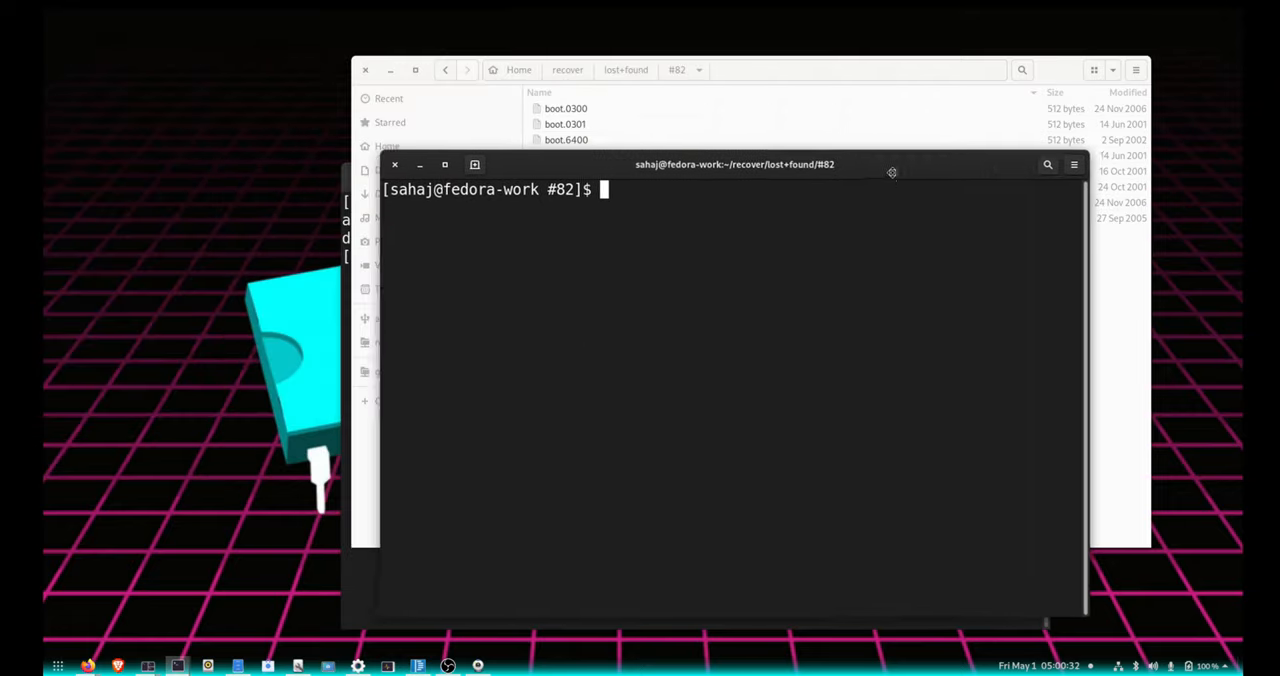
pyautogui.write('file bzImage')
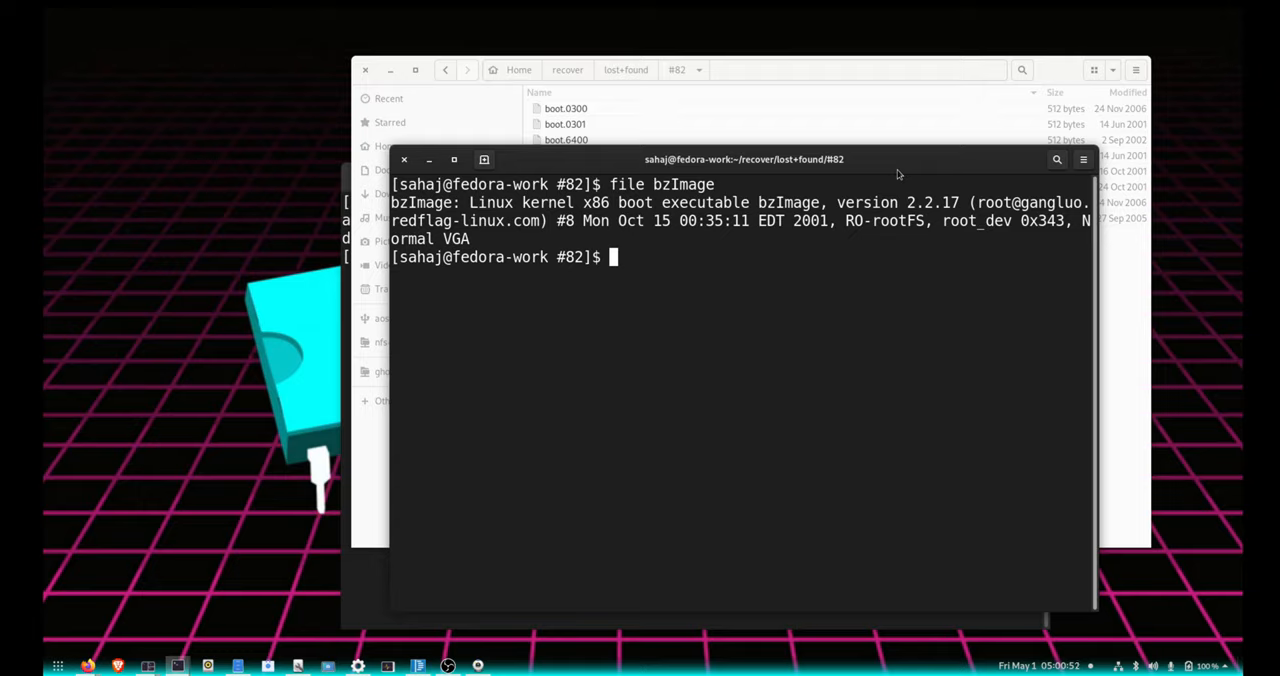
pyautogui.write('qe')
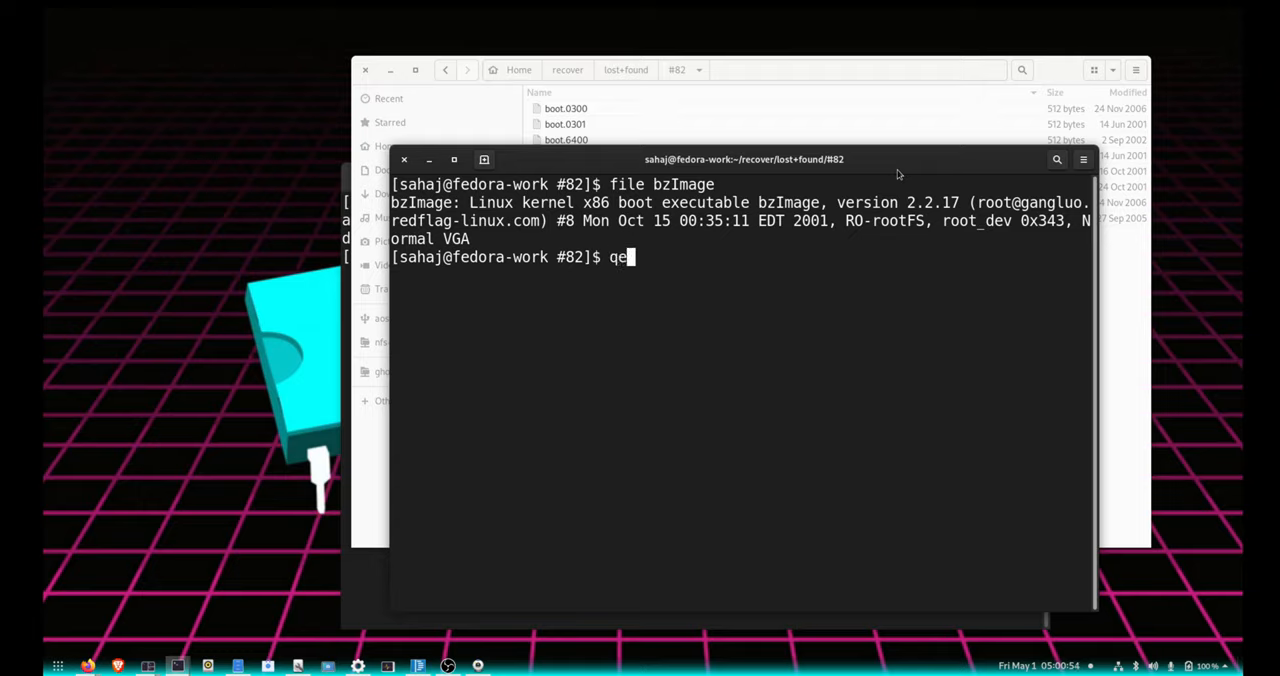
pyautogui.write('m')
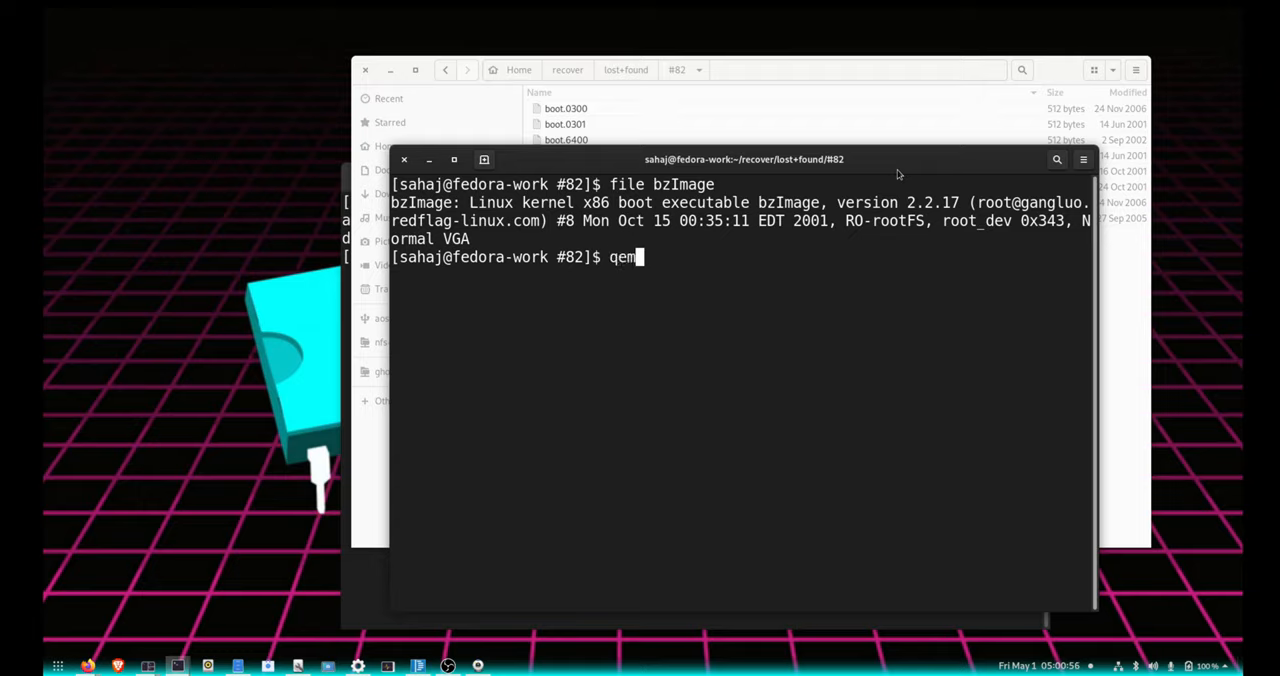
pyautogui.press('Tab')
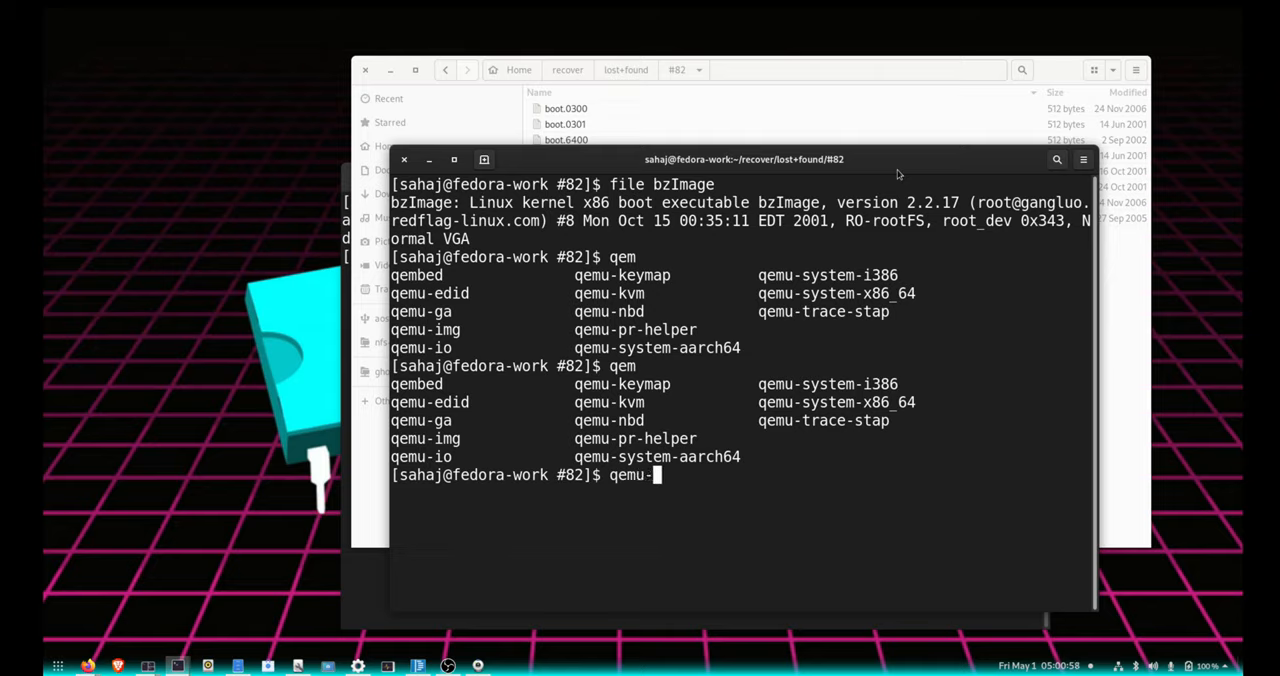
pyautogui.write('system-i386')
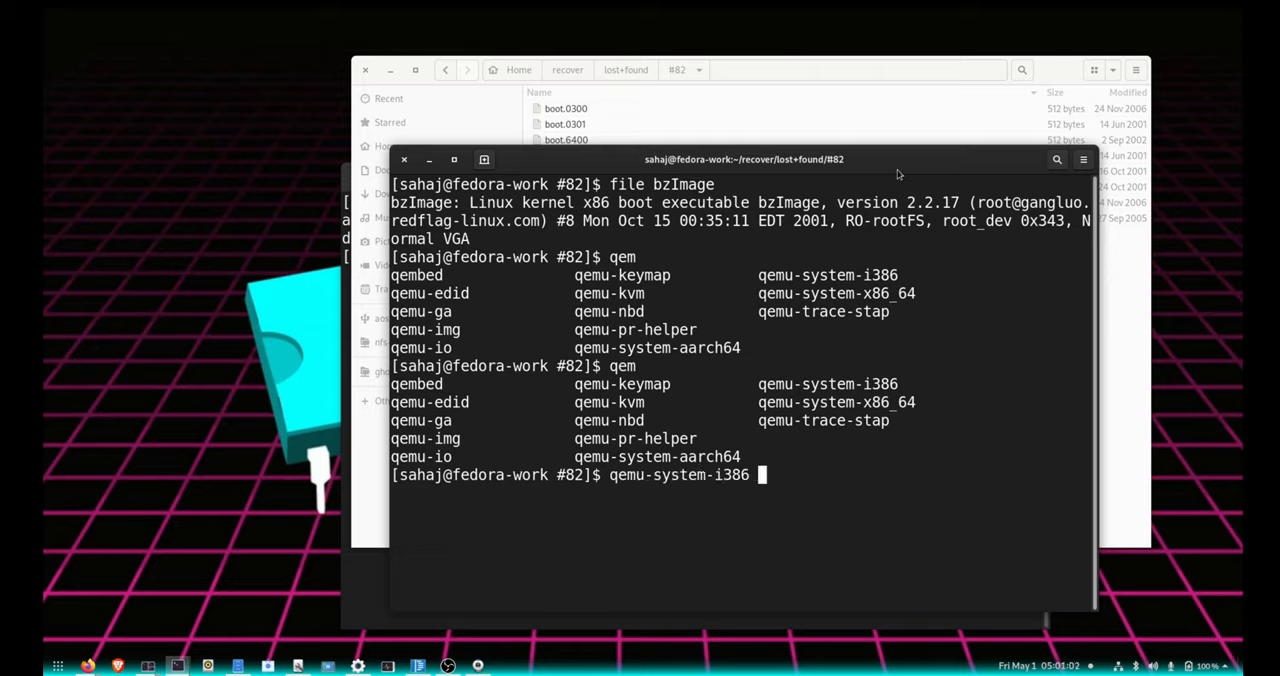
pyautogui.write('-fda')
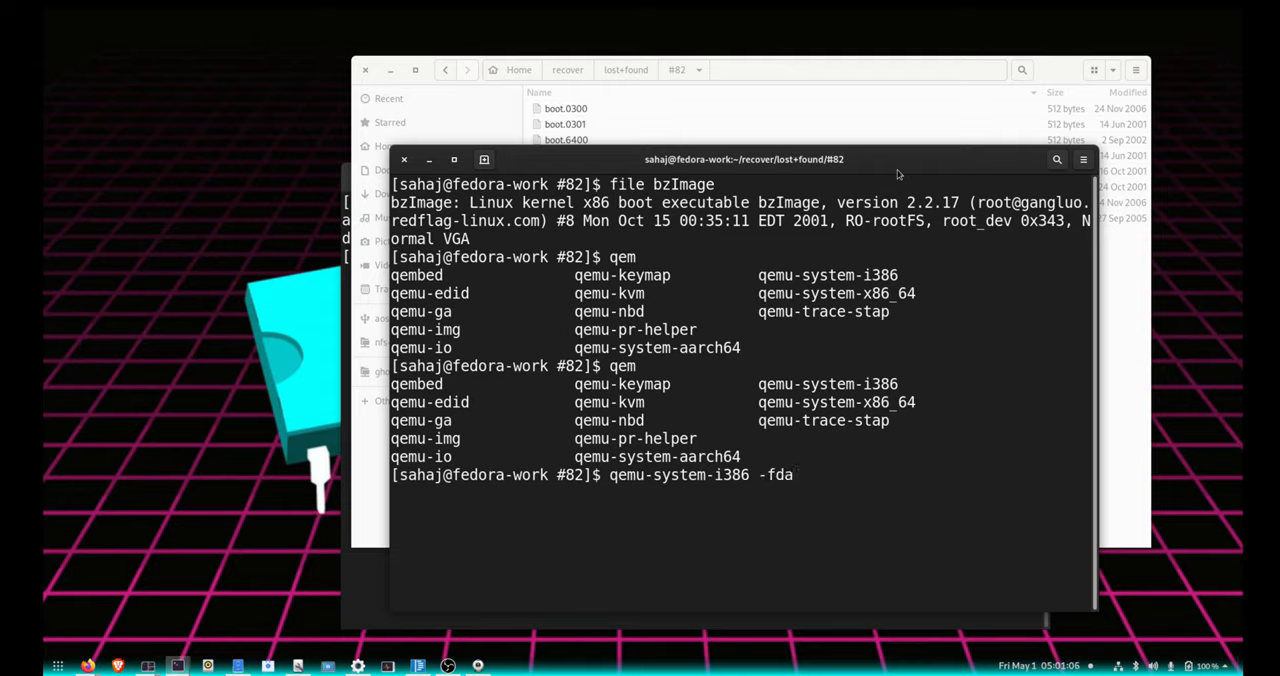
pyautogui.write('bzImage')
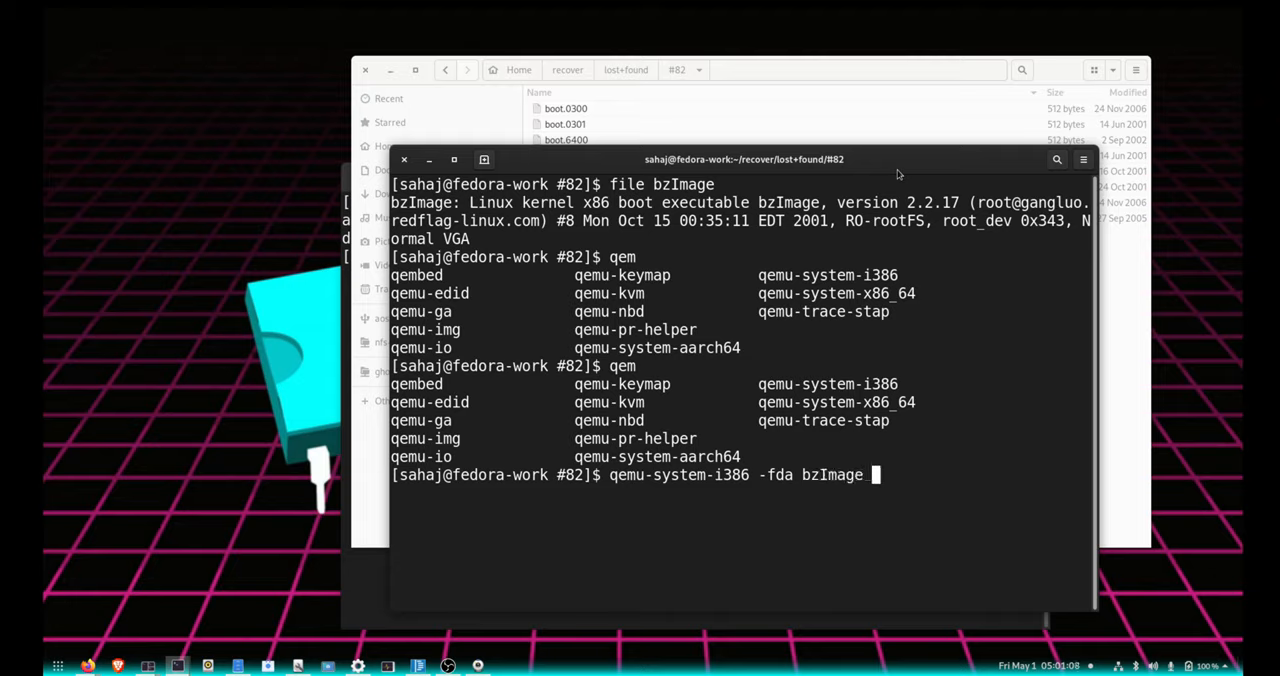
pyautogui.press('Return')
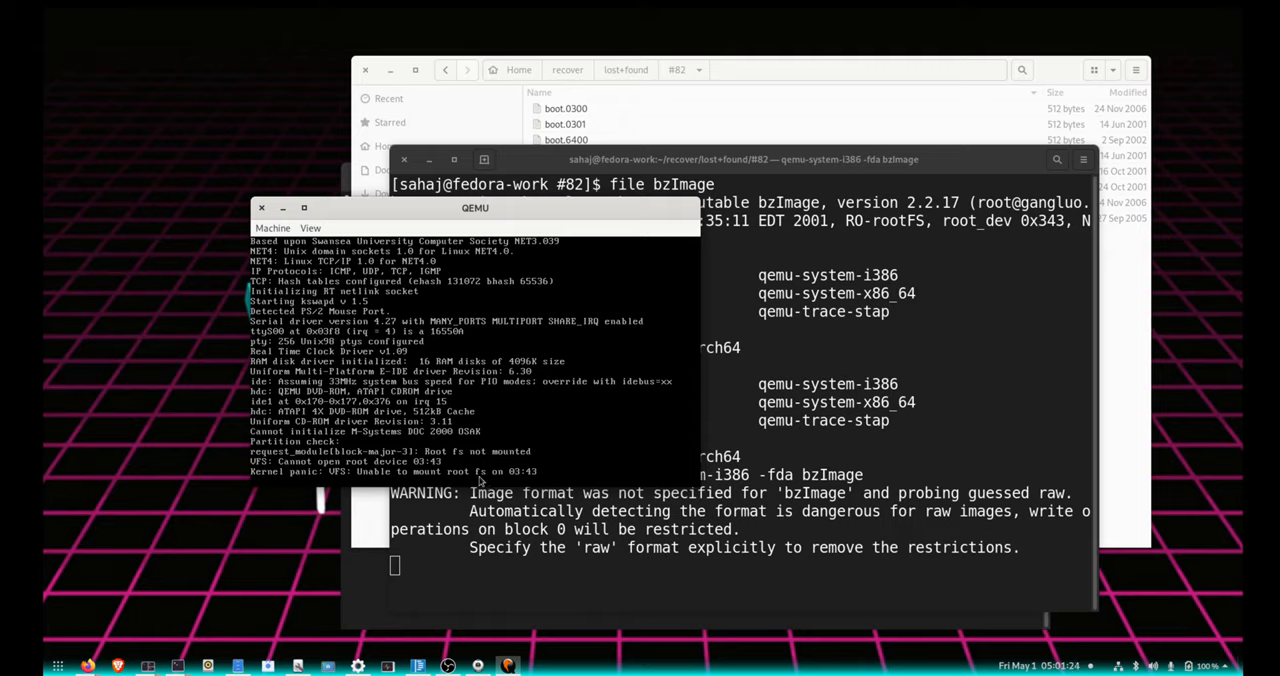
pyautogui.moveTo(436, 84)
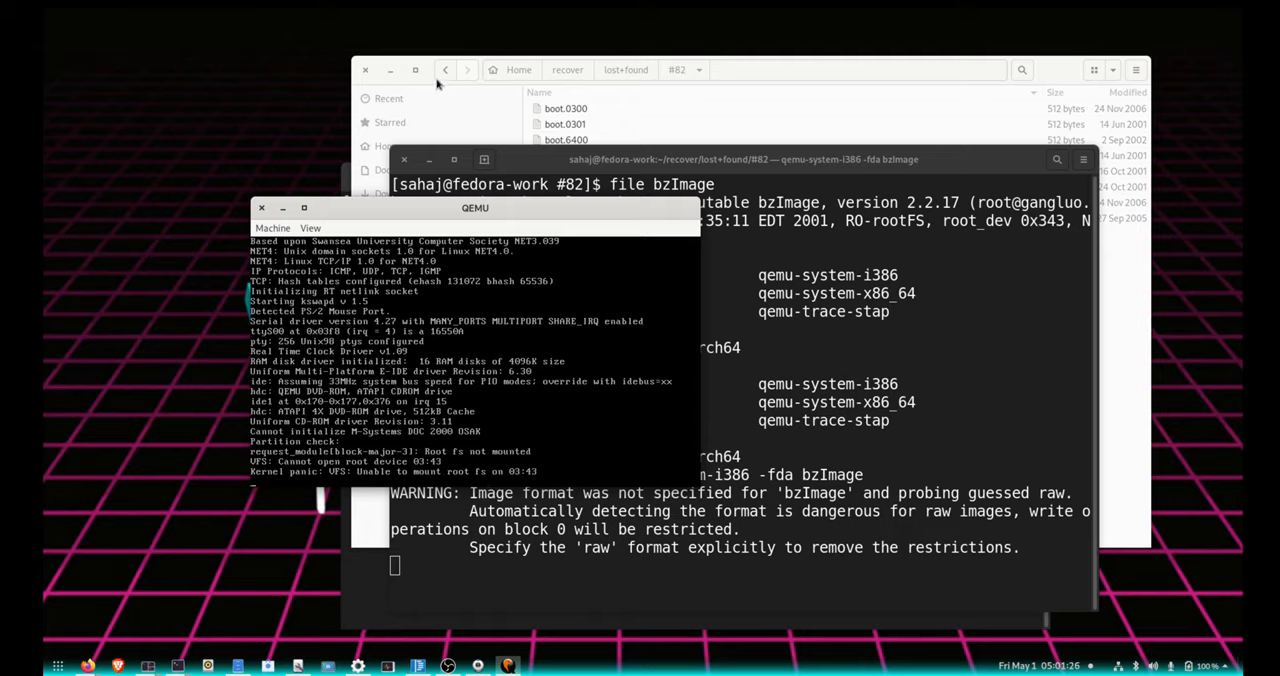
pyautogui.moveTo(965, 400)
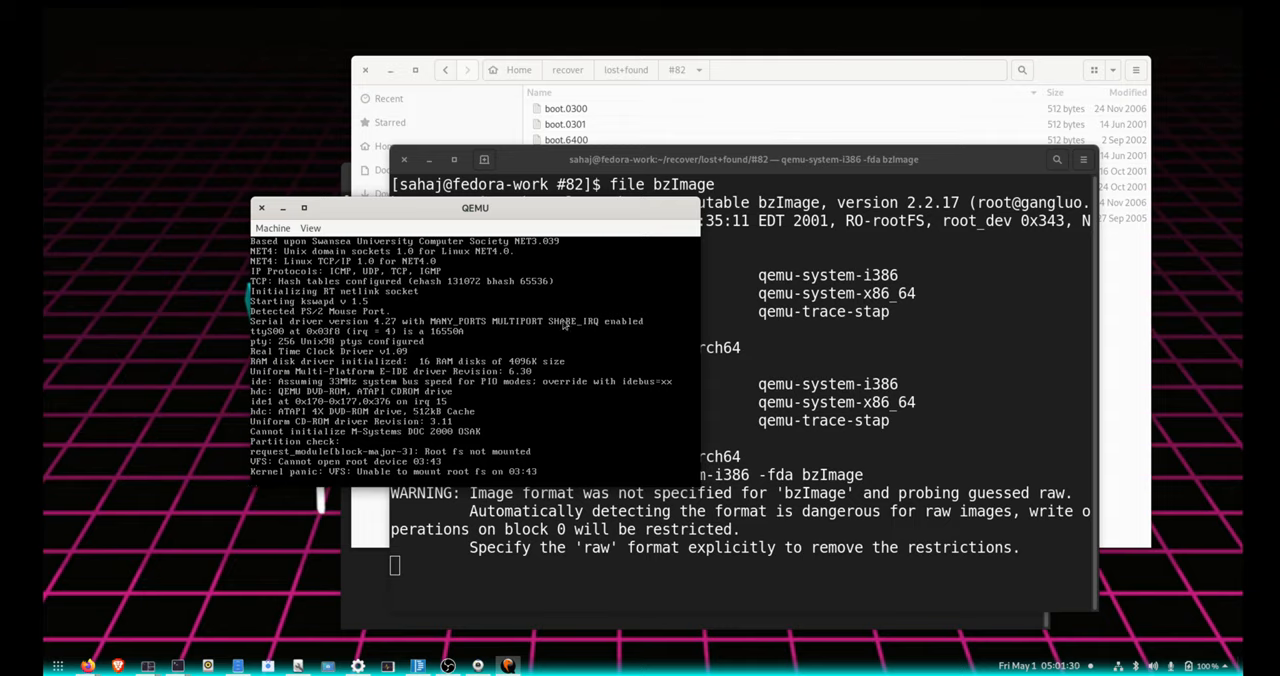
pyautogui.moveTo(420, 485)
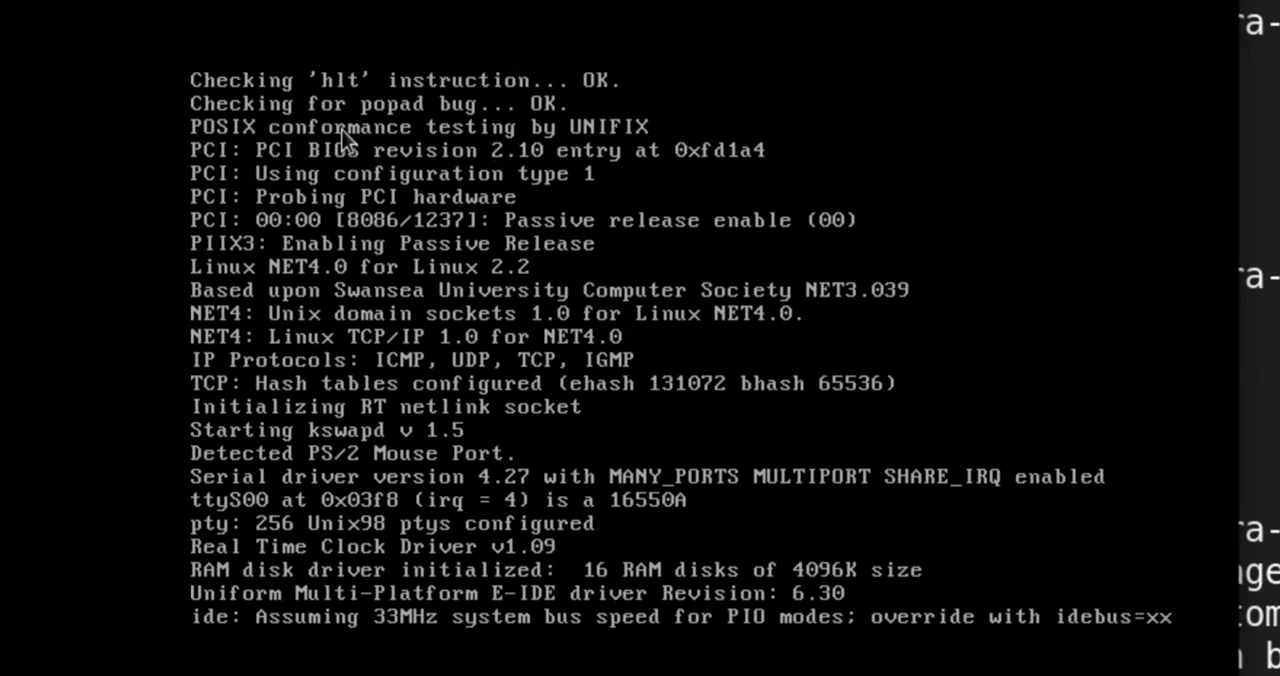
pyautogui.moveTo(388, 280)
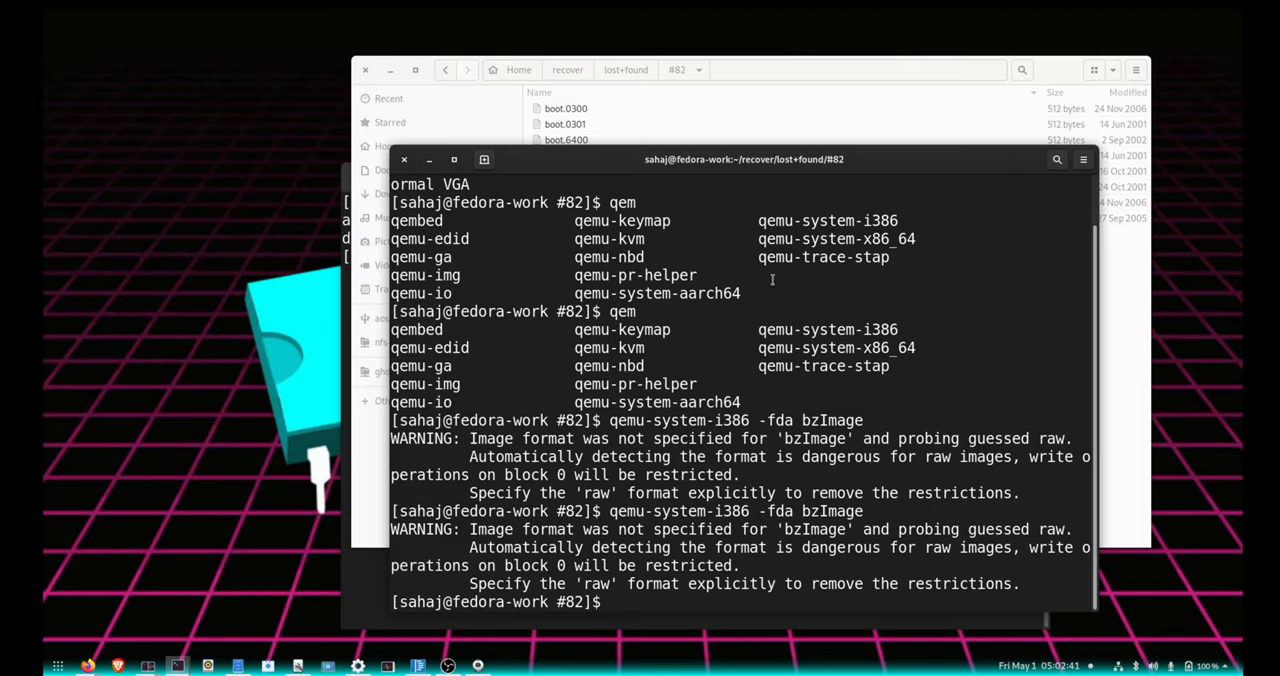
pyautogui.moveTo(936, 228)
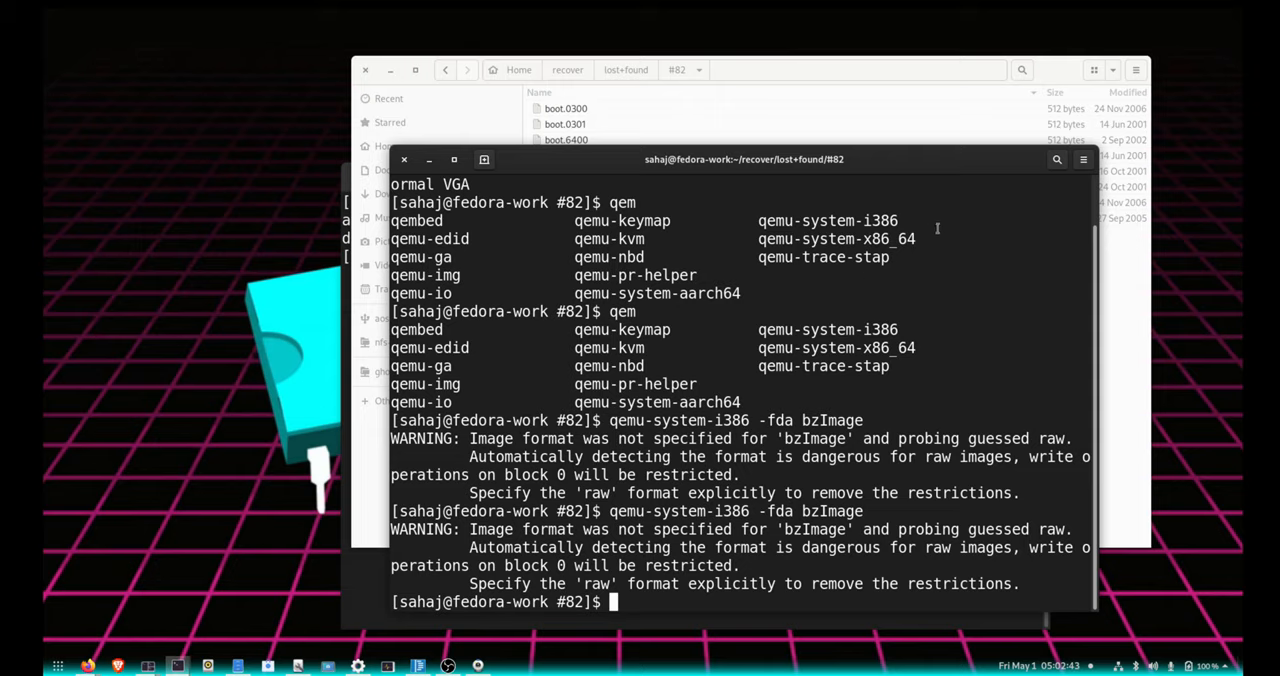
pyautogui.moveTo(617, 132)
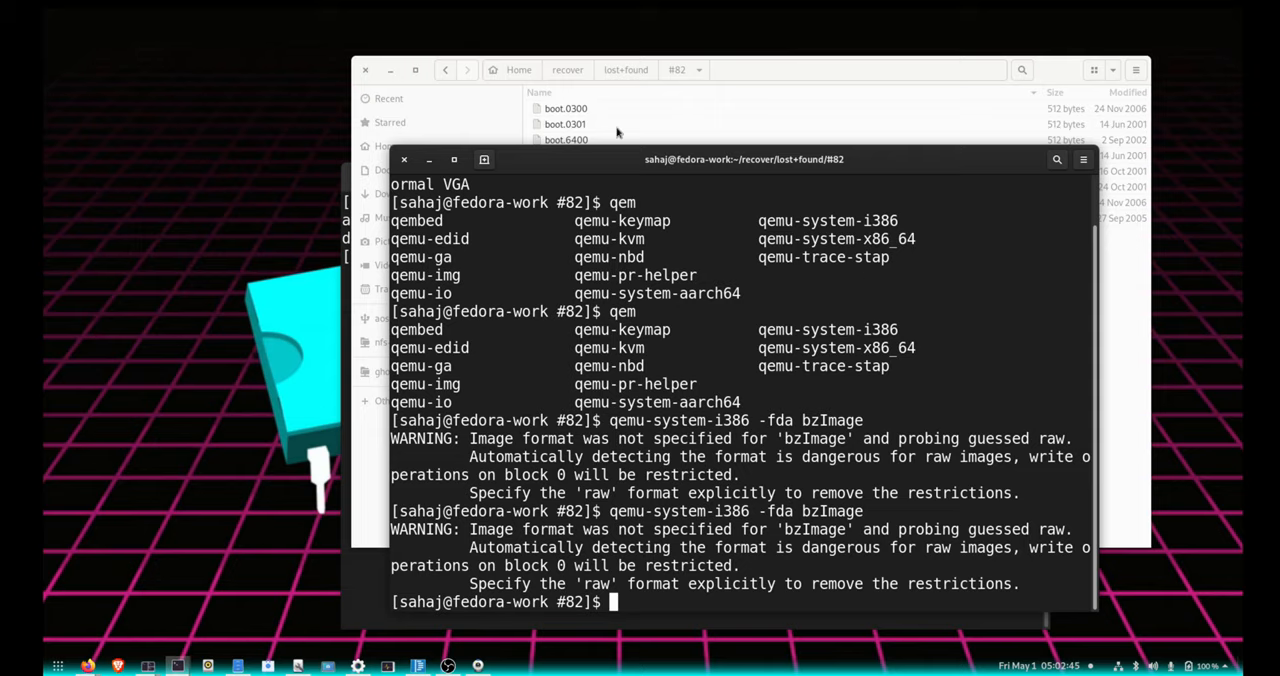
# - Close the terminal window to reveal the lost+found listing again
pyautogui.moveTo(744, 158); pyautogui.dragTo(756, 223)
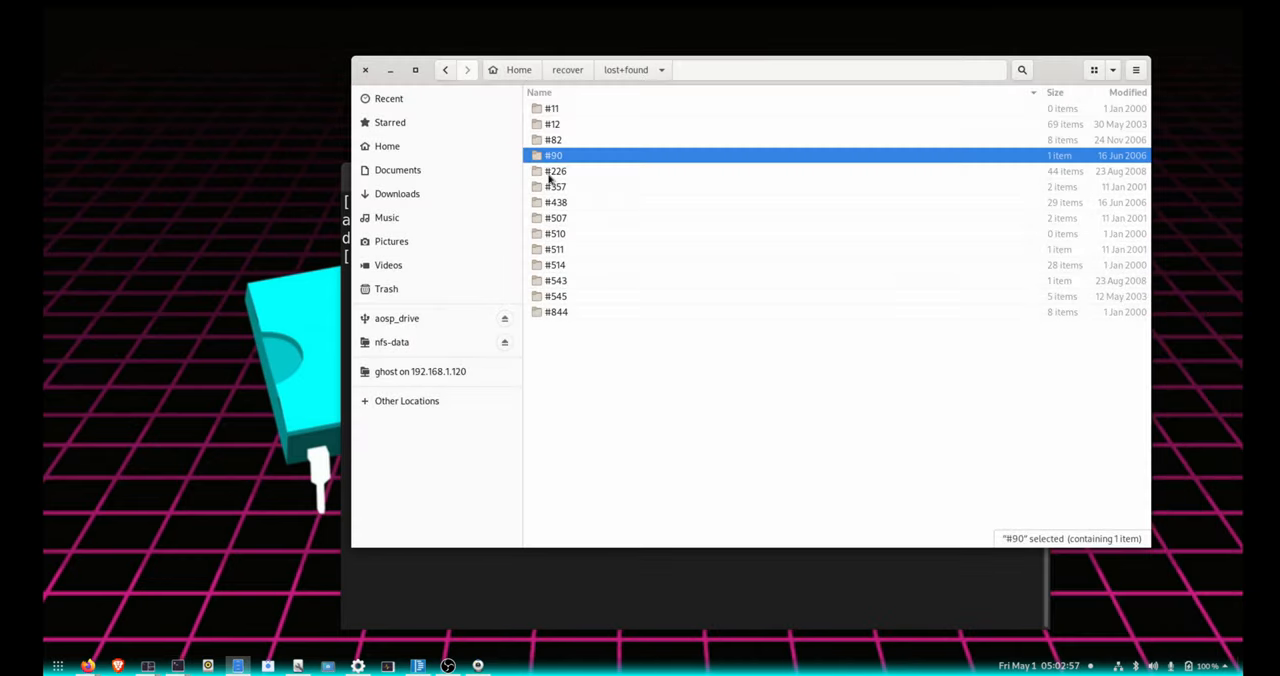
# - Open folder #226 and its rc6.d shutdown scripts folder, then go back to #226
pyautogui.doubleClick(556, 171)
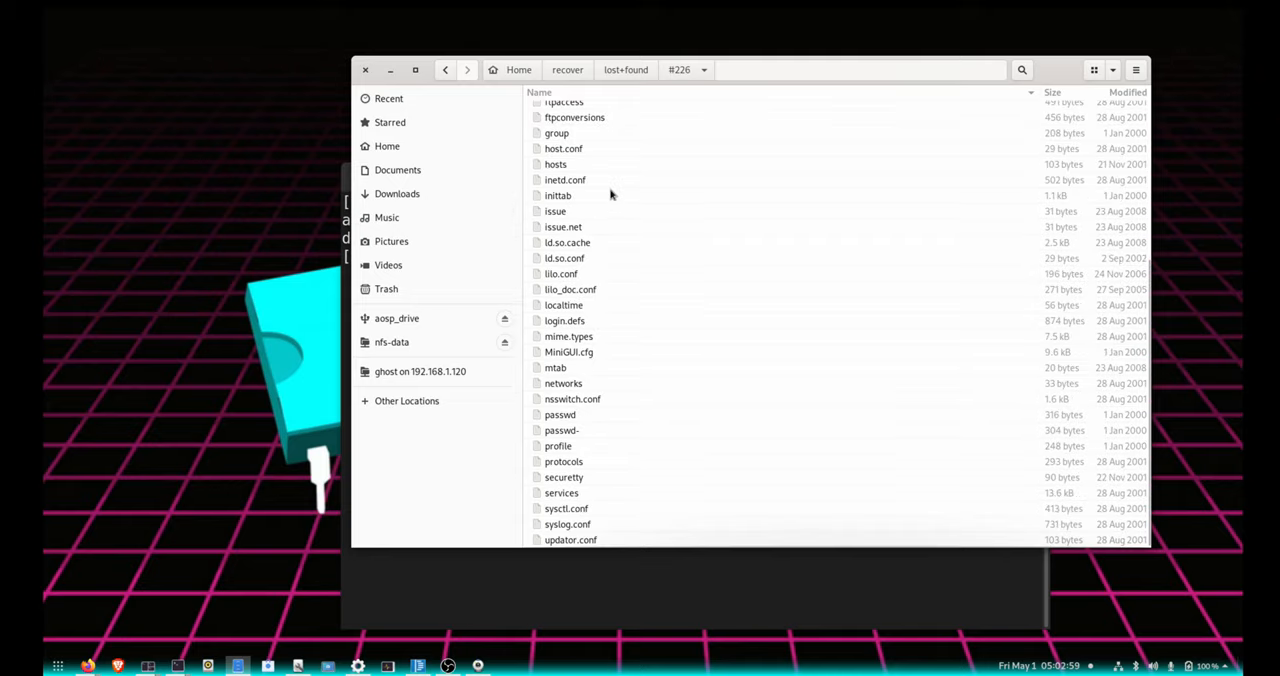
pyautogui.moveTo(697, 268)
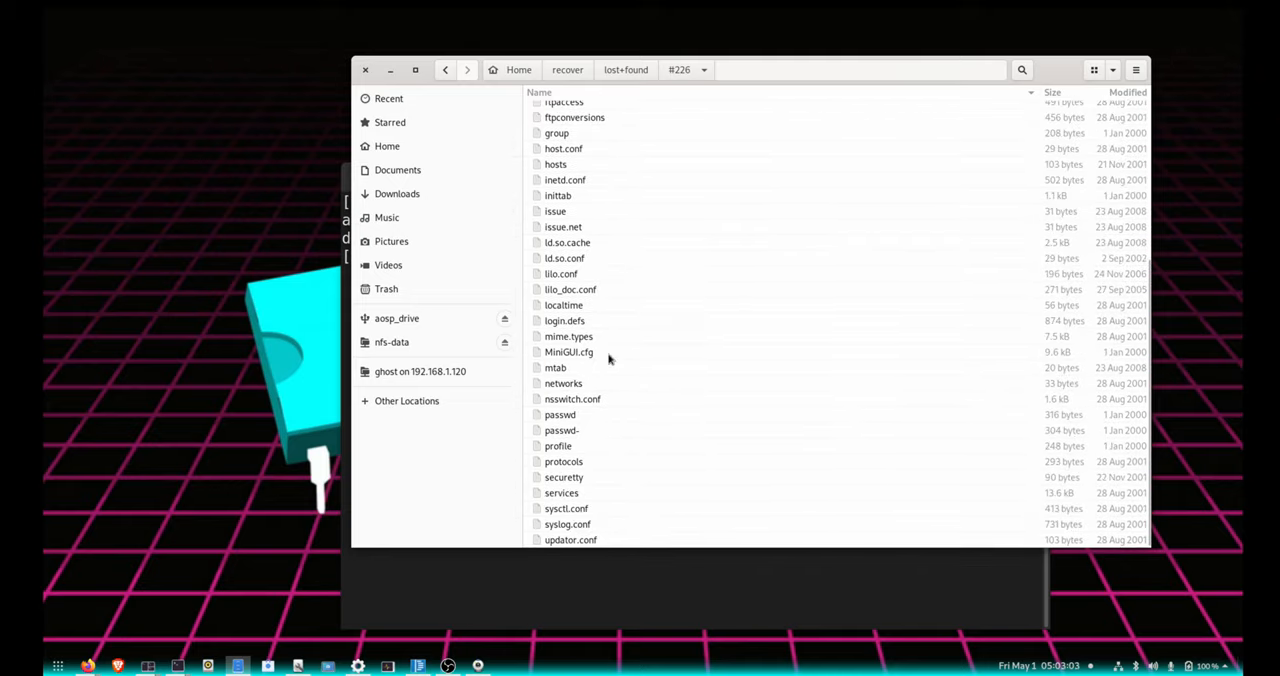
pyautogui.moveTo(758, 290)
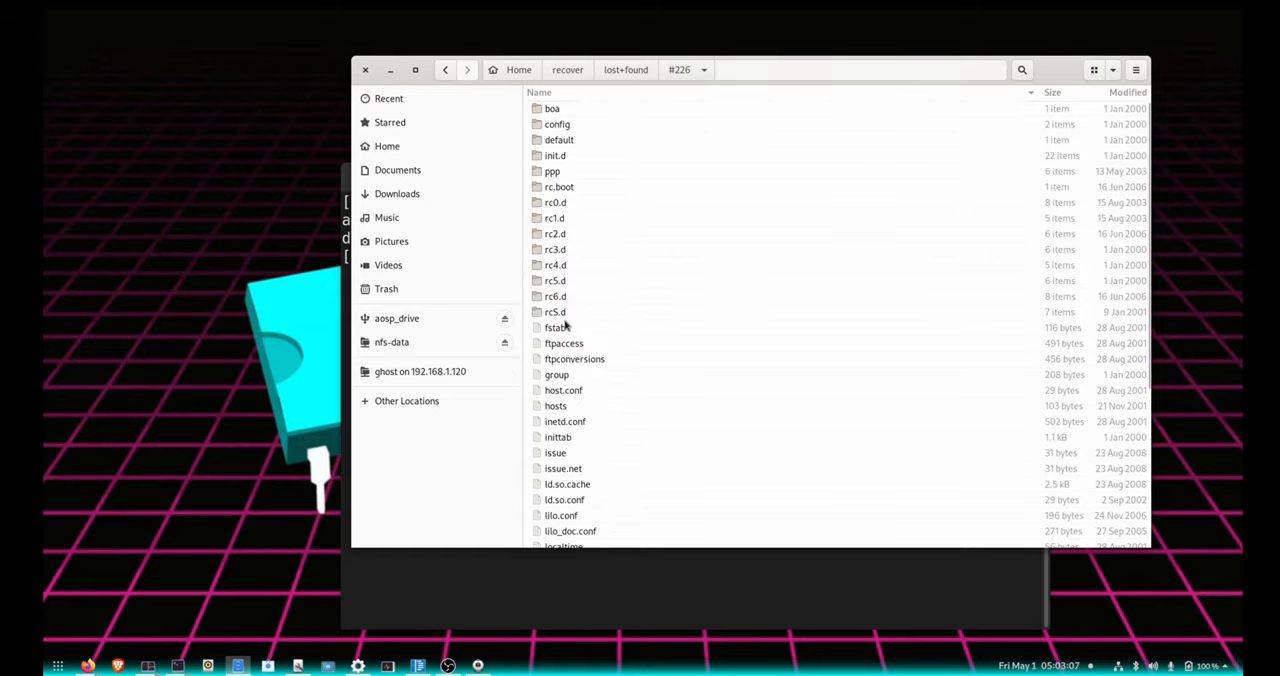
pyautogui.doubleClick(555, 296)
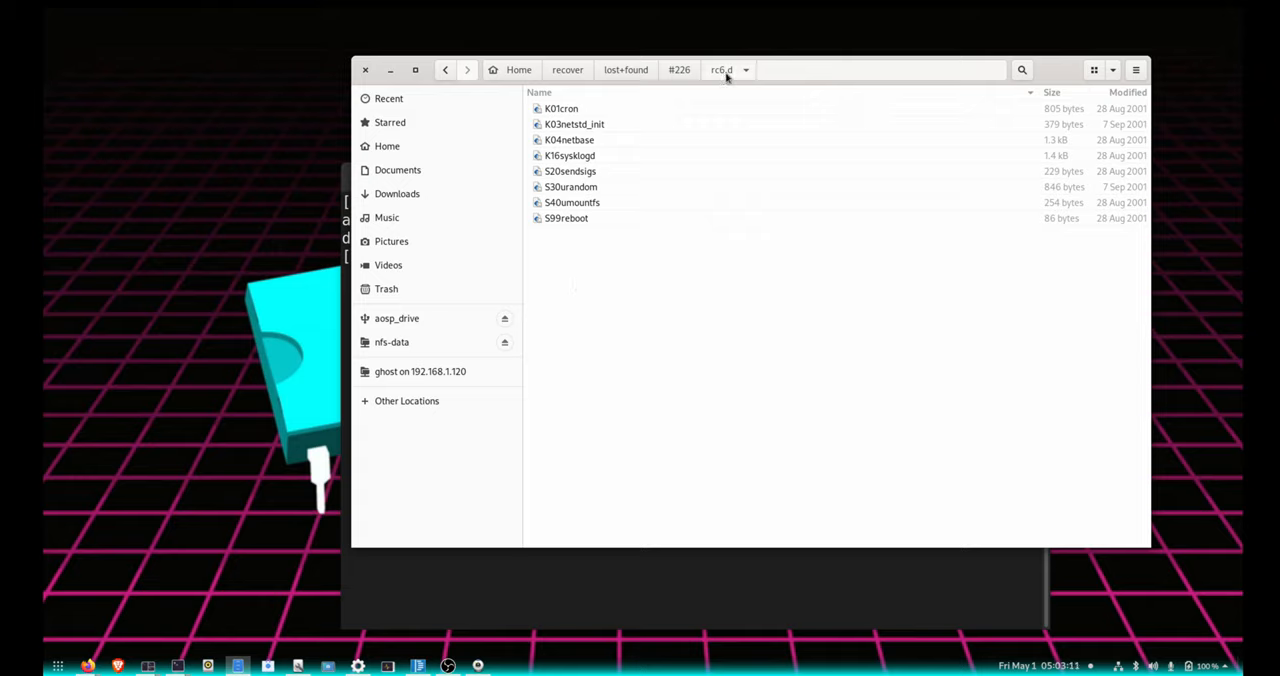
pyautogui.click(679, 69)
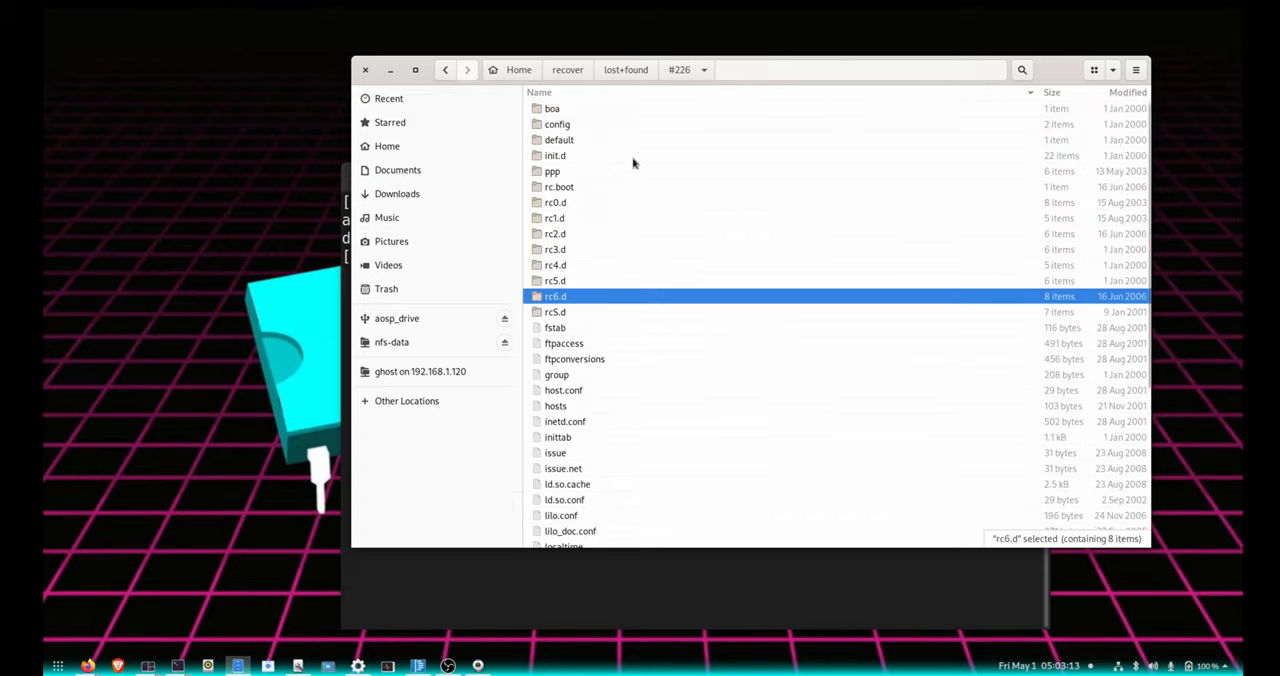
pyautogui.moveTo(560, 190)
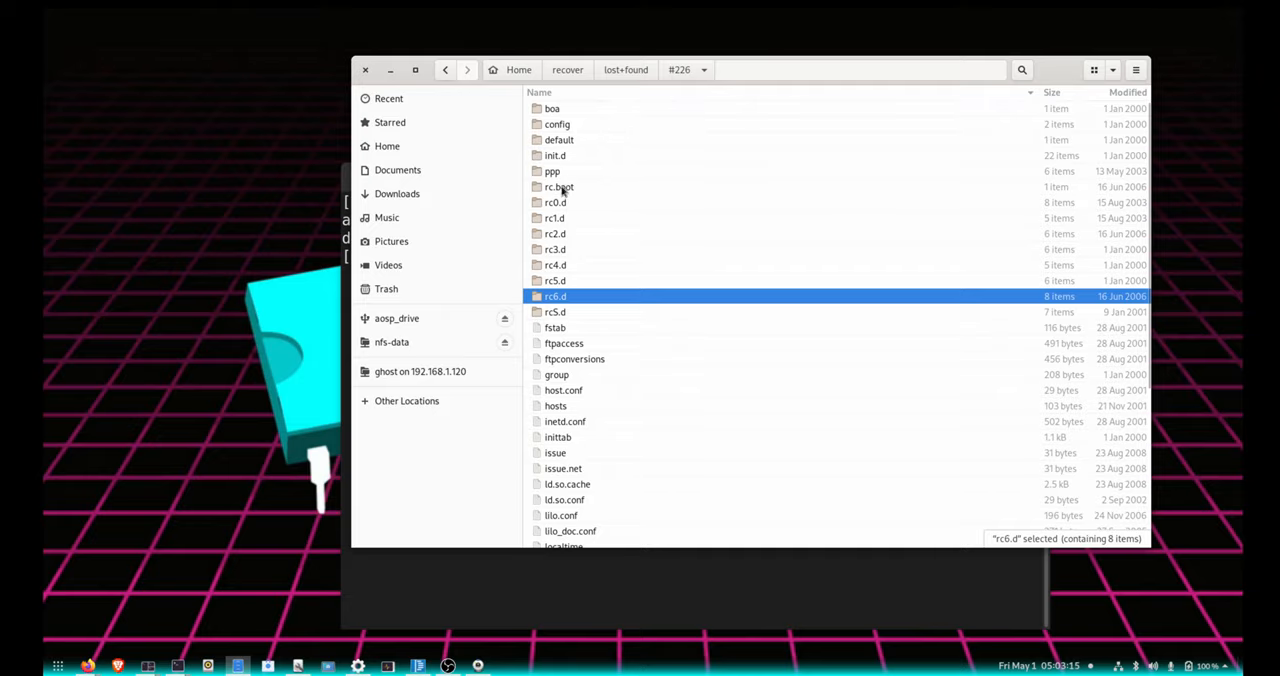
# - Return to lost+found and open #357, then its #438 folder of shared libraries
pyautogui.click(626, 69)
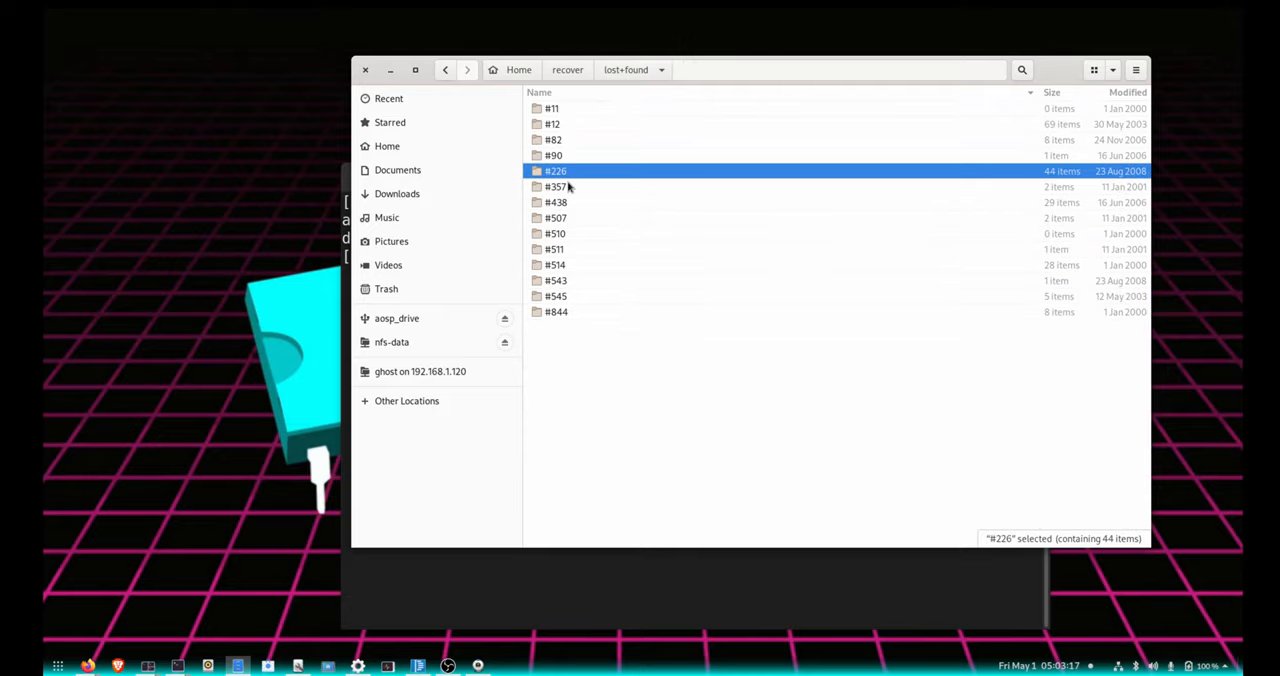
pyautogui.doubleClick(557, 187)
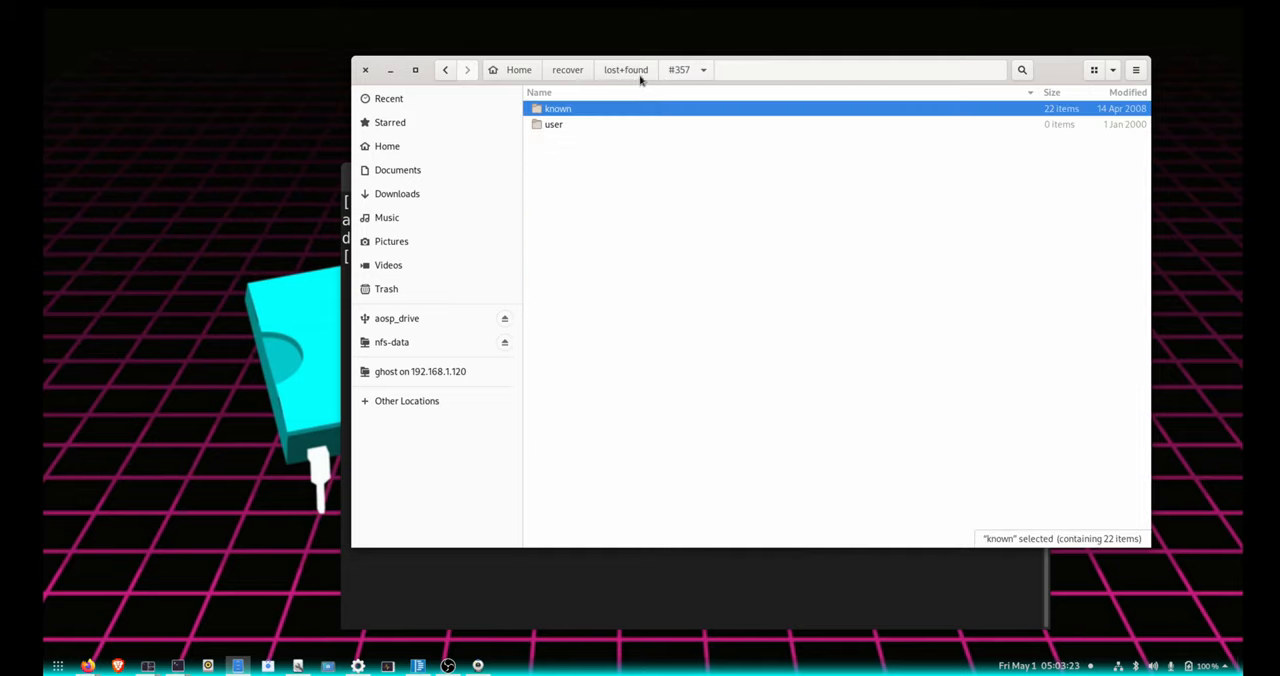
pyautogui.doubleClick(557, 108)
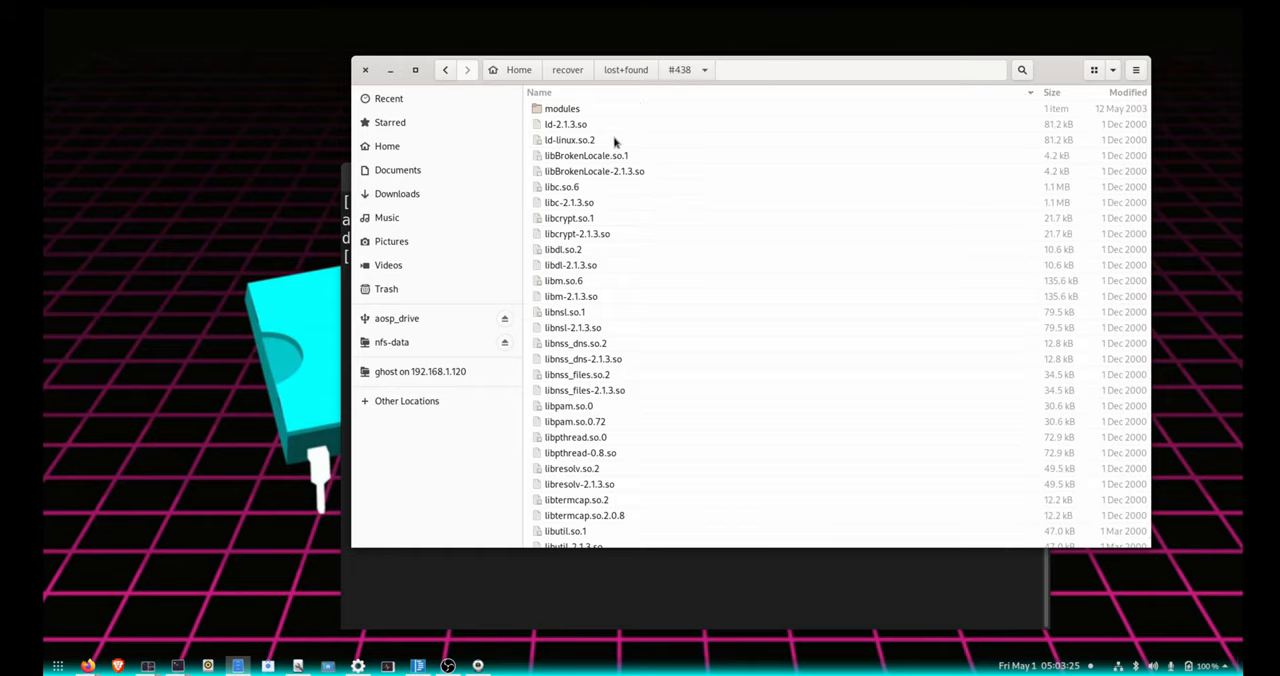
pyautogui.moveTo(640, 156)
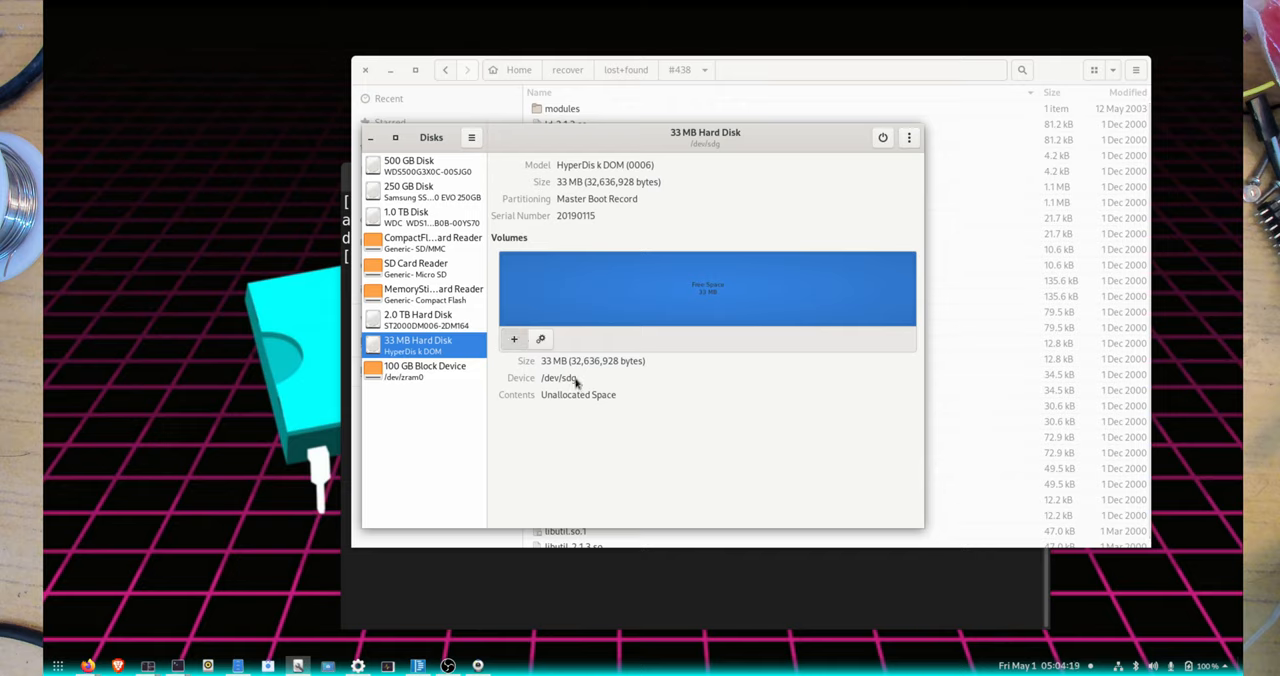
# - Create and mount a 31 MB FAT partition on /dev/sdg, then delete it
pyautogui.click(514, 338)
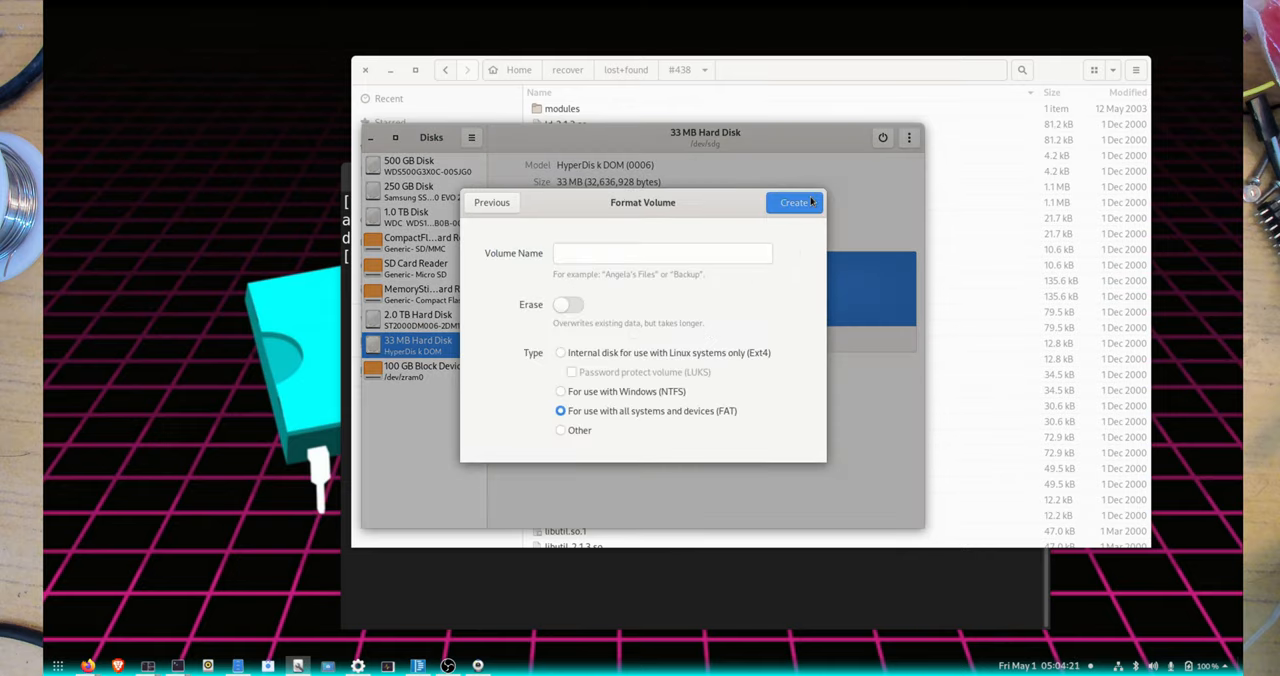
pyautogui.click(795, 202)
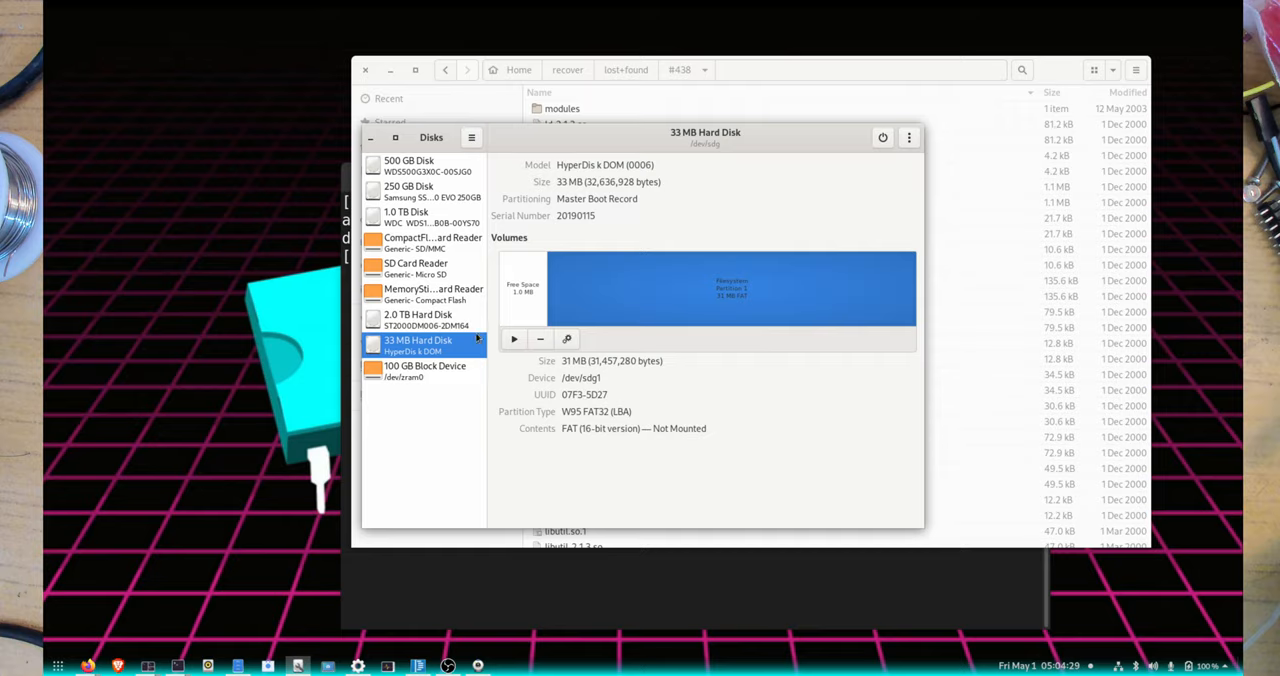
pyautogui.click(514, 338)
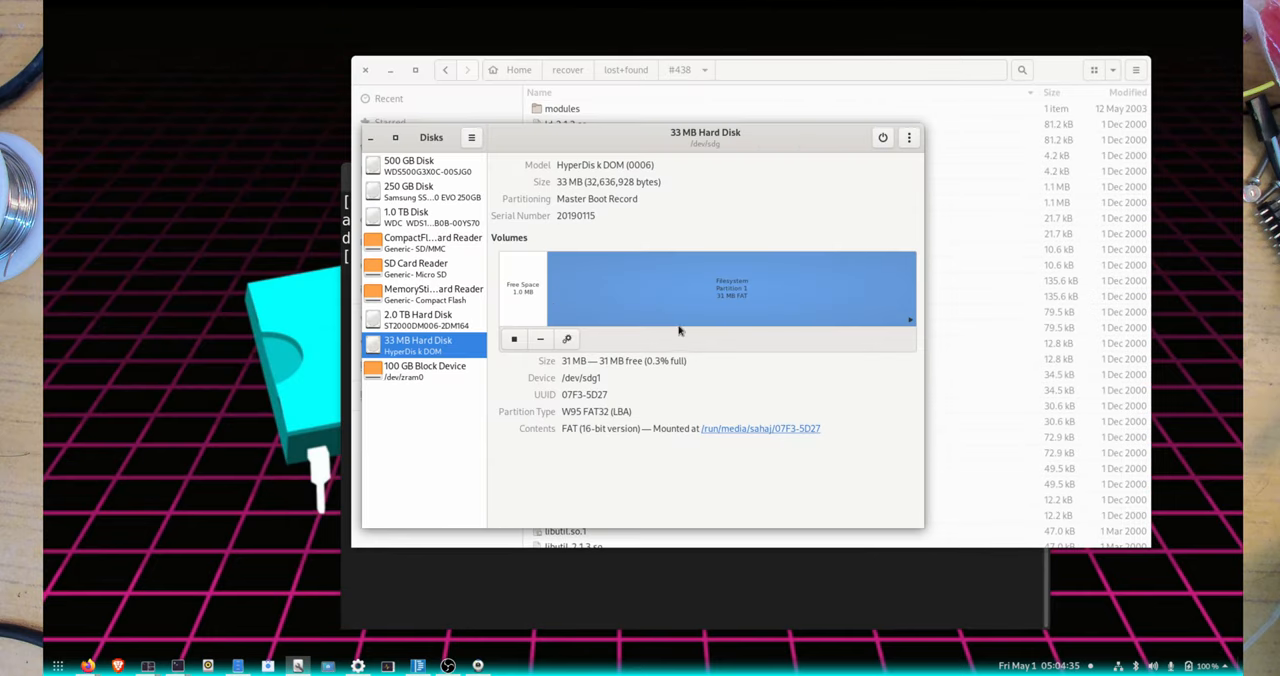
pyautogui.click(540, 338)
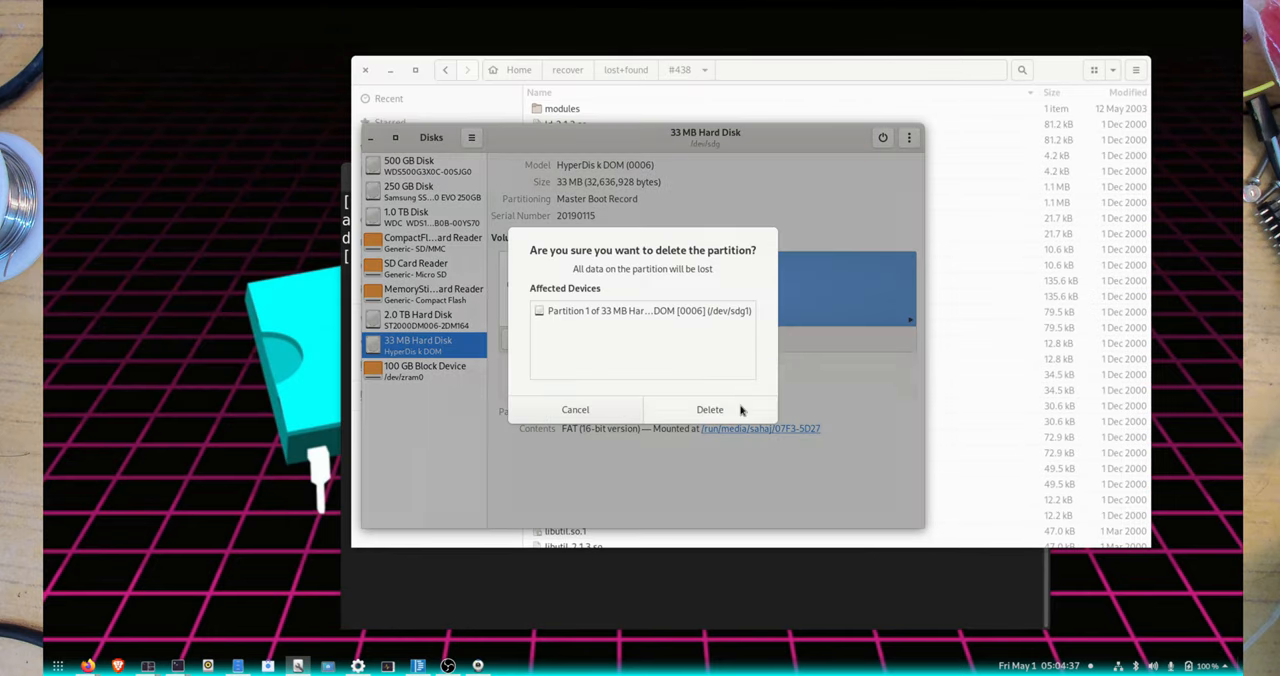
pyautogui.click(709, 409)
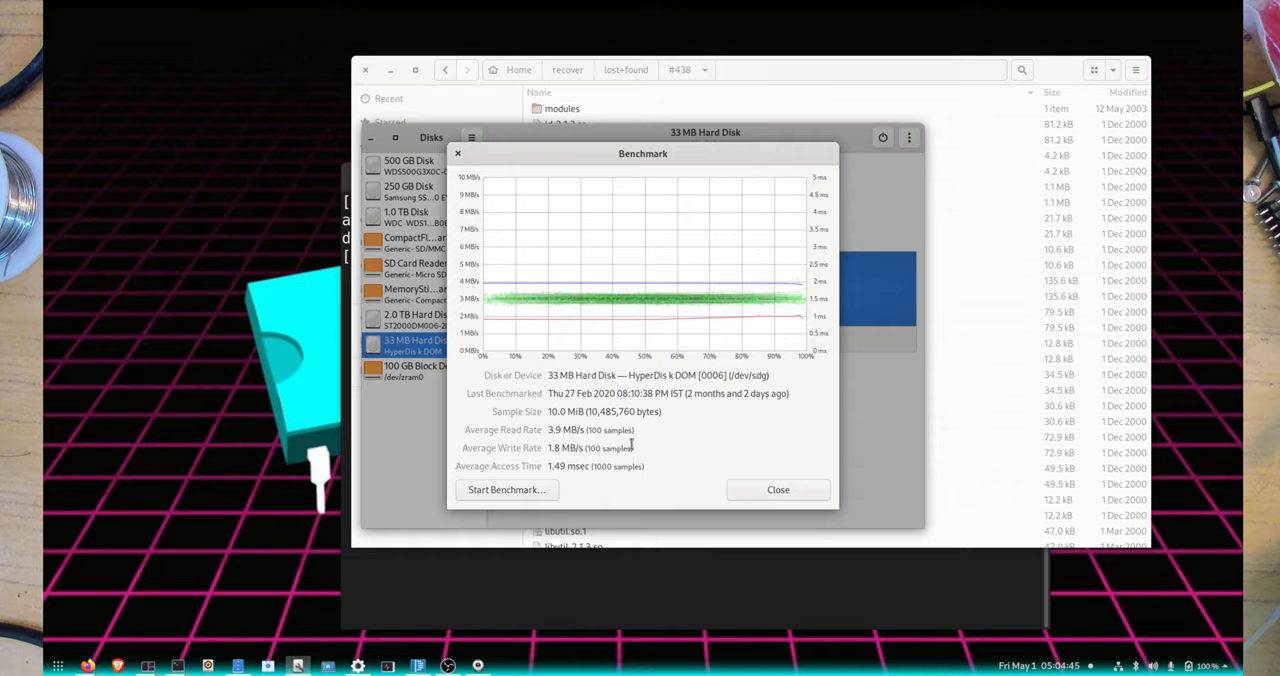
# - Start a password-authenticated benchmark of /dev/sdg and abort it at 6%
pyautogui.click(506, 489)
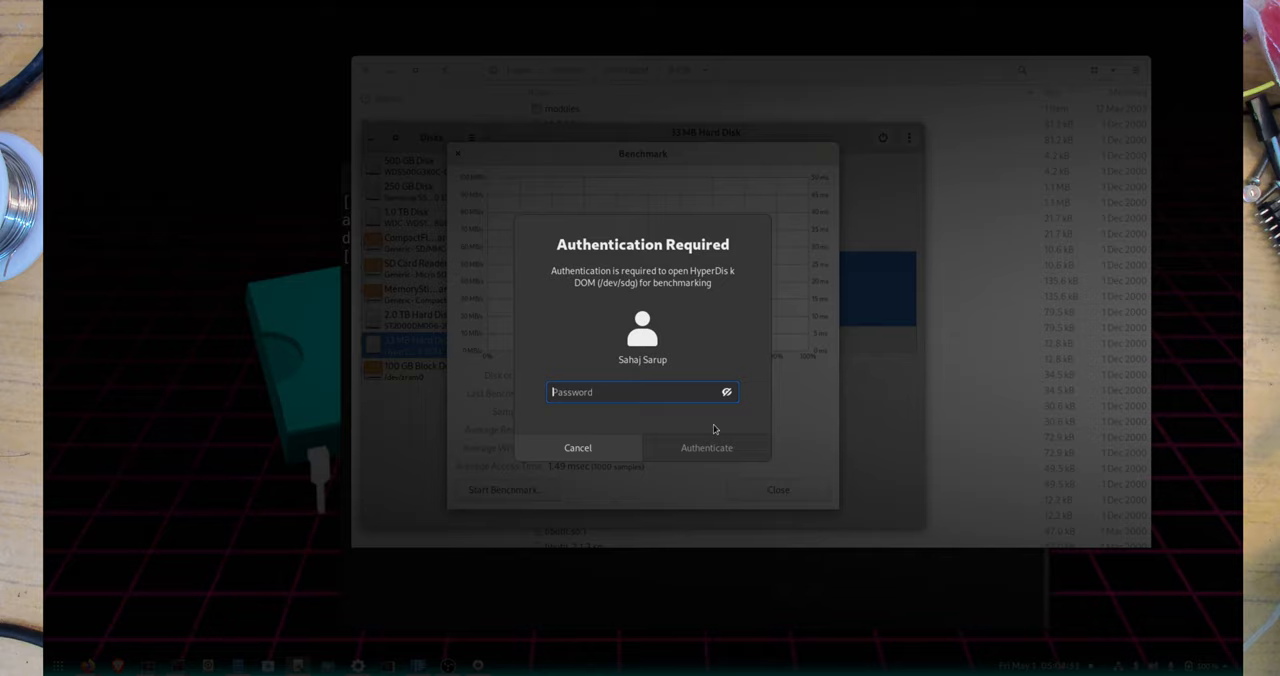
pyautogui.write('password')
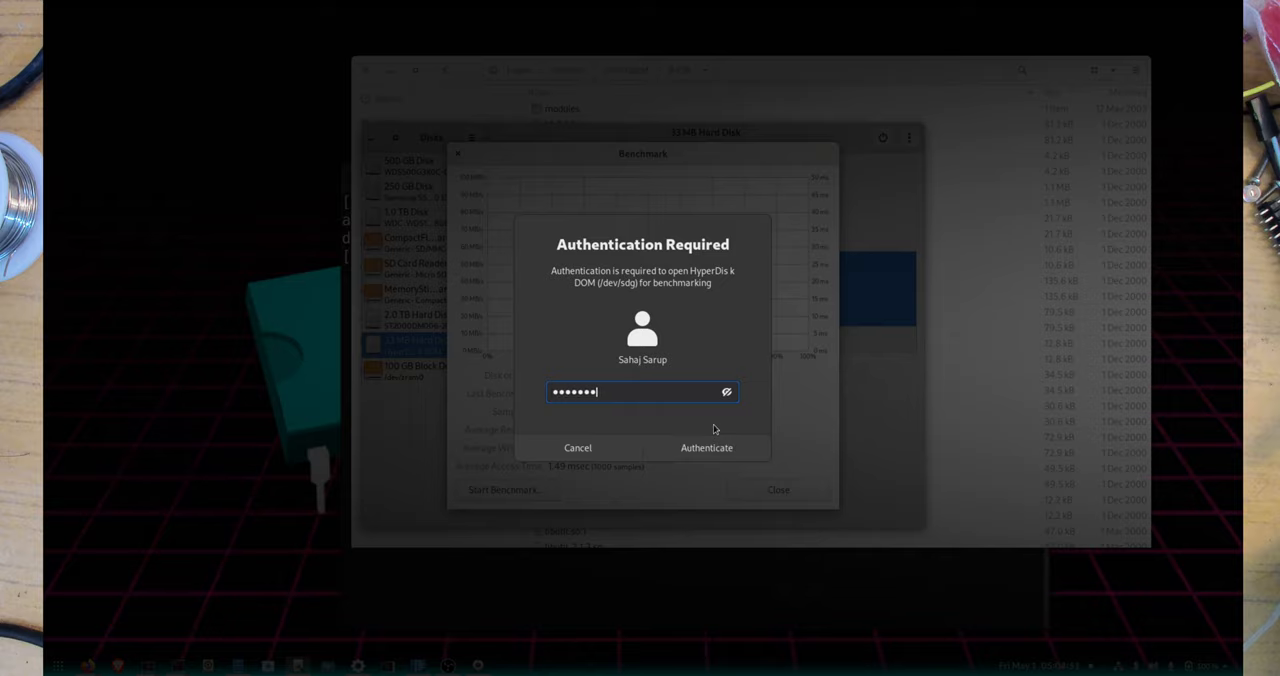
pyautogui.click(706, 447)
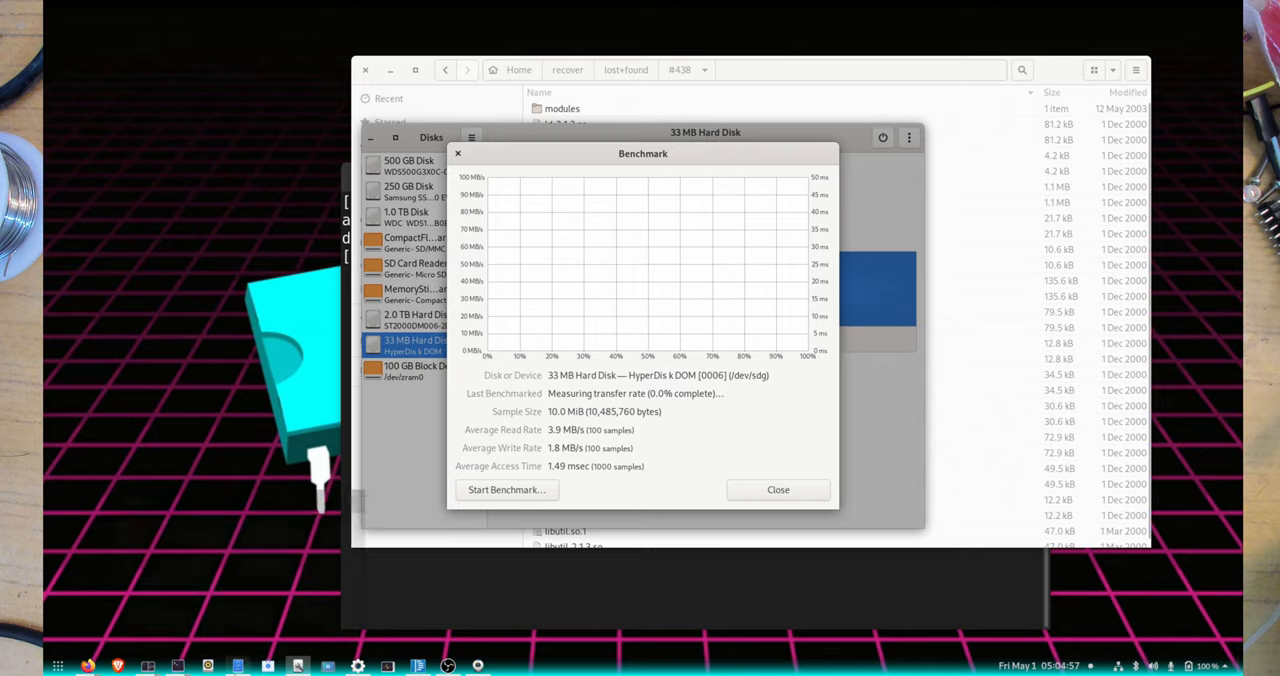
pyautogui.click(506, 489)
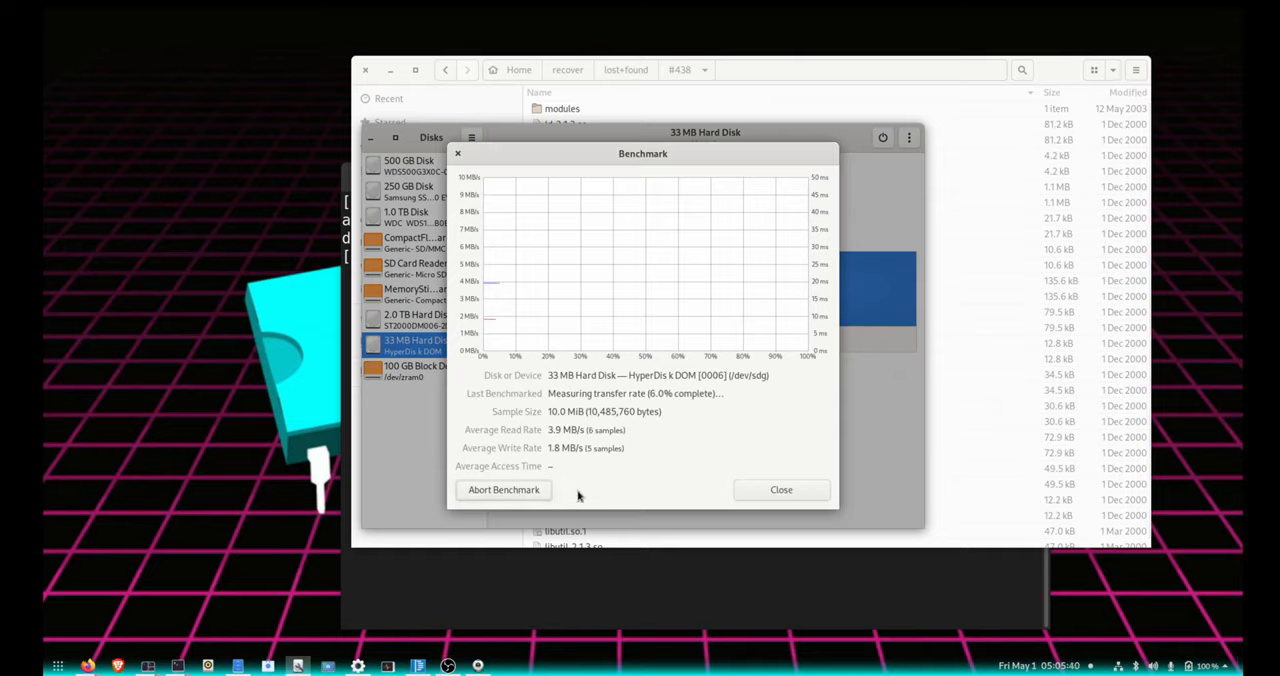
pyautogui.moveTo(888, 506)
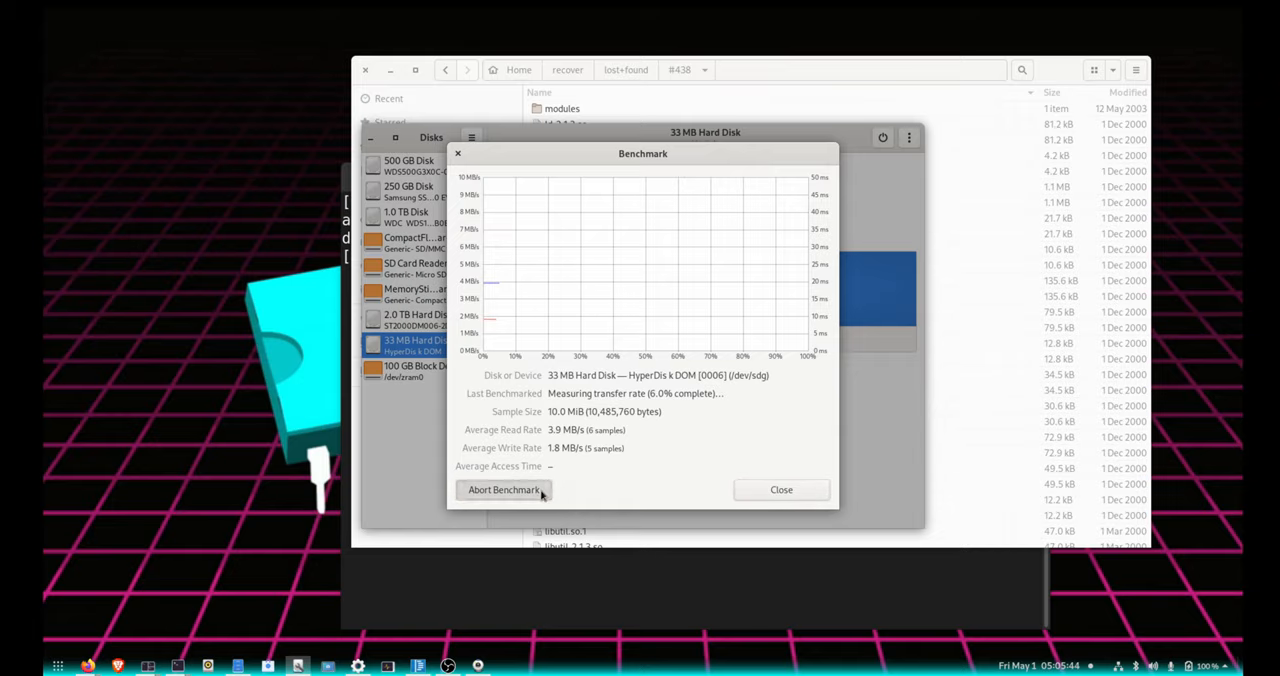
pyautogui.click(781, 489)
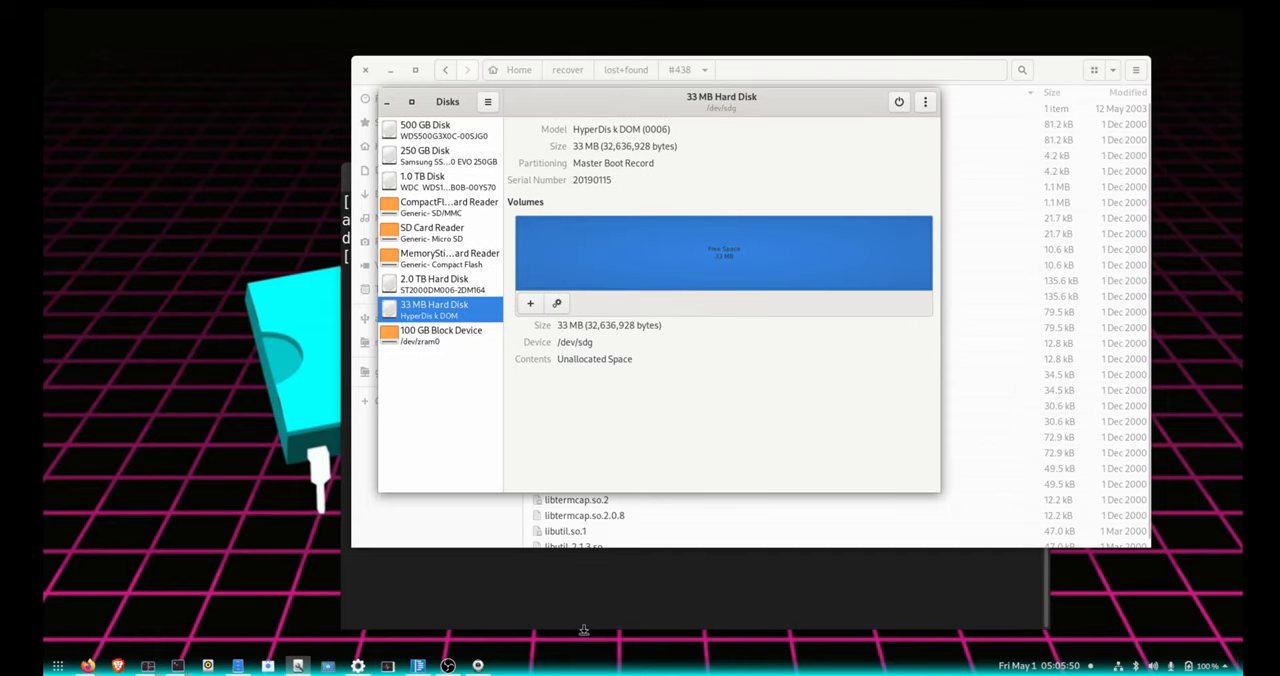
# - Start a /dev/sdg benchmark with 10 transfer-rate and 100 access-time samples
pyautogui.click(924, 101)
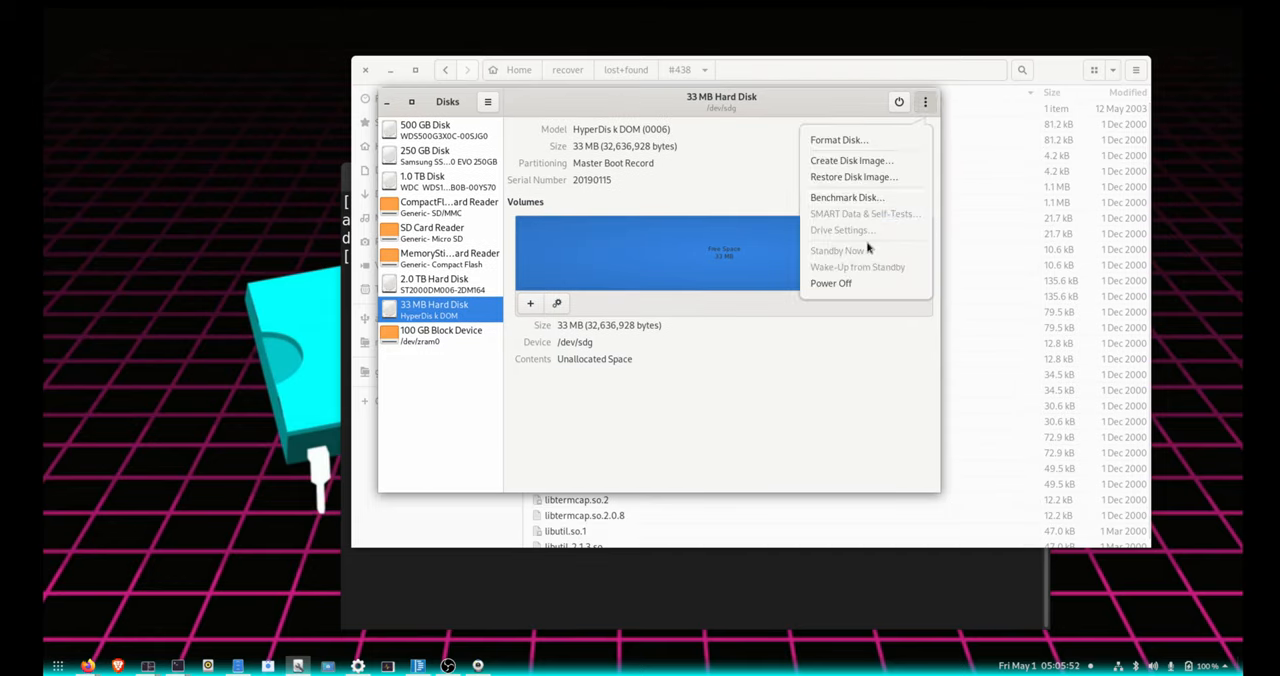
pyautogui.click(846, 197)
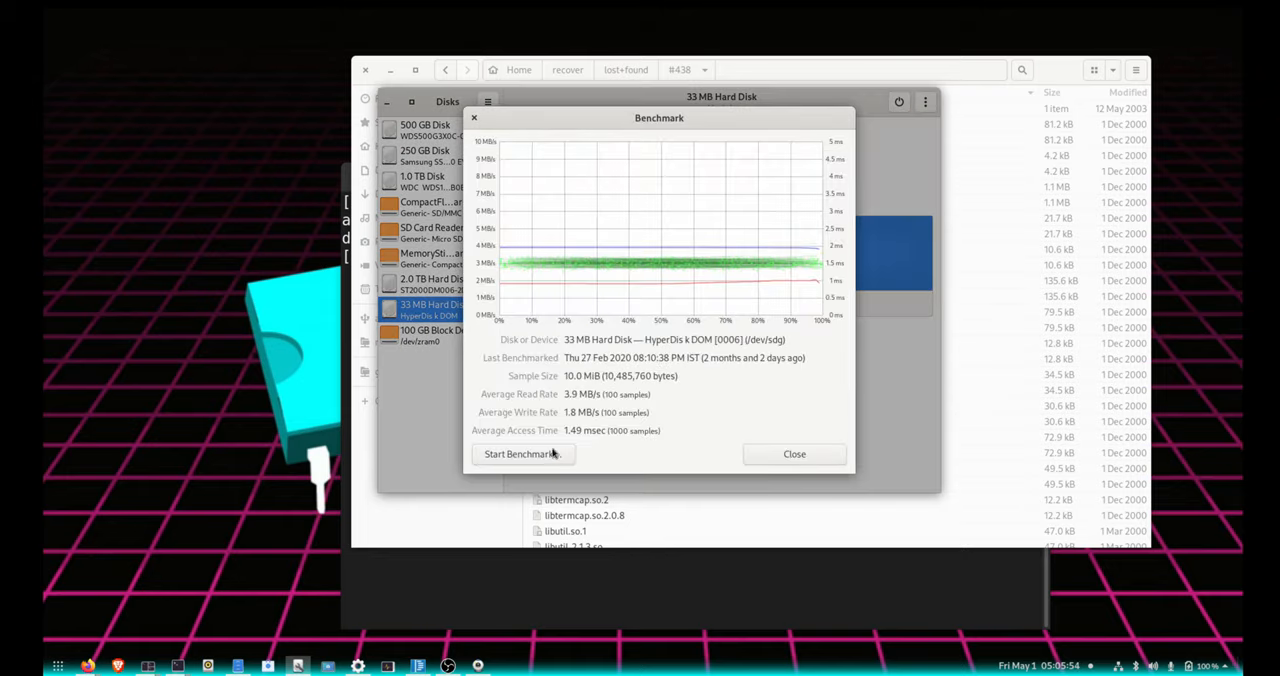
pyautogui.click(523, 454)
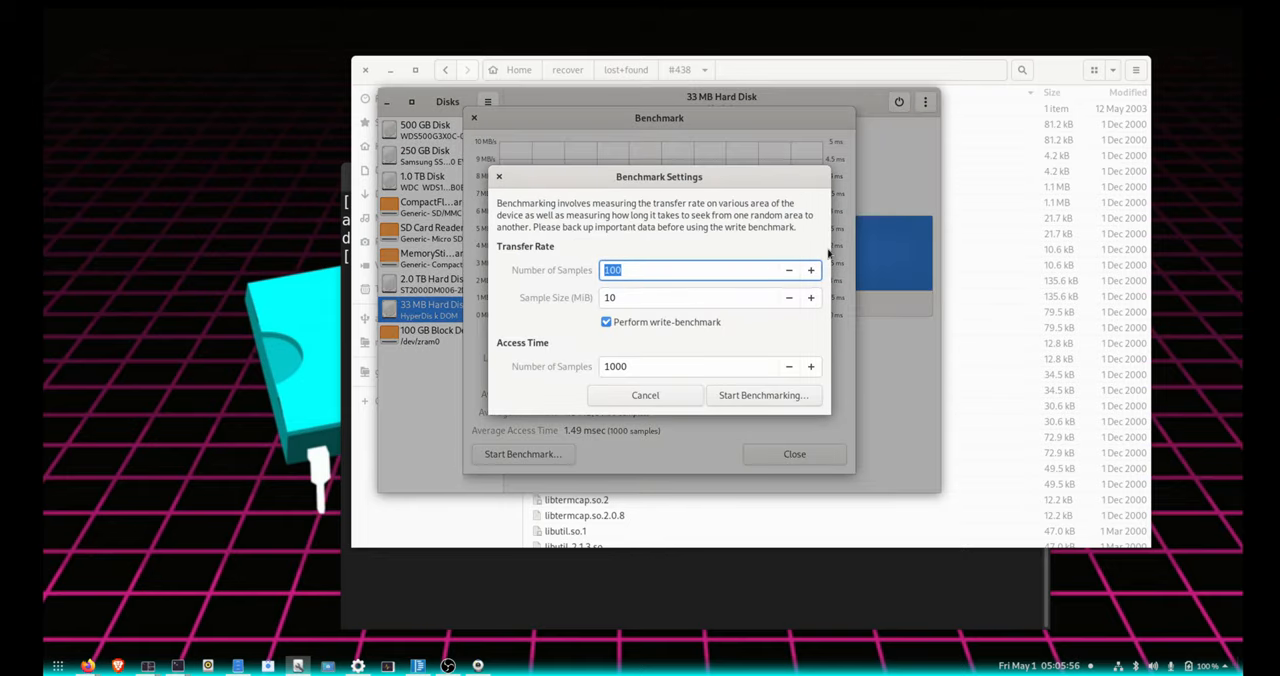
pyautogui.write('10')
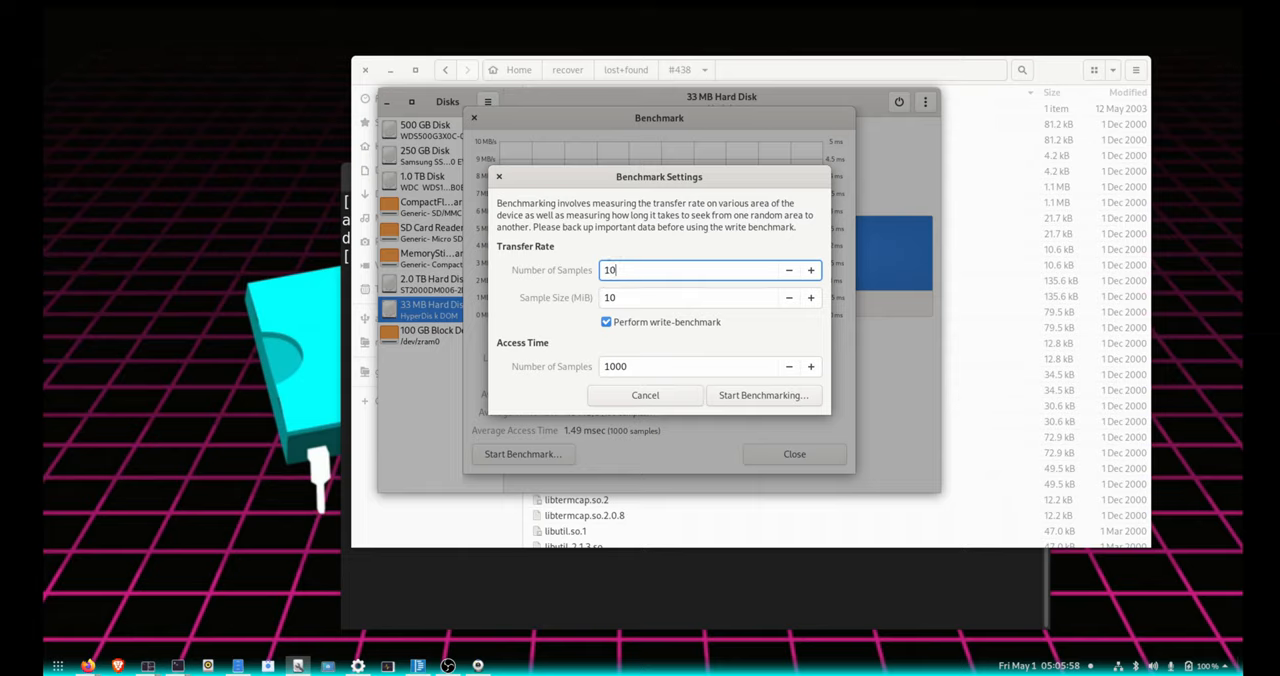
pyautogui.moveTo(686, 383)
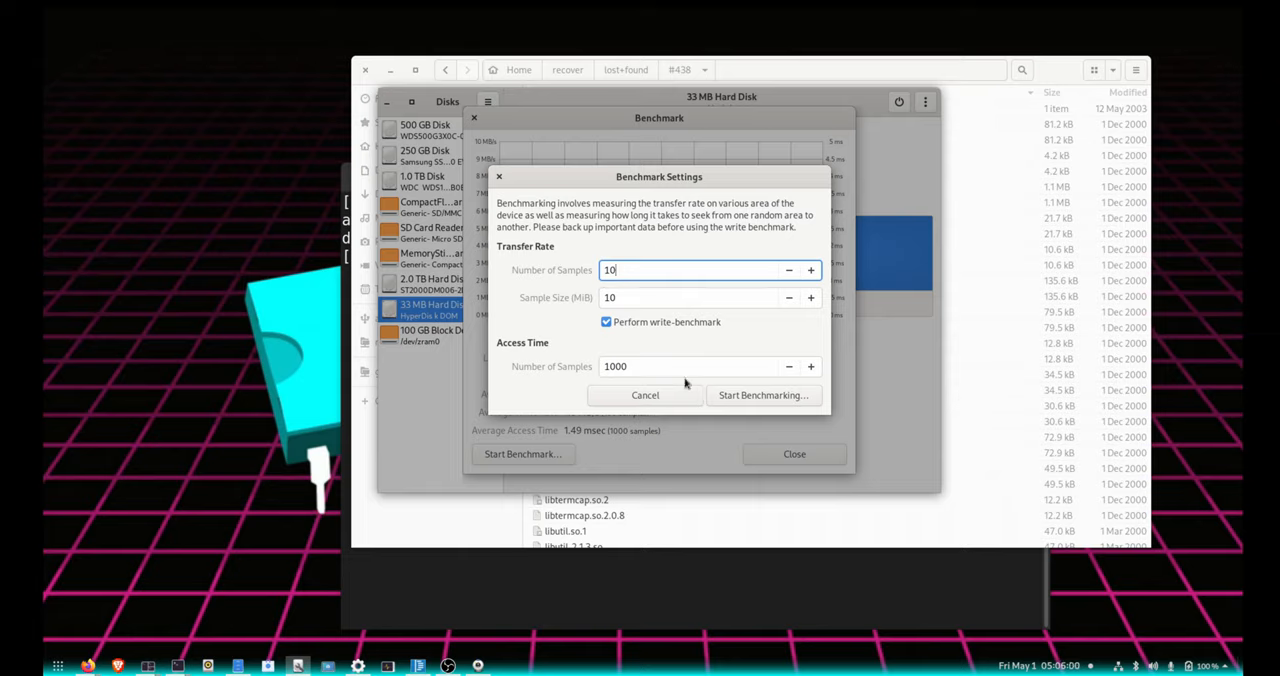
pyautogui.click(700, 366)
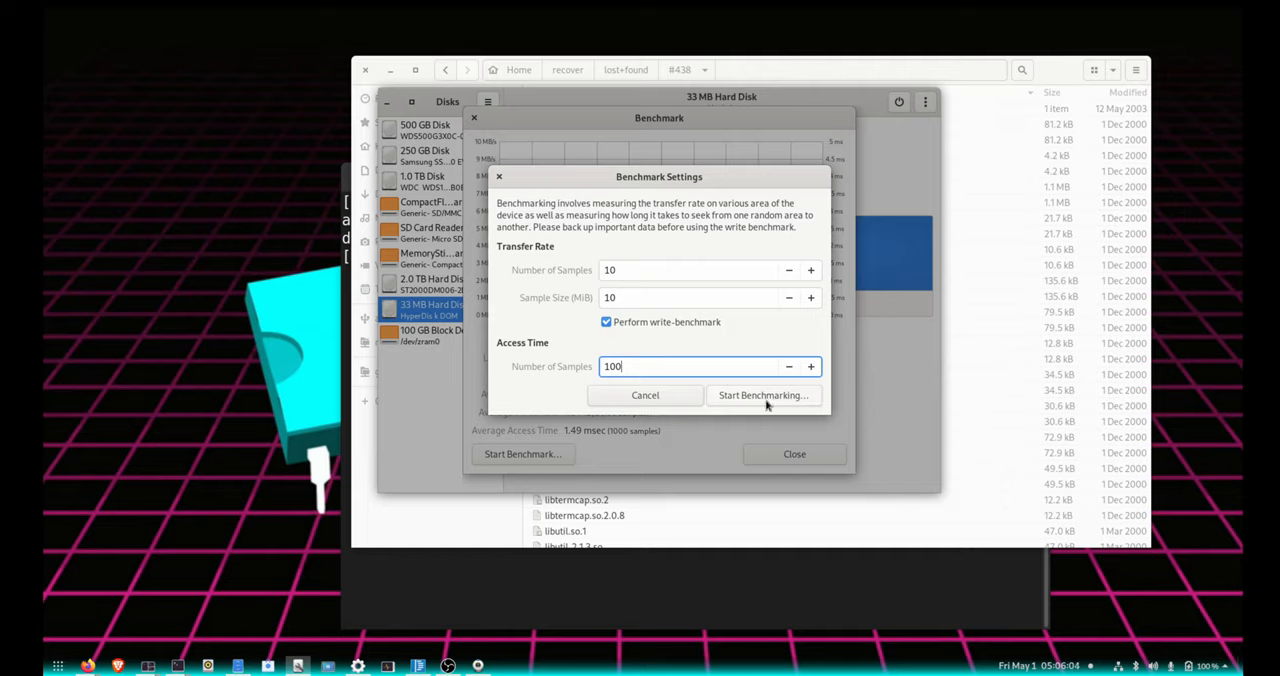
pyautogui.click(763, 395)
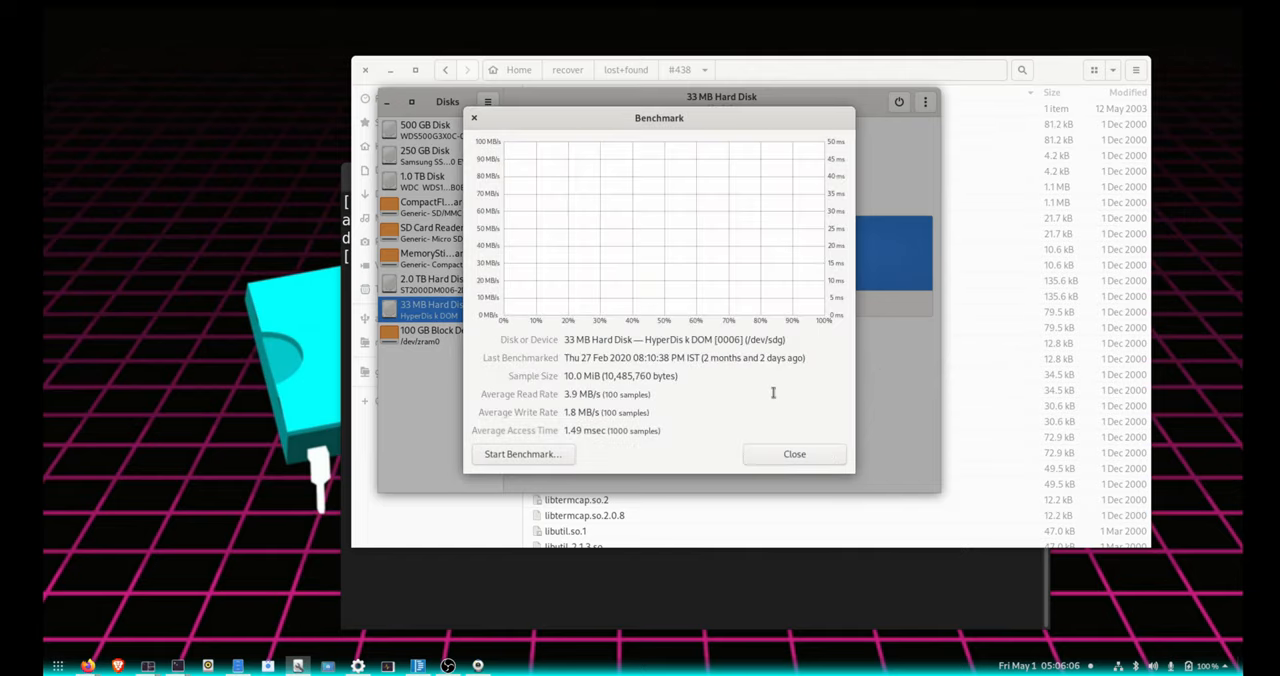
# - Let the /dev/sdg benchmark finish: 3.9 MB/s read, 1.8 MB/s write, 1.36 ms access
pyautogui.click(522, 454)
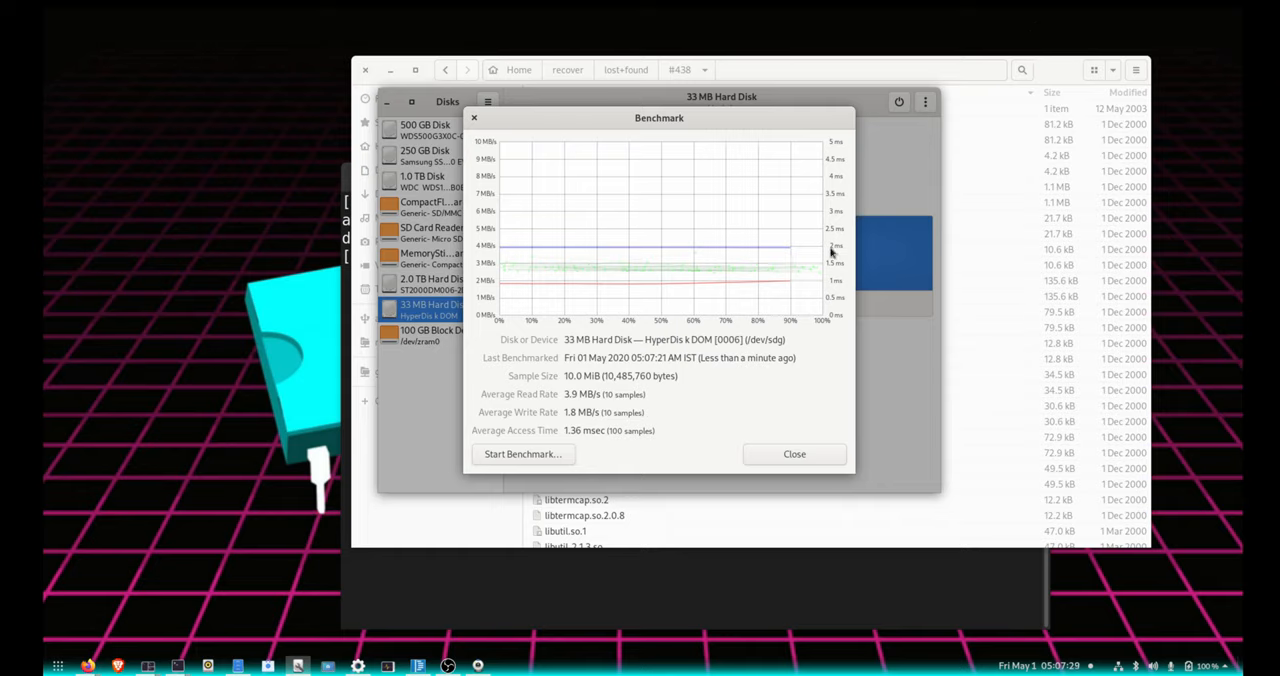
pyautogui.moveTo(478, 376)
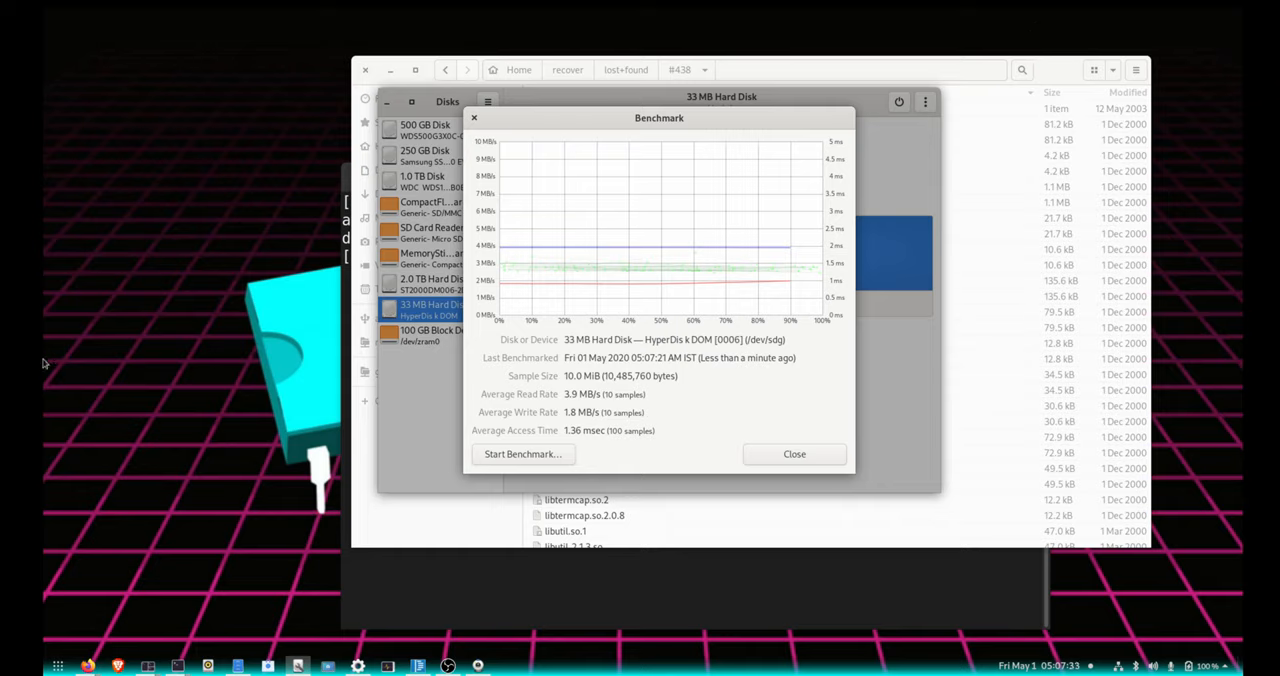
pyautogui.moveTo(463, 432)
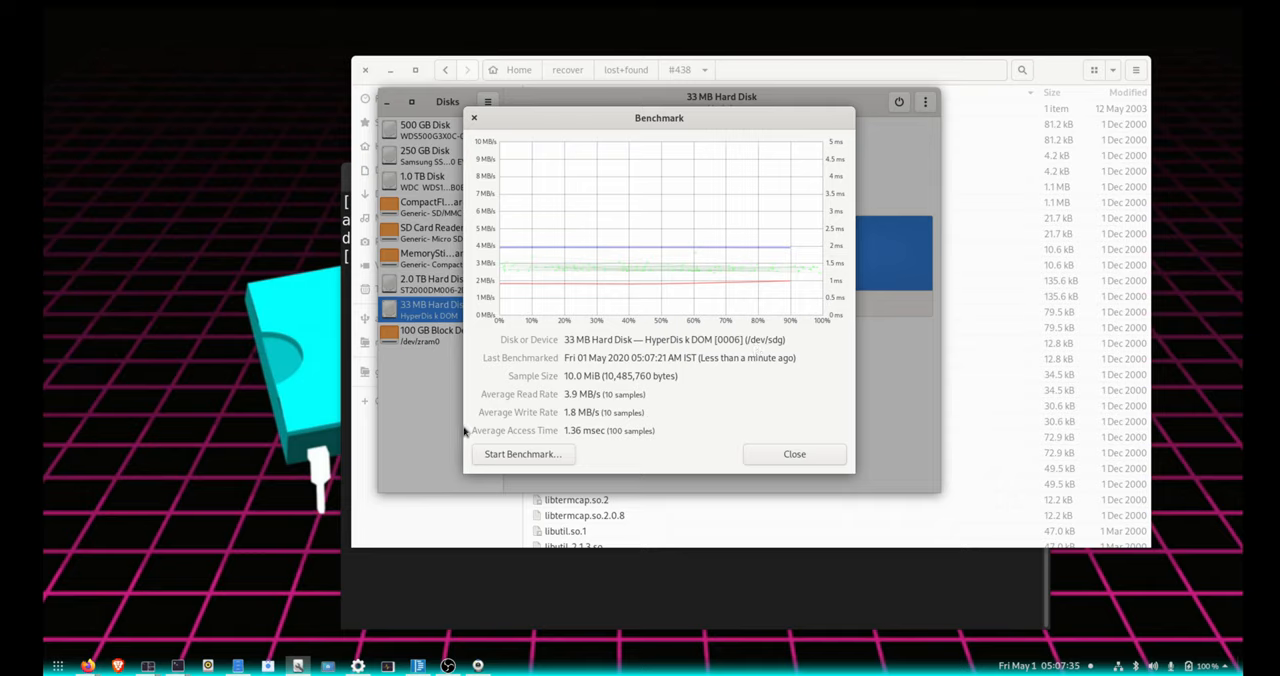
pyautogui.moveTo(532, 416)
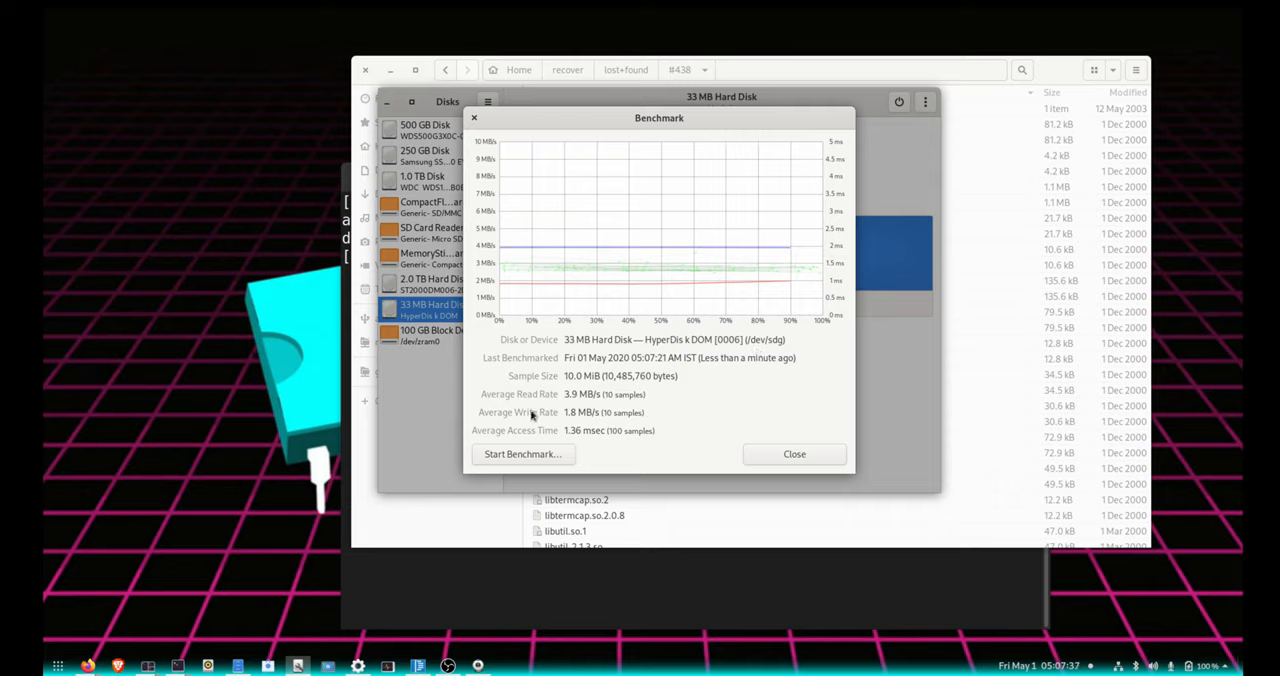
pyautogui.moveTo(575, 410)
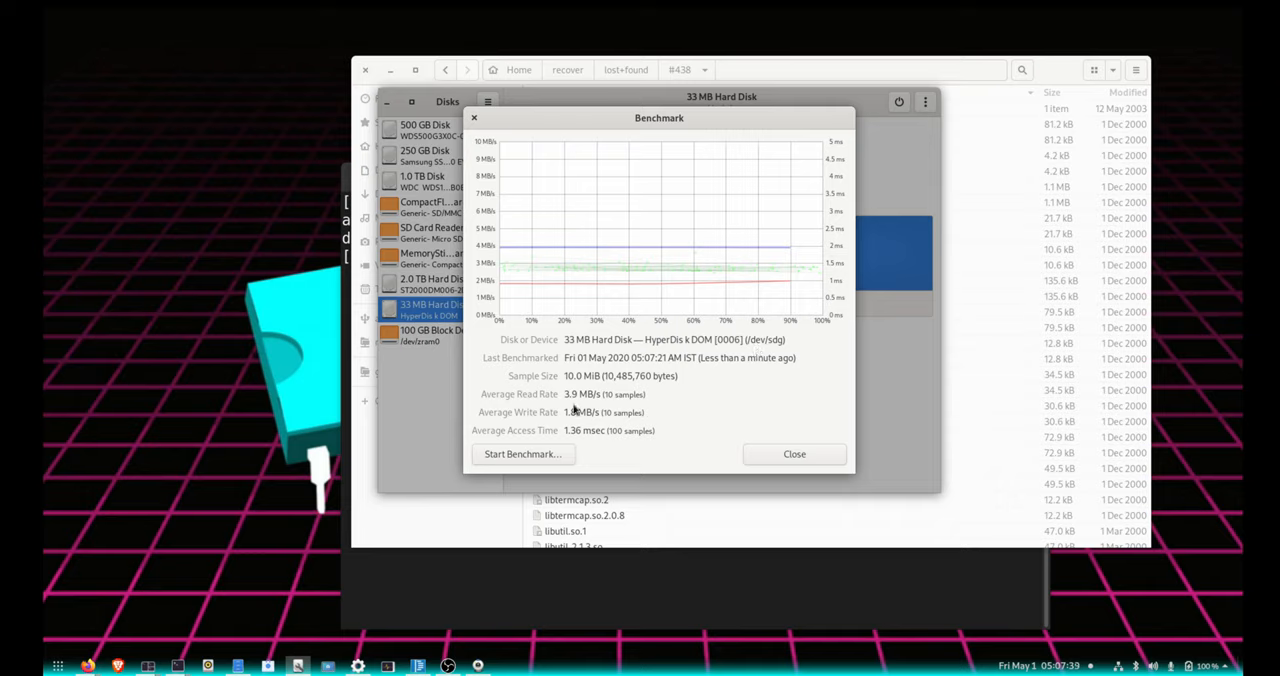
pyautogui.moveTo(592, 446)
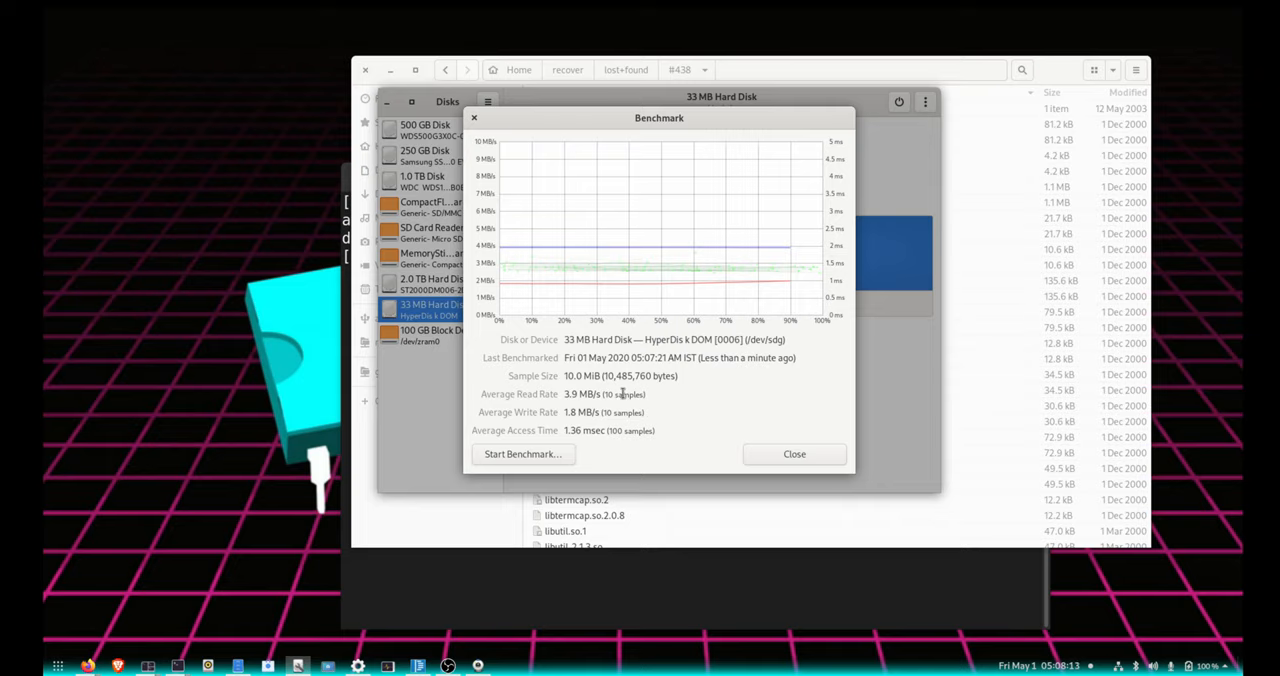
pyautogui.moveTo(613, 407)
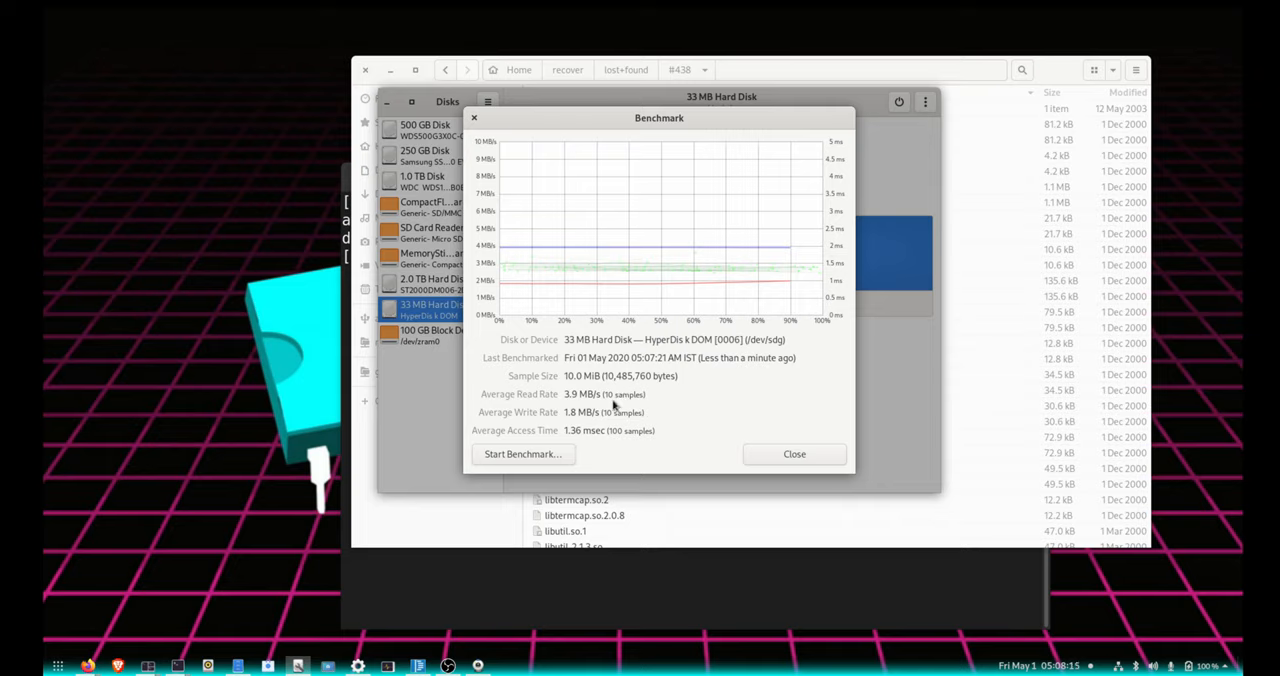
pyautogui.moveTo(607, 409)
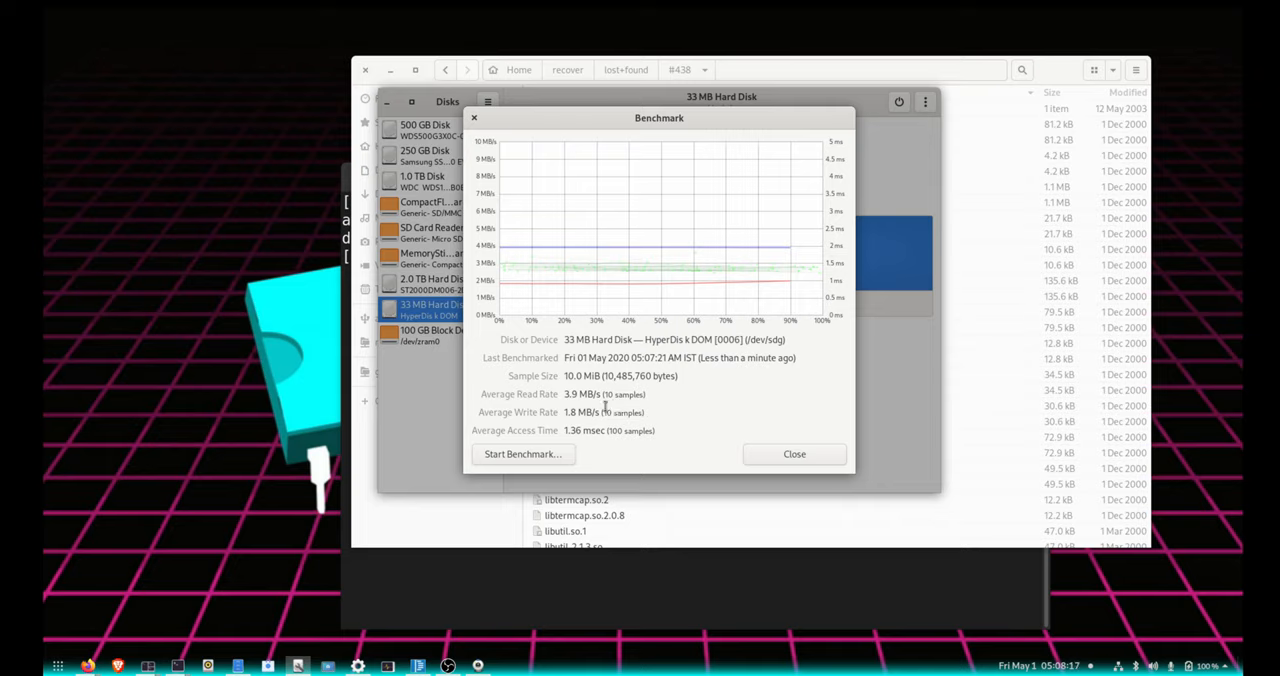